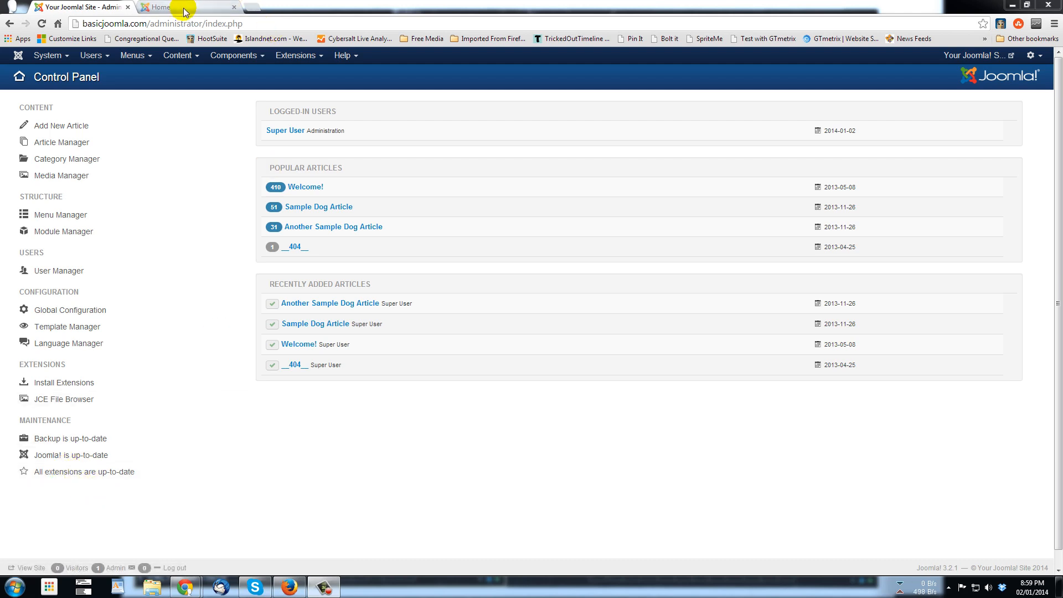
Star Gantry - Default as the default site template style, then return to the home page
left_click(184, 7)
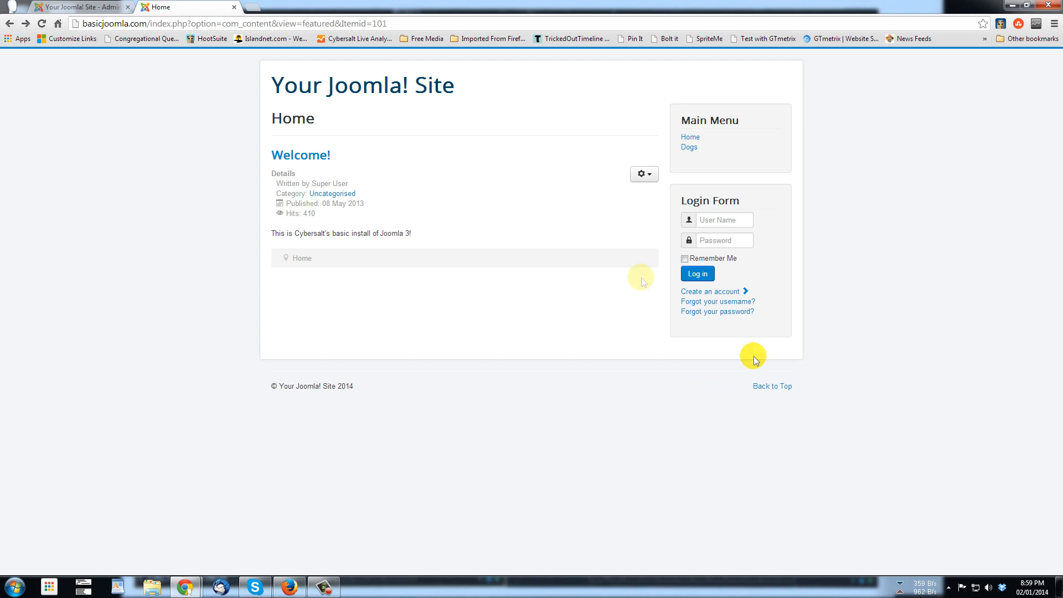
mouse_move(88, 7)
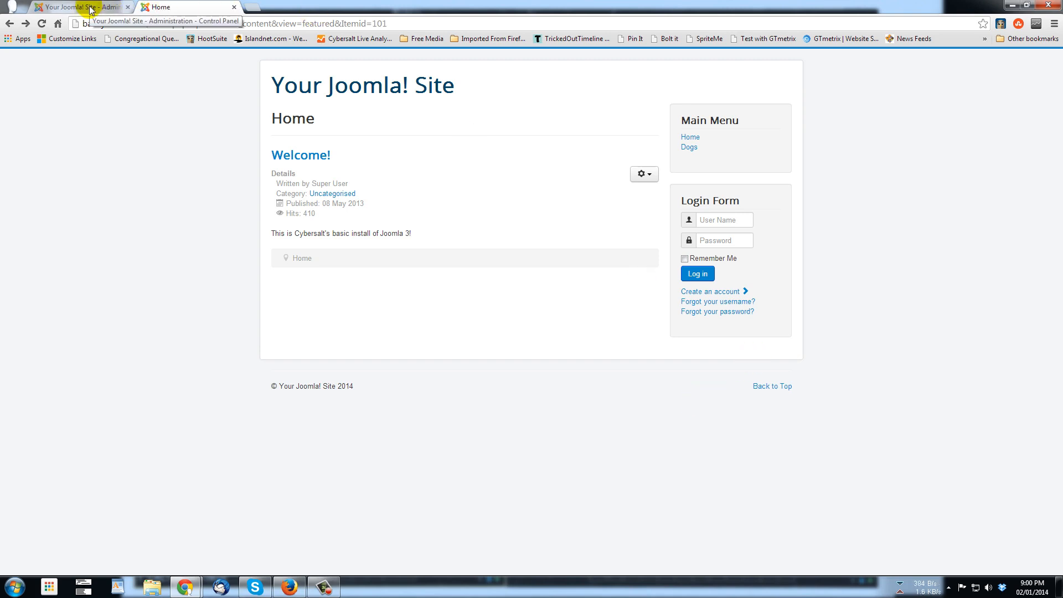
left_click(78, 7)
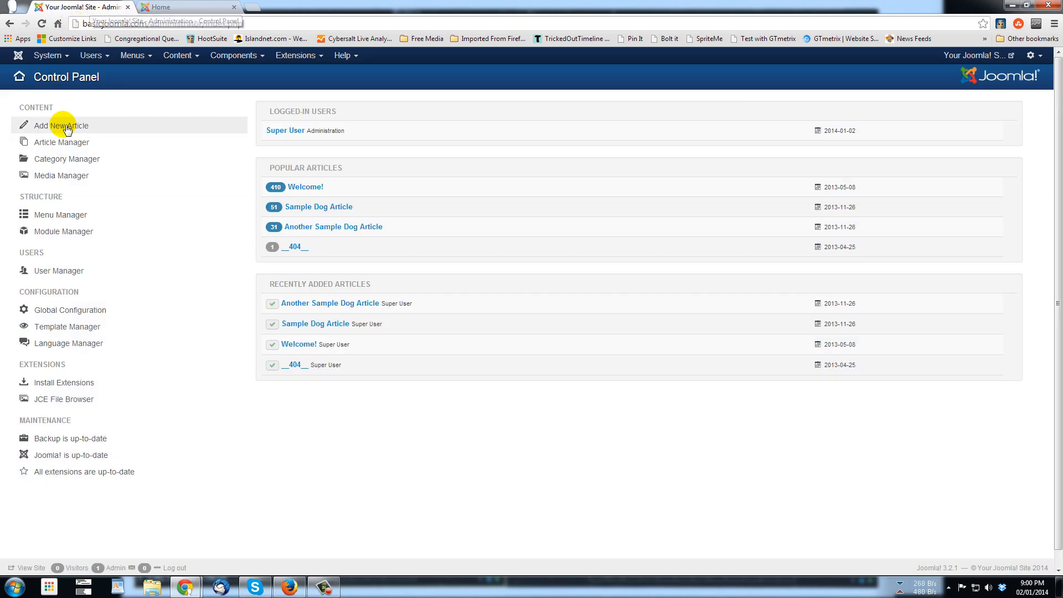
left_click(295, 55)
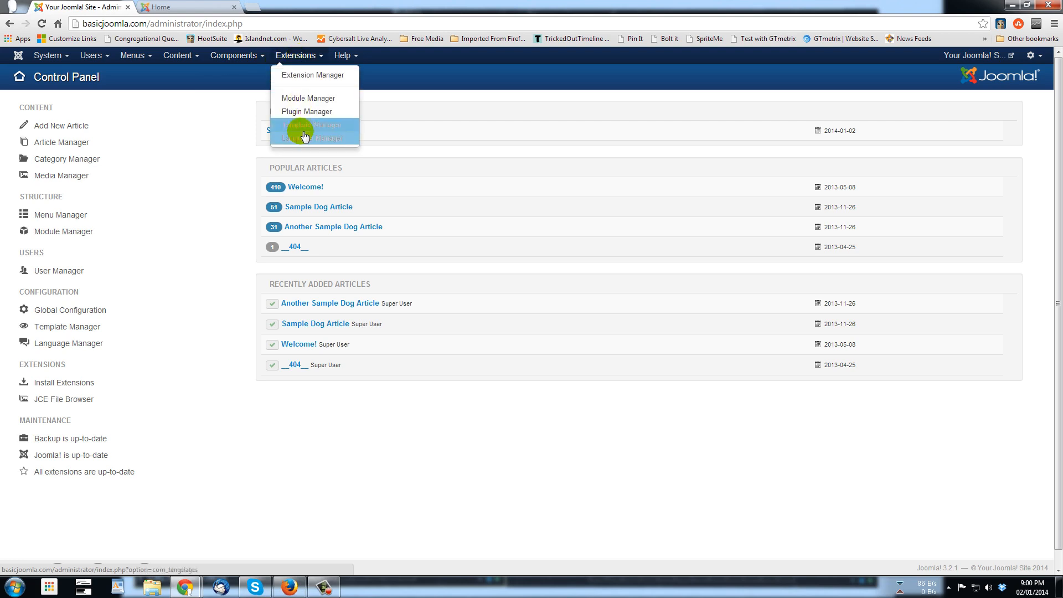
left_click(310, 124)
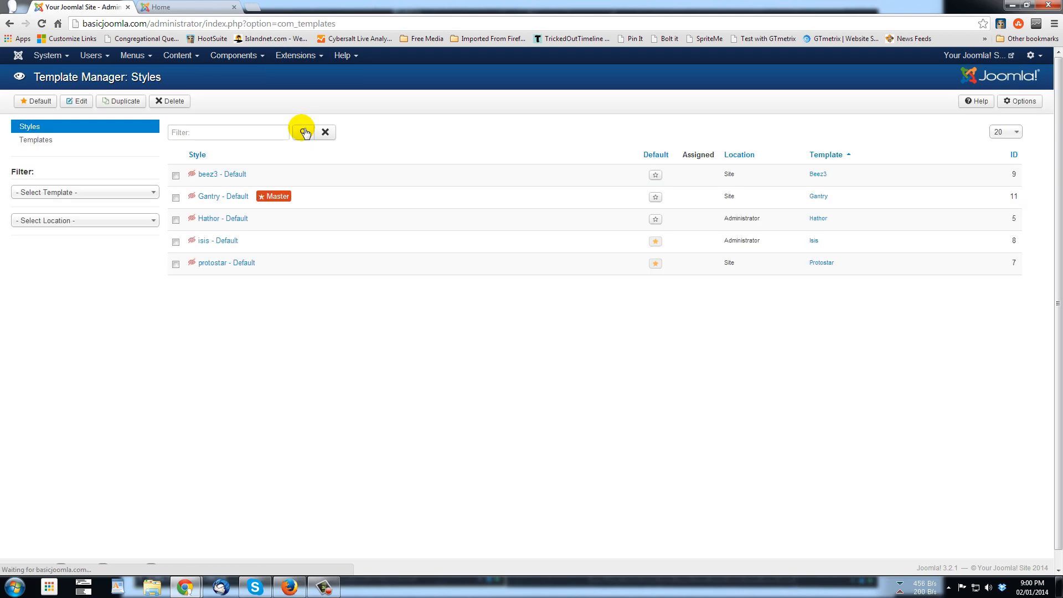
mouse_move(218, 196)
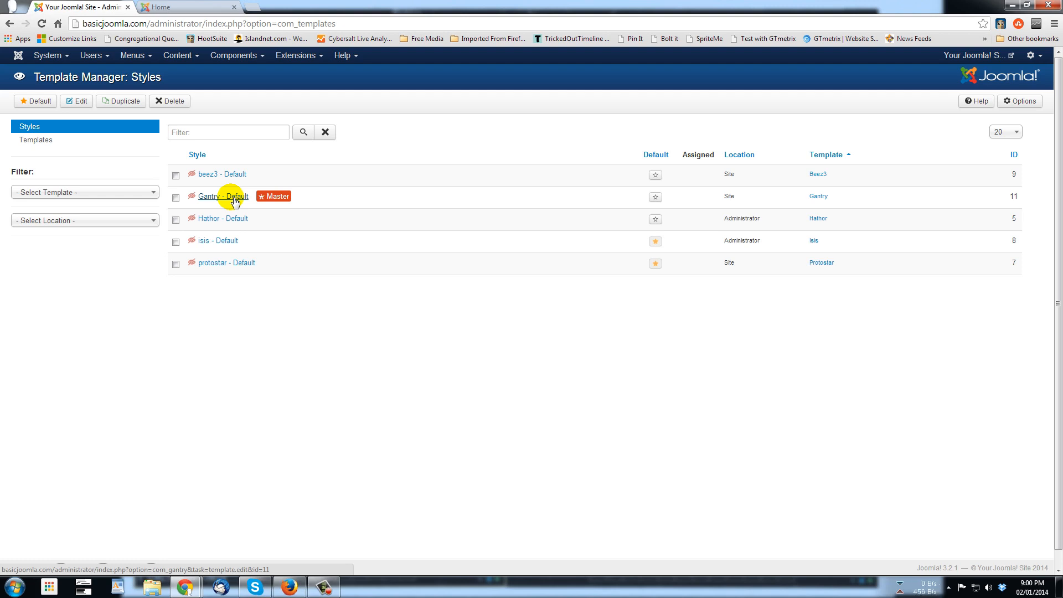
mouse_move(250, 198)
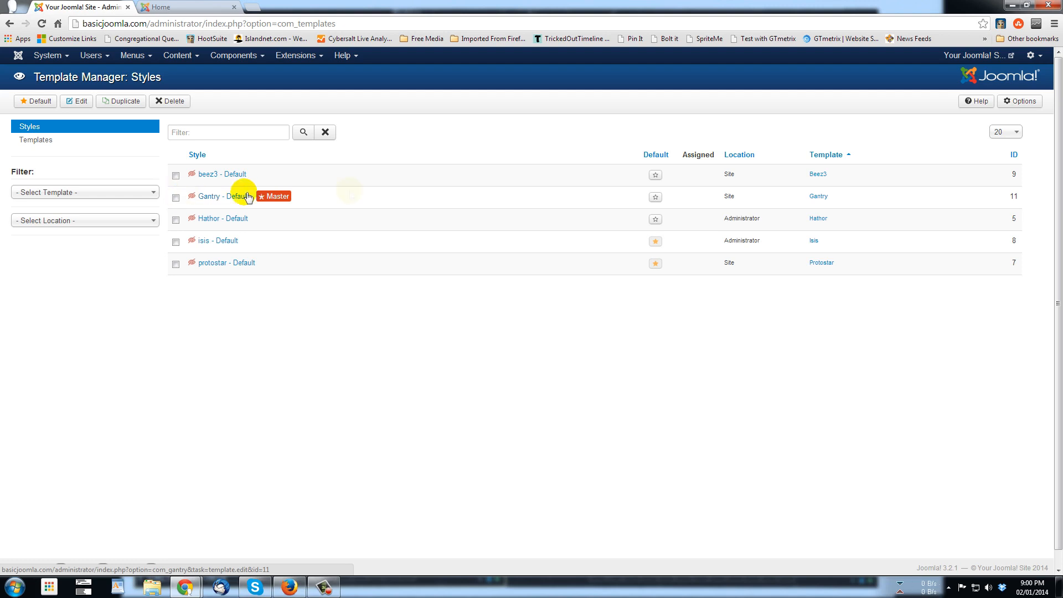
left_click(654, 196)
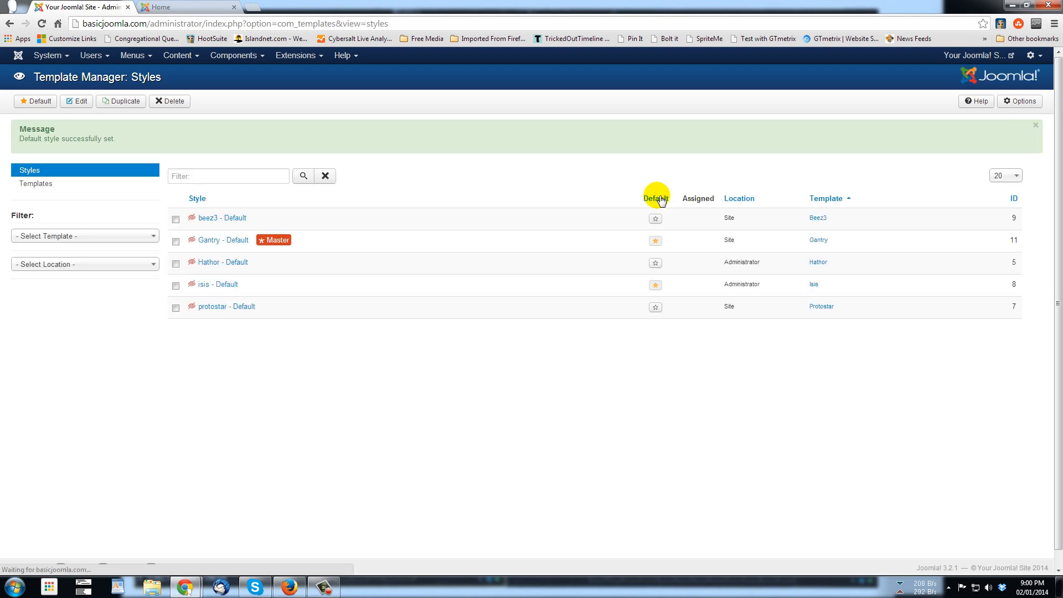
left_click(186, 6)
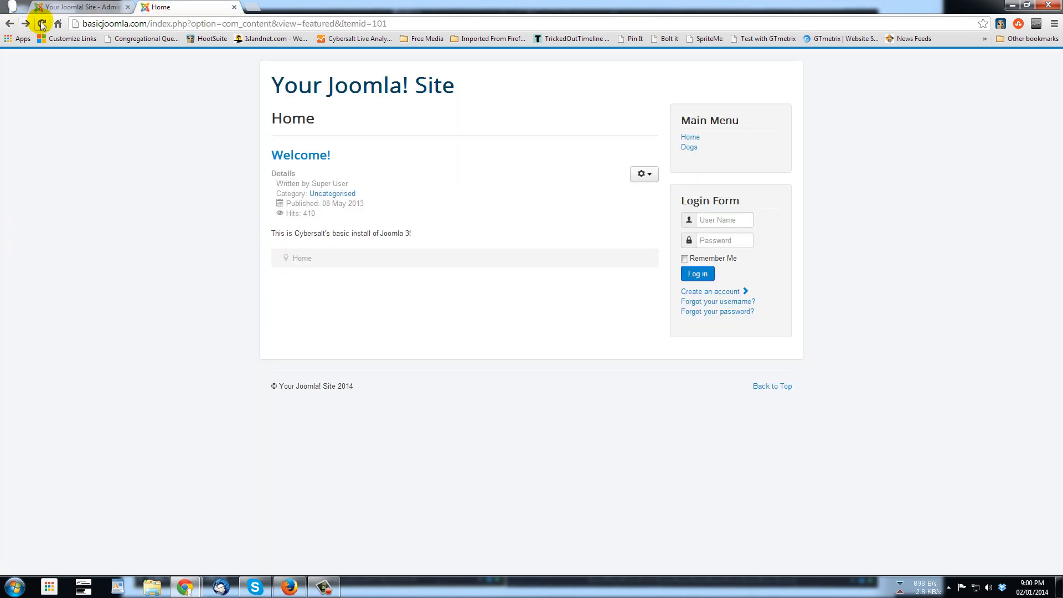
Reload the Home tab so the Welcome article renders in the Gantry design
left_click(42, 23)
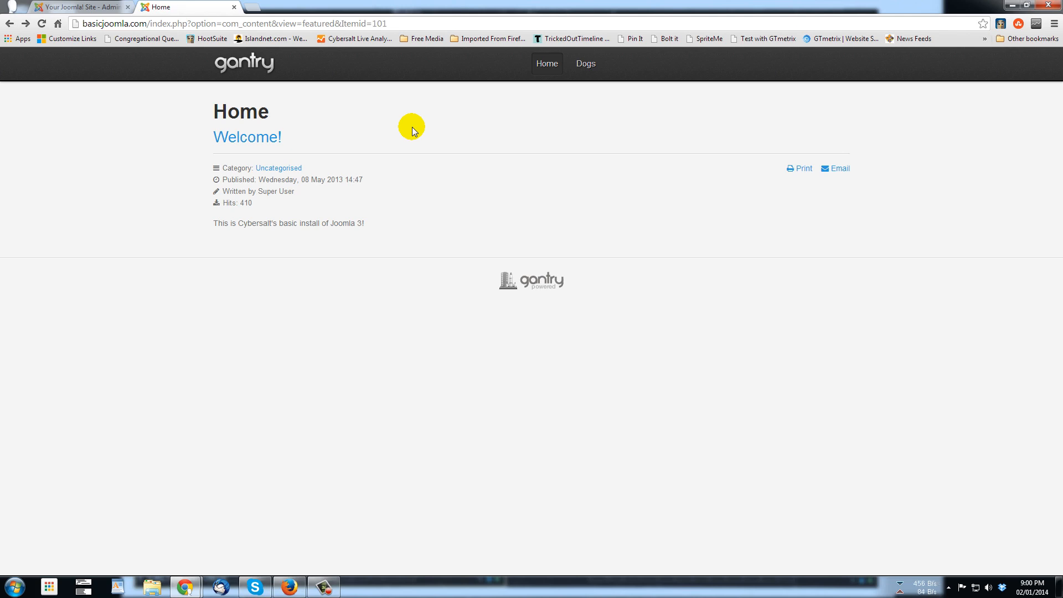
Open Chrome DevTools with F12 on the Gantry home page
key("F12")
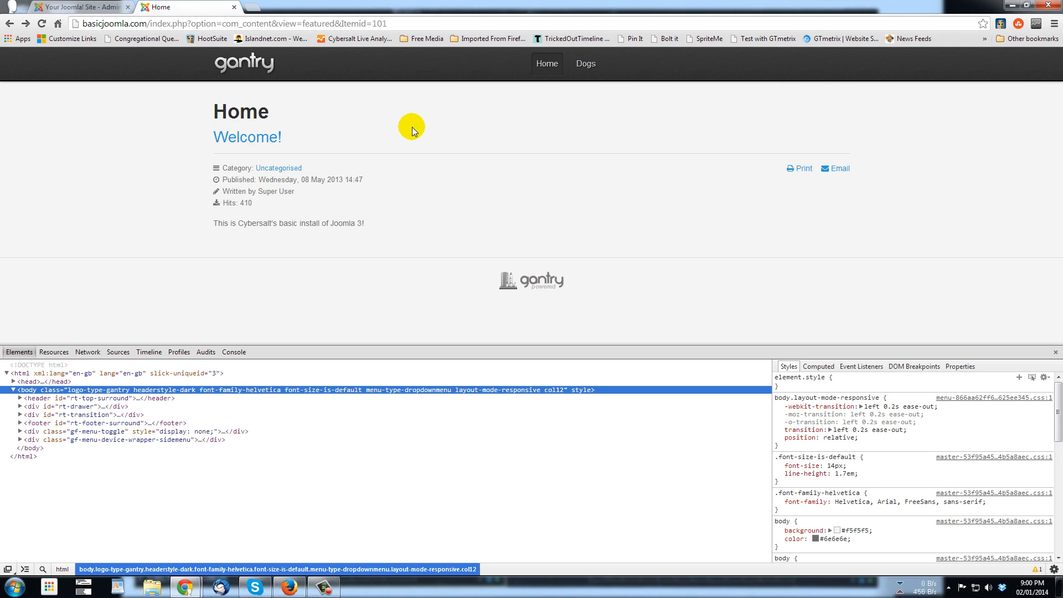
mouse_move(12, 290)
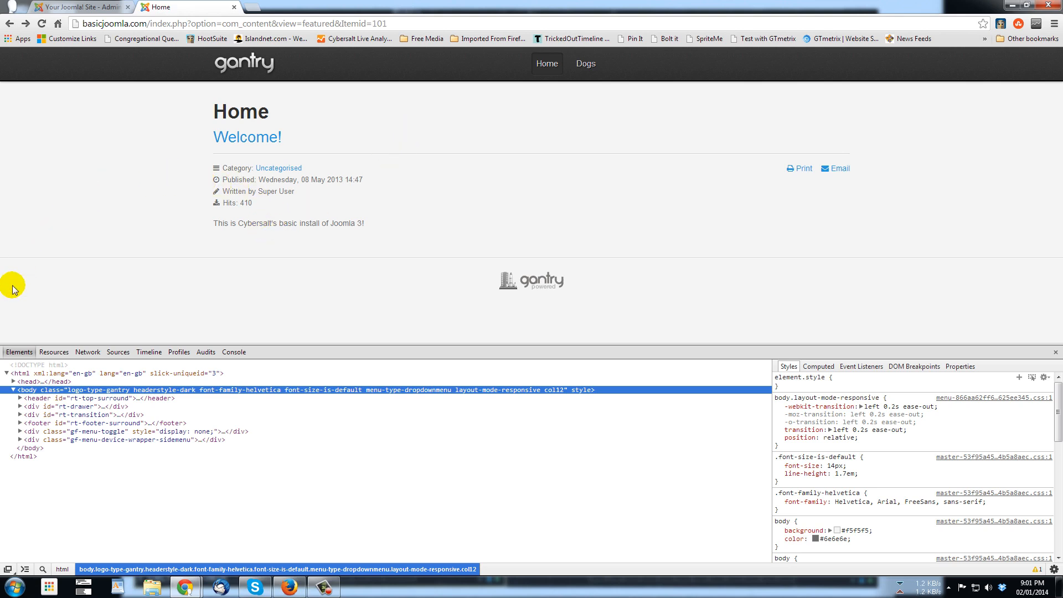
mouse_move(43, 570)
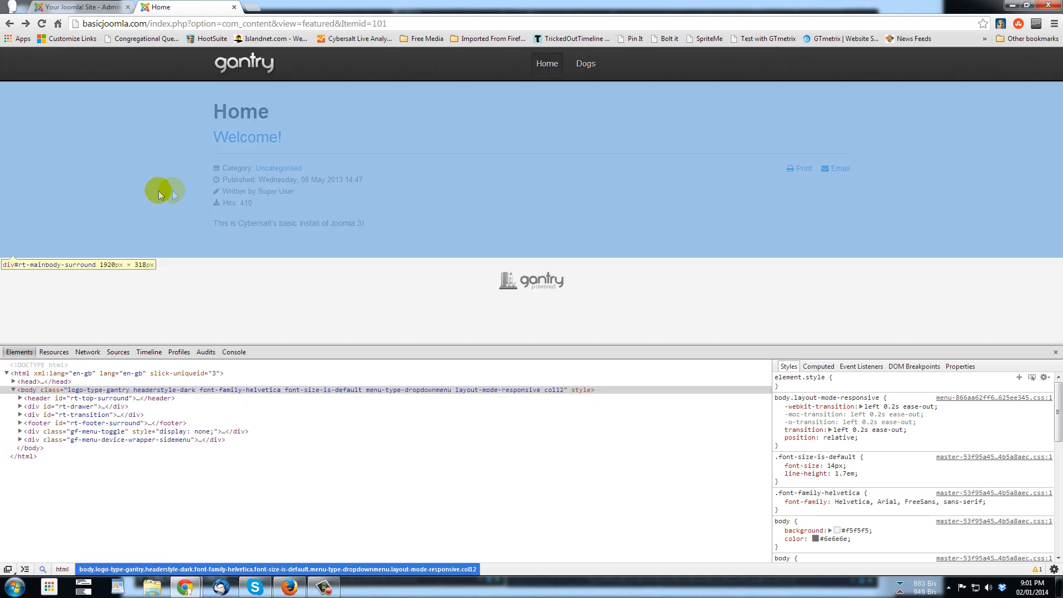
mouse_move(257, 190)
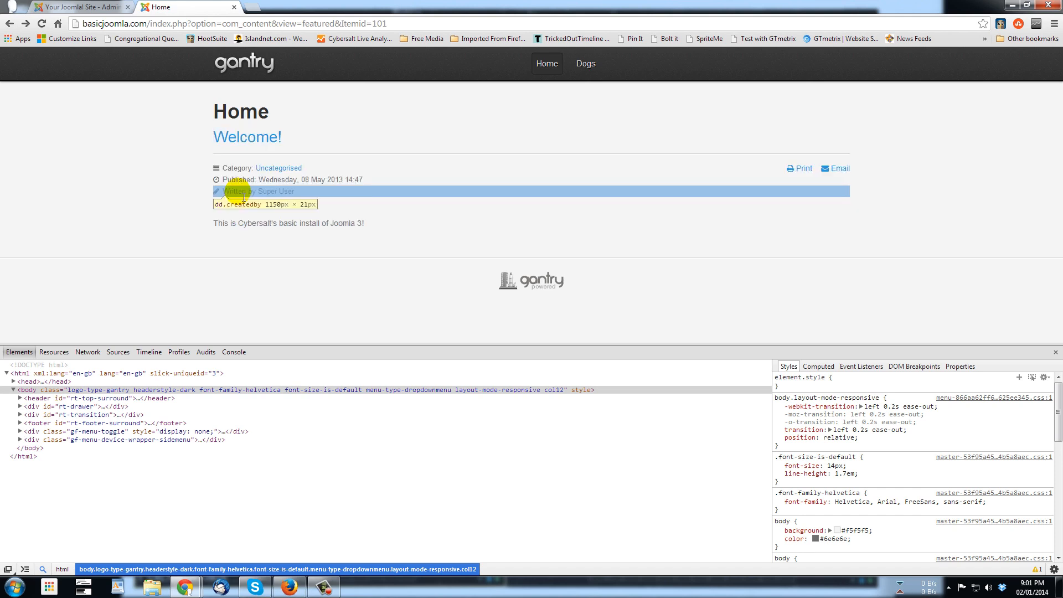
mouse_move(315, 169)
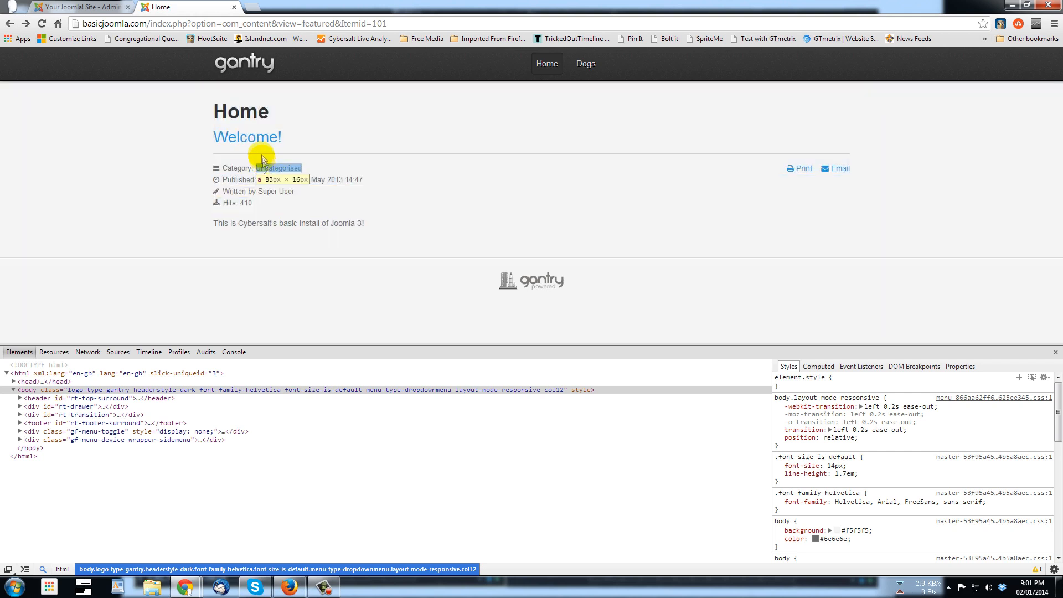
mouse_move(213, 144)
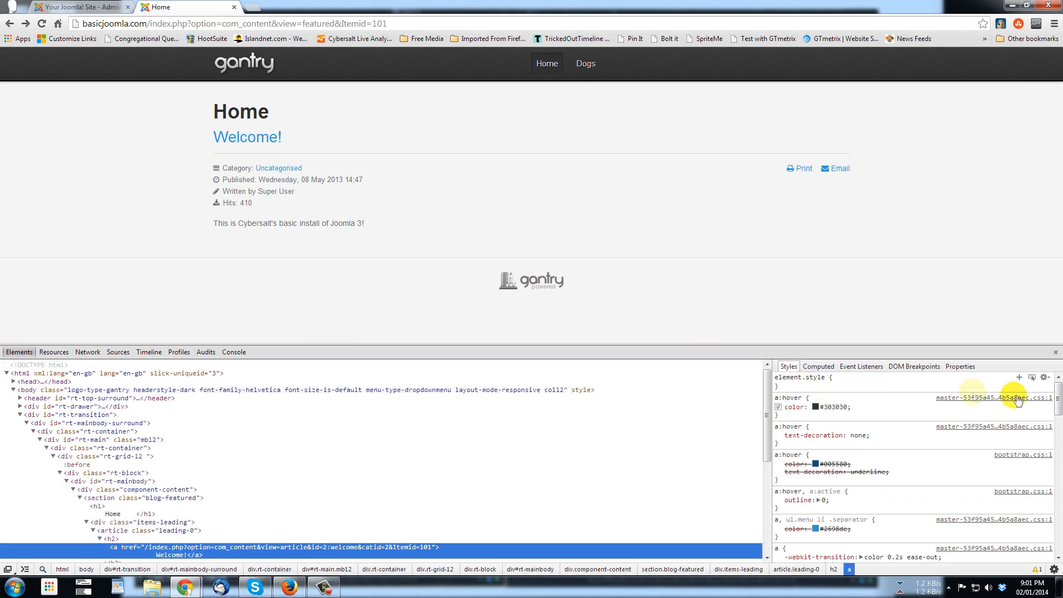
Scroll the Styles pane to the .title, .component-content h2 rule with font-size 28px
scroll("down", 3)
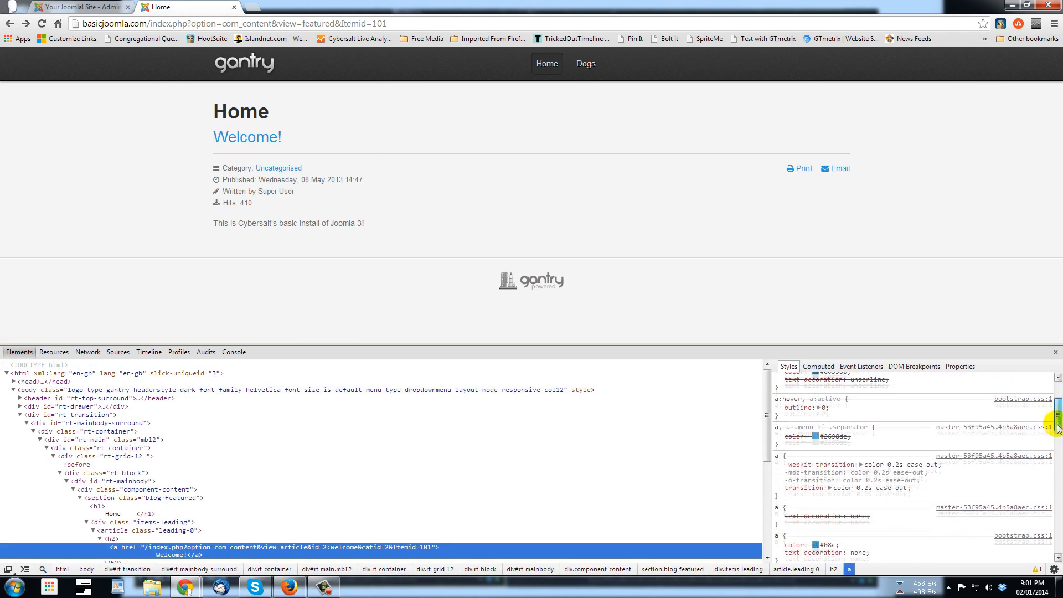
scroll("down", 3)
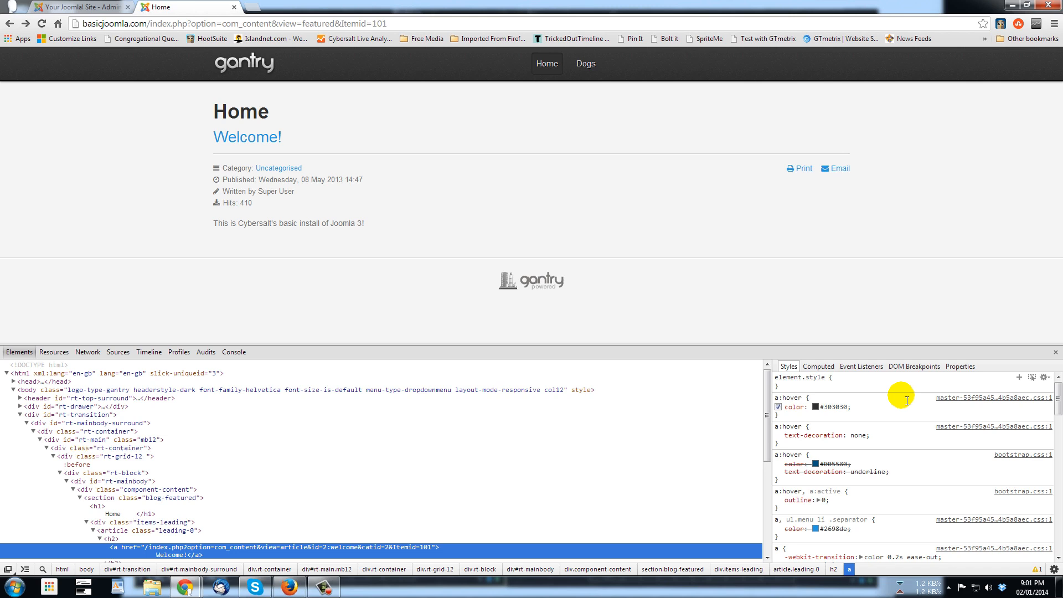
mouse_move(877, 420)
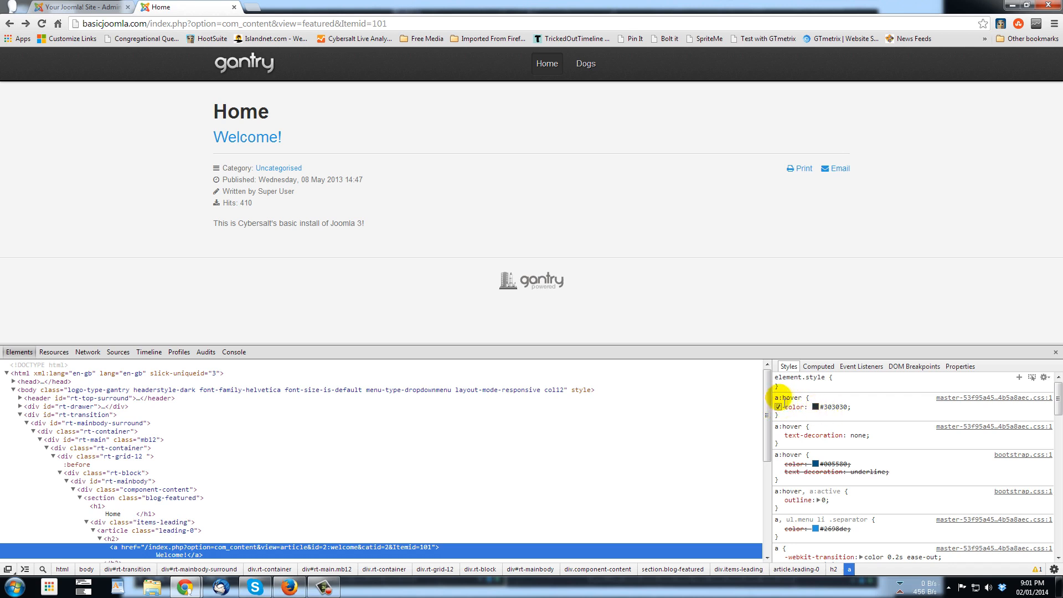
mouse_move(275, 141)
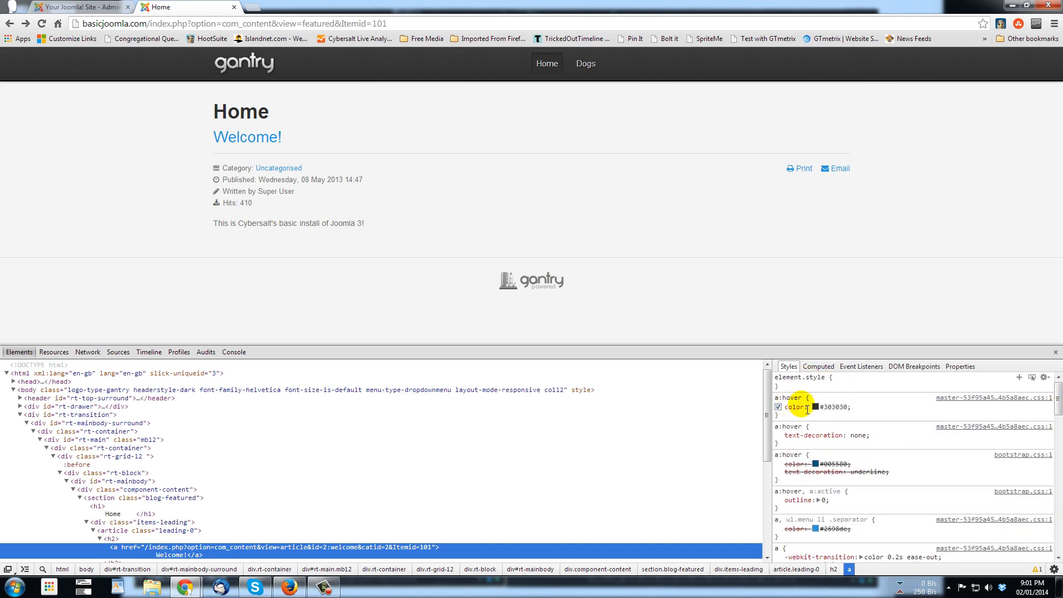
scroll("down", 3)
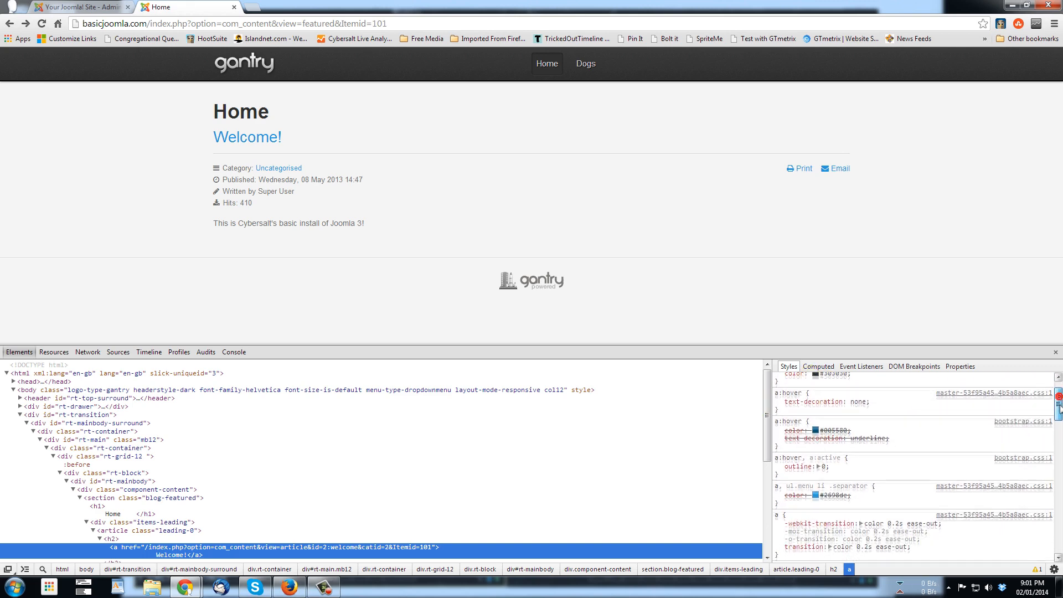
scroll("down", 3)
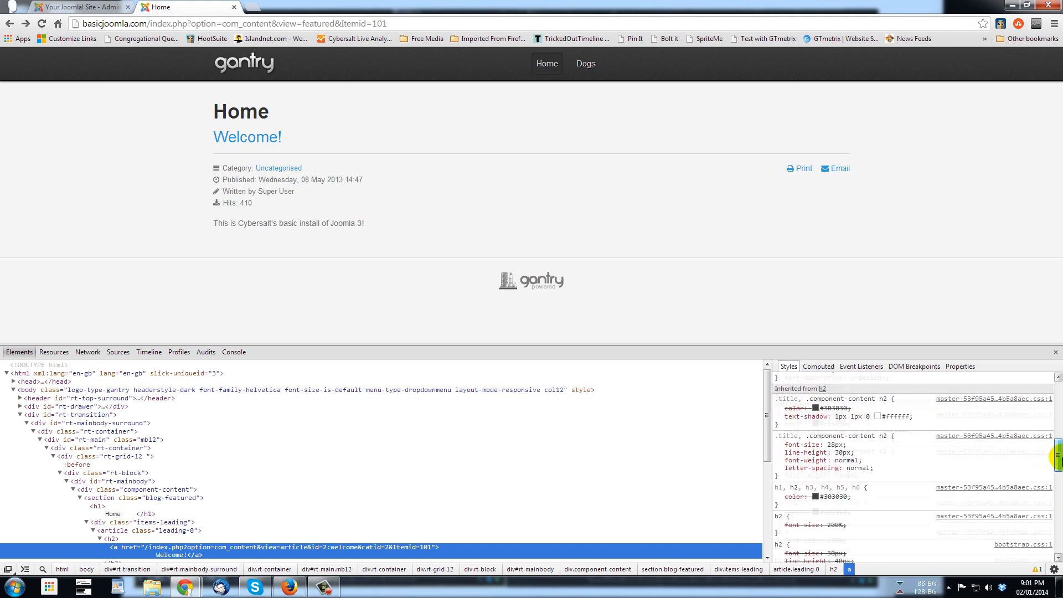
scroll("down", 3)
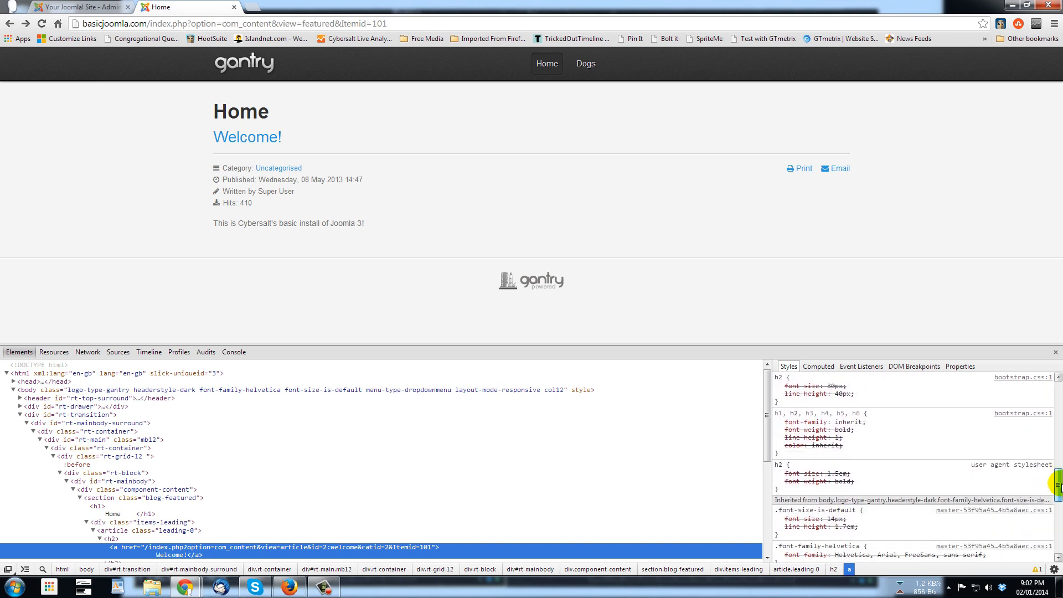
scroll("up", 3)
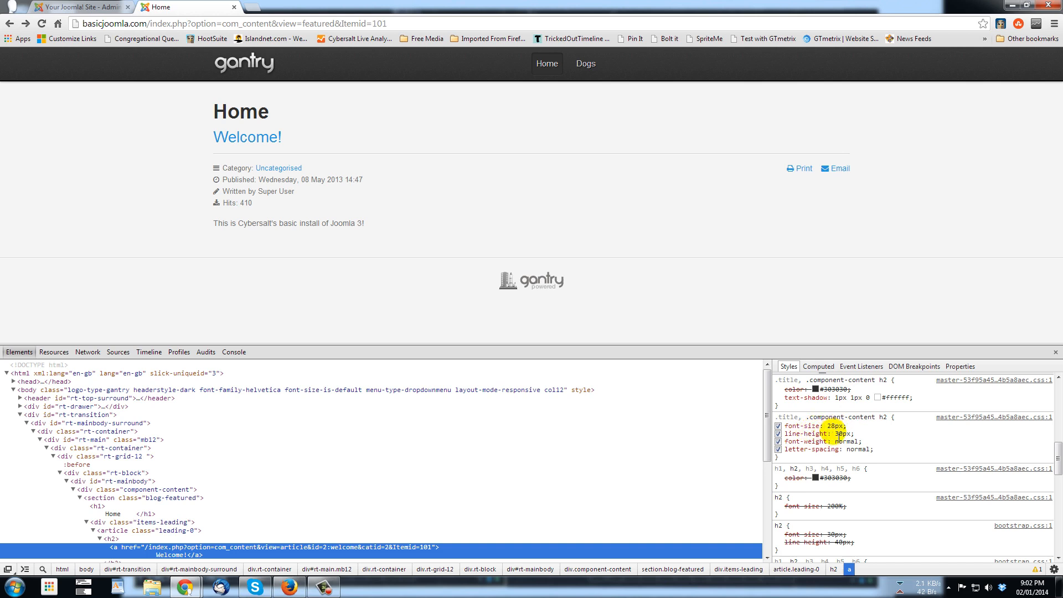
mouse_move(833, 449)
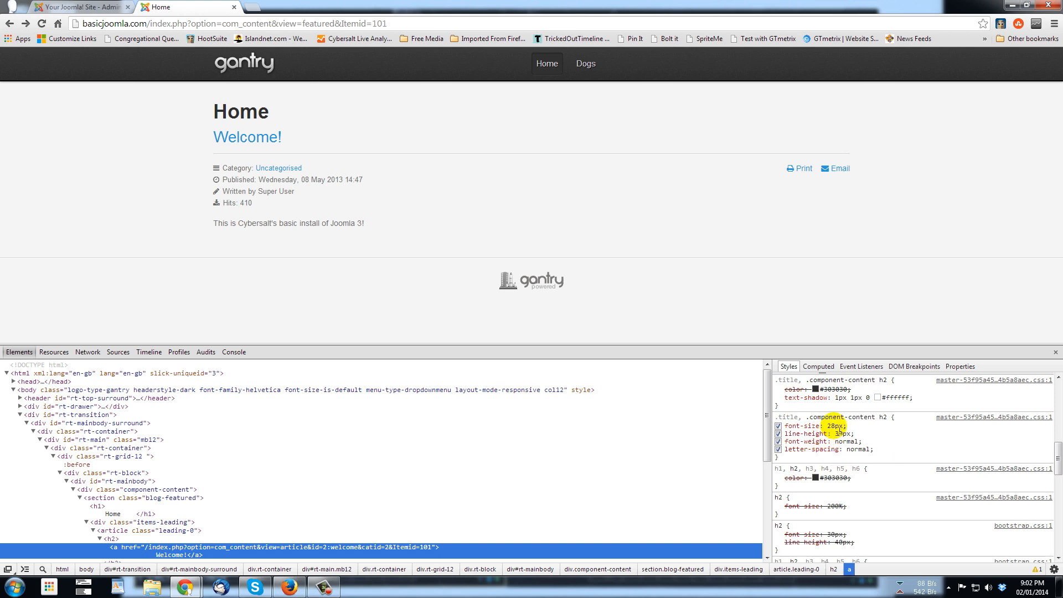
Change the title heading rule's font-size from 28px to 108px in DevTools
double_click(836, 425)
type("58")
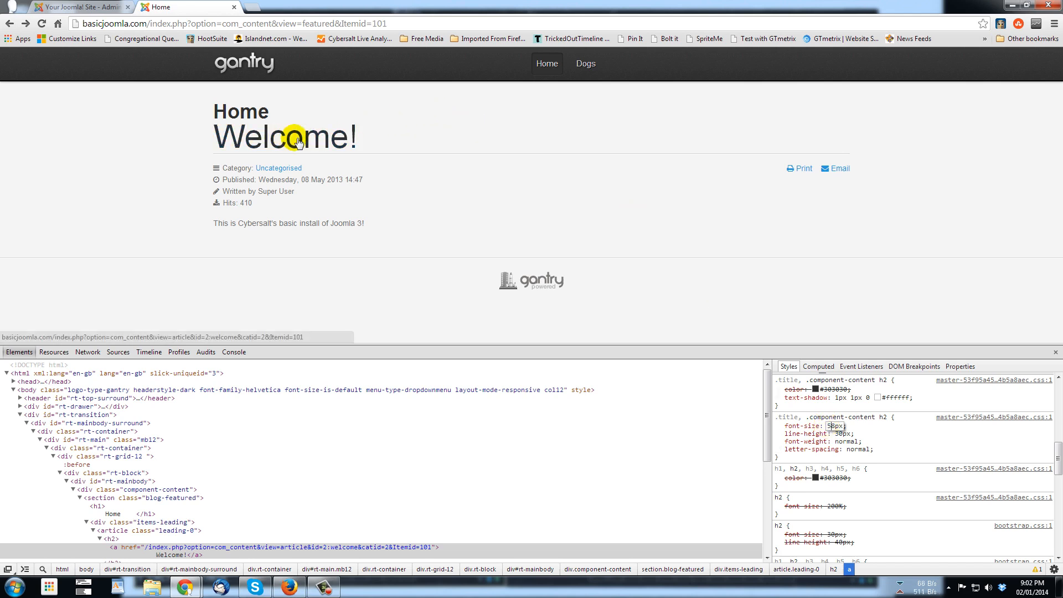
mouse_move(682, 301)
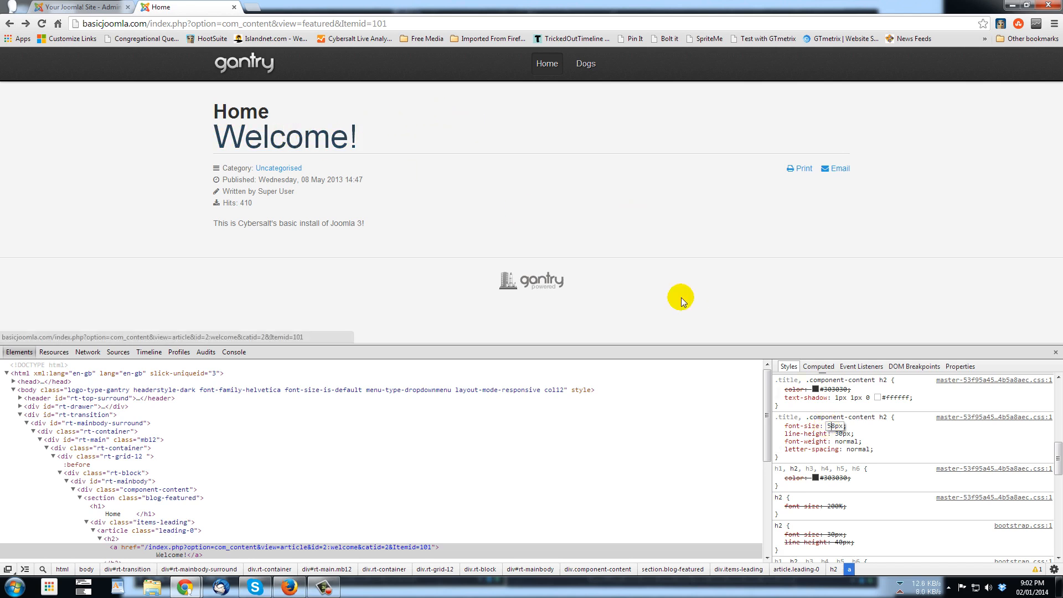
left_click(834, 426)
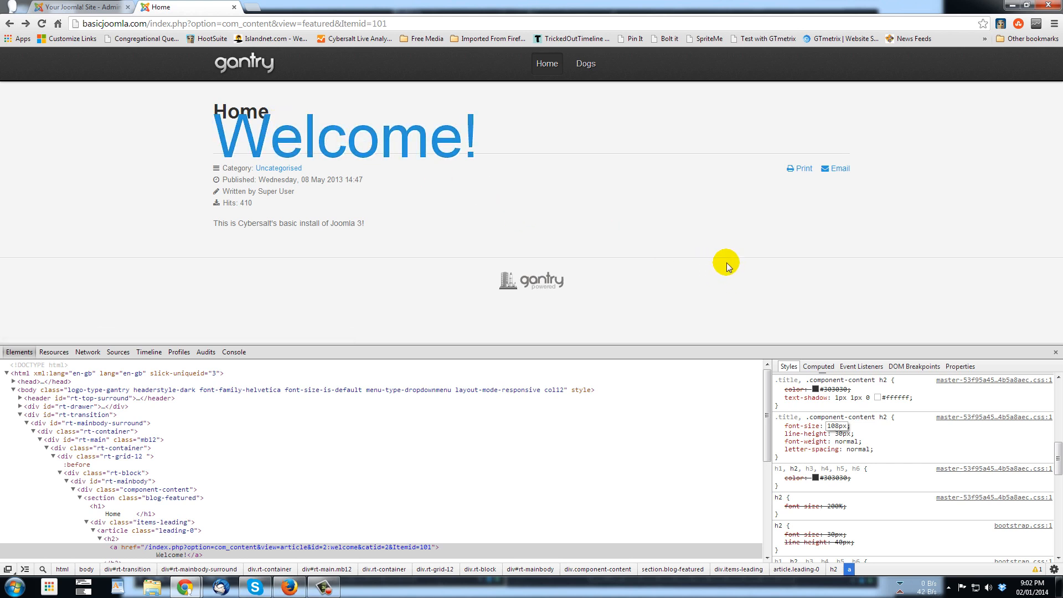
mouse_move(228, 137)
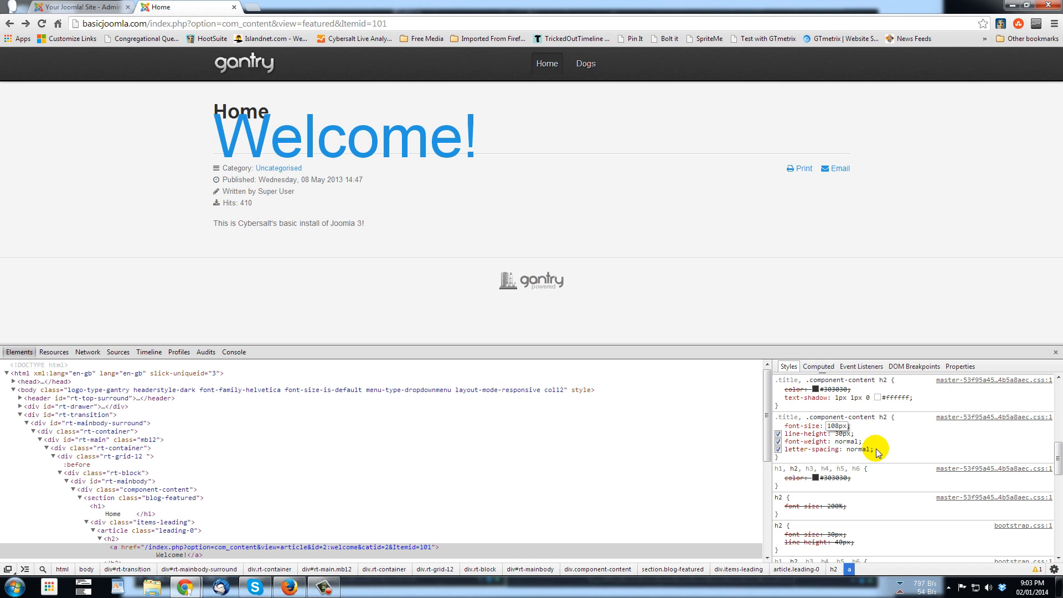
mouse_move(77, 7)
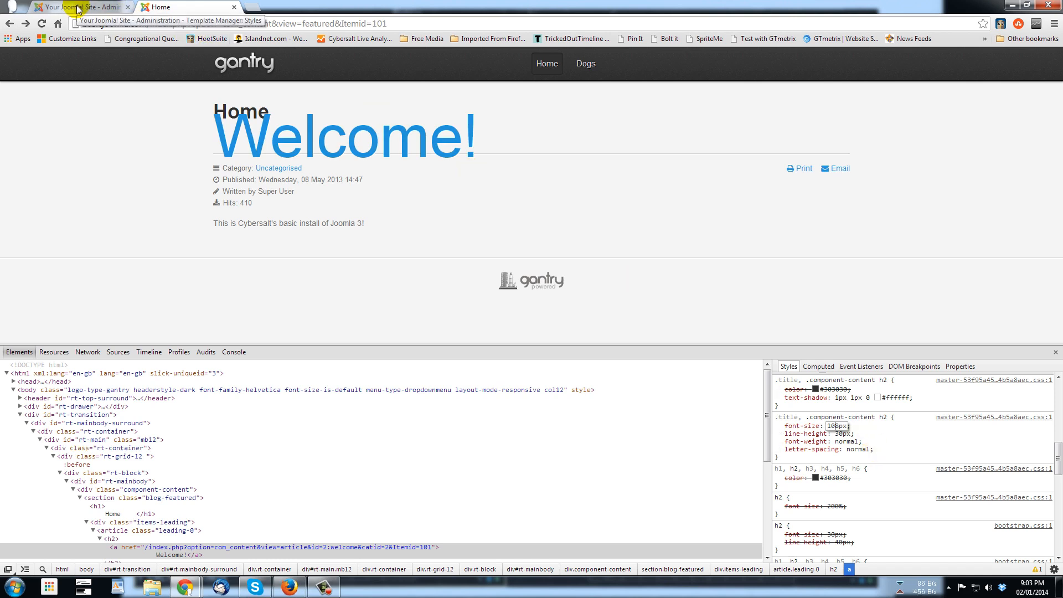
Launch eXtplorer from the administrator's Components menu
left_click(82, 7)
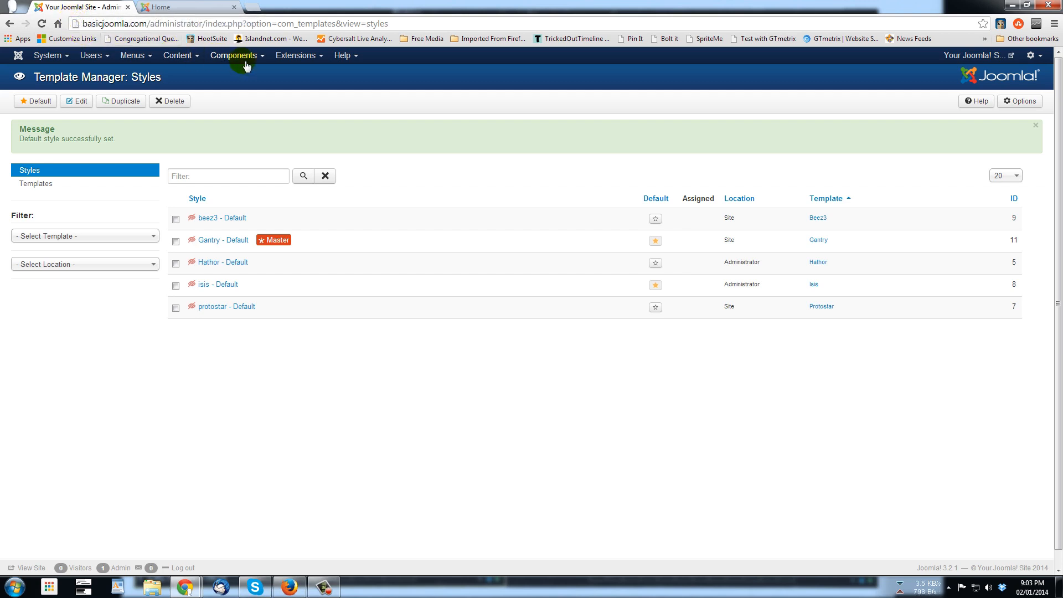
left_click(234, 55)
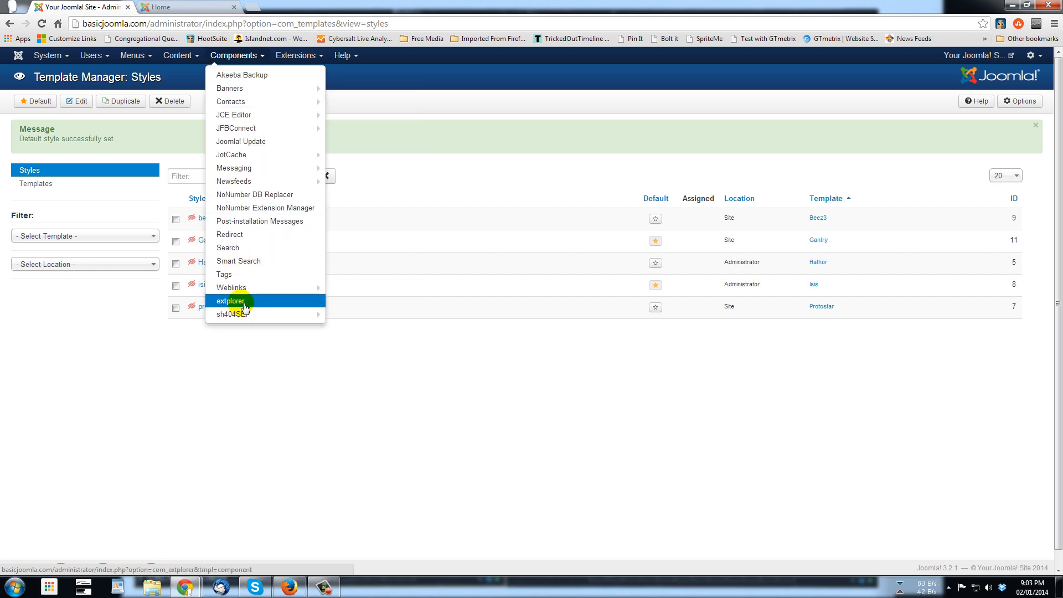
left_click(230, 300)
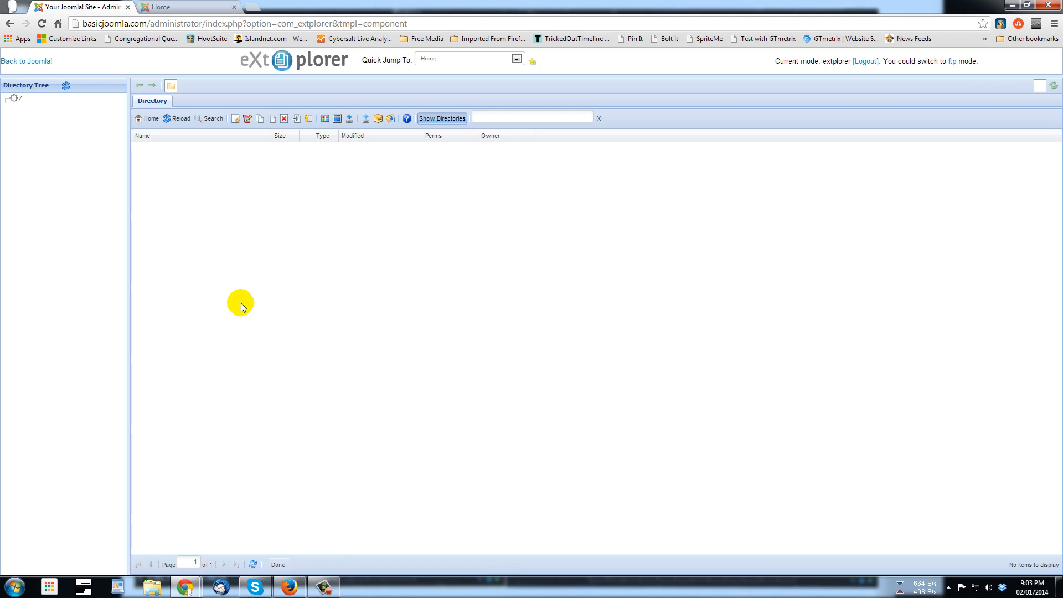
Browse through templates and gantry into the css folder in eXtplorer
left_click(49, 307)
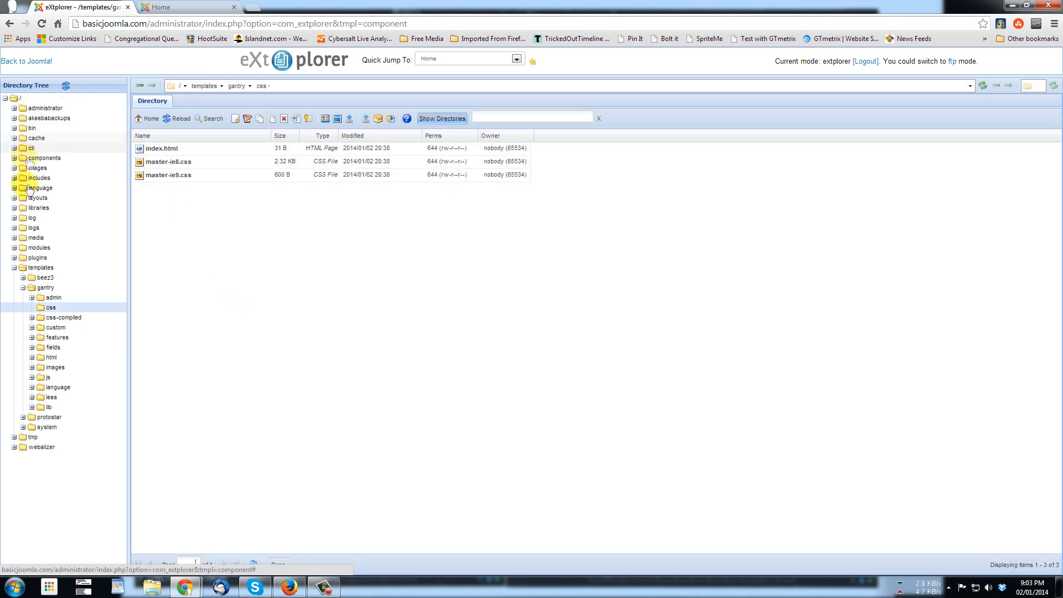
mouse_move(32, 227)
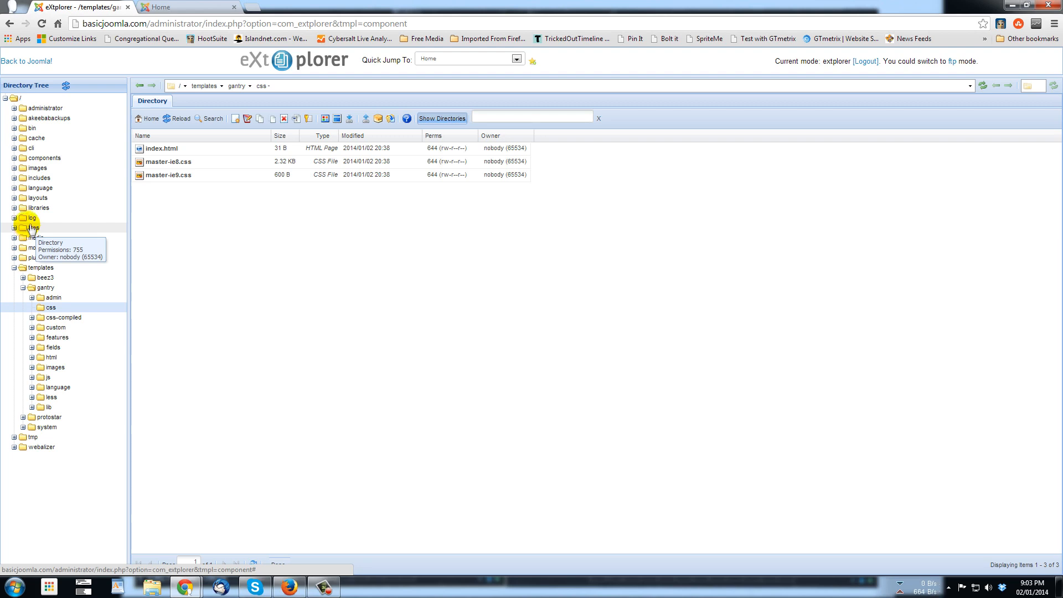
mouse_move(42, 177)
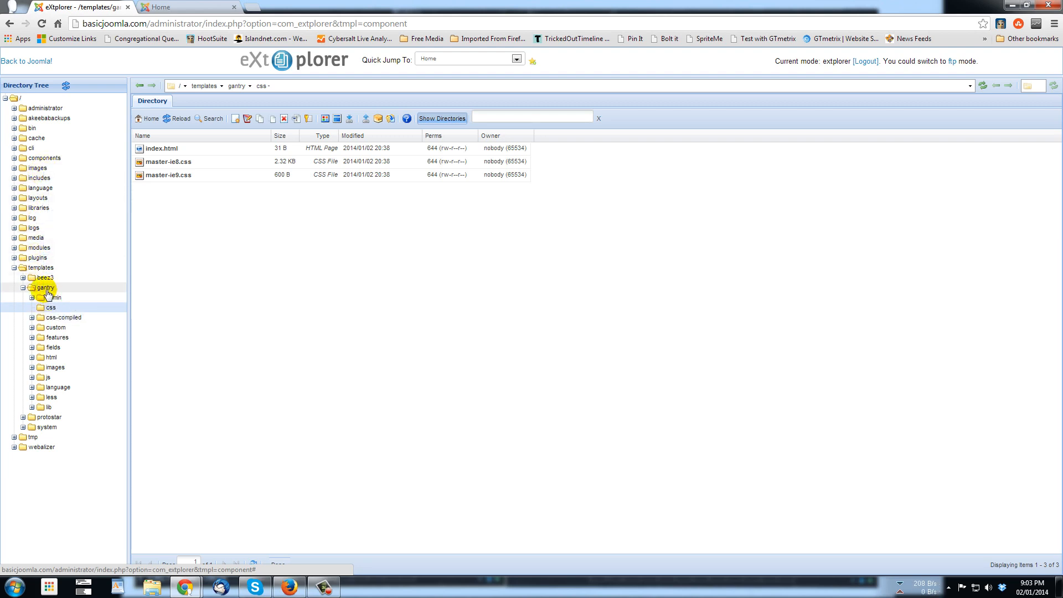
mouse_move(48, 307)
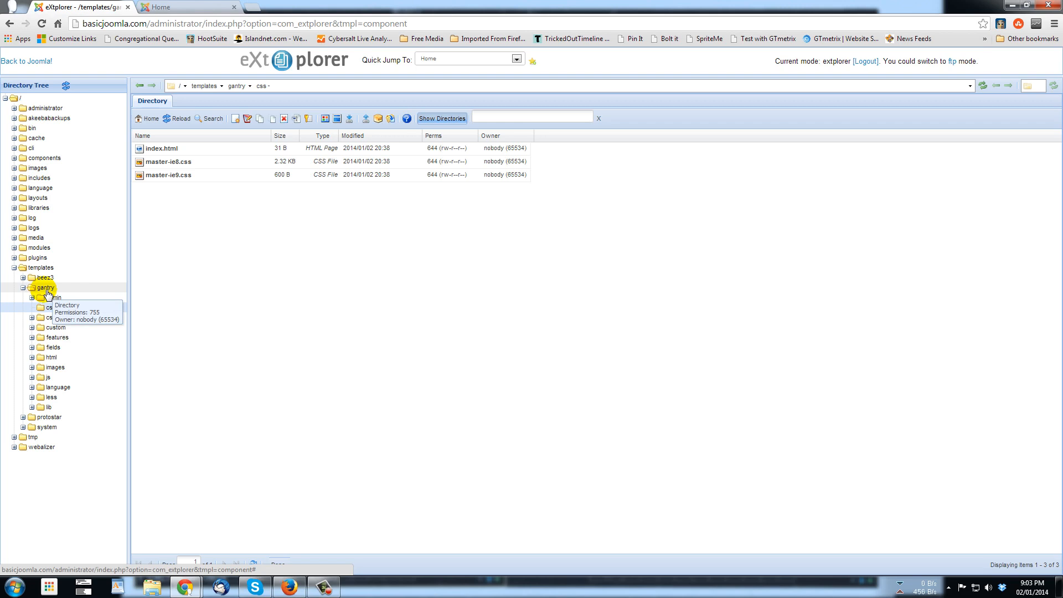
left_click(39, 267)
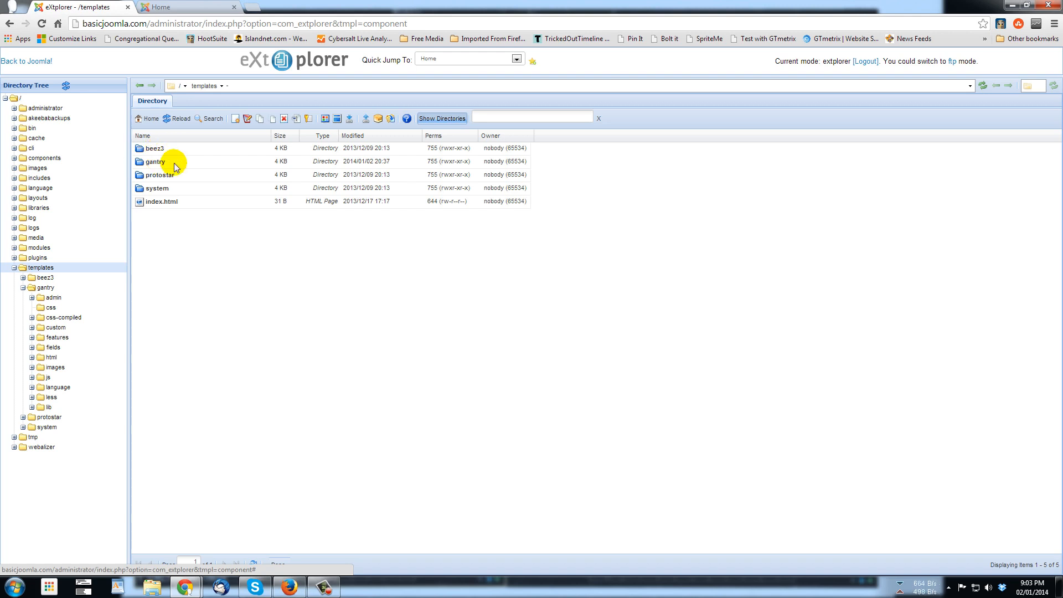
mouse_move(172, 181)
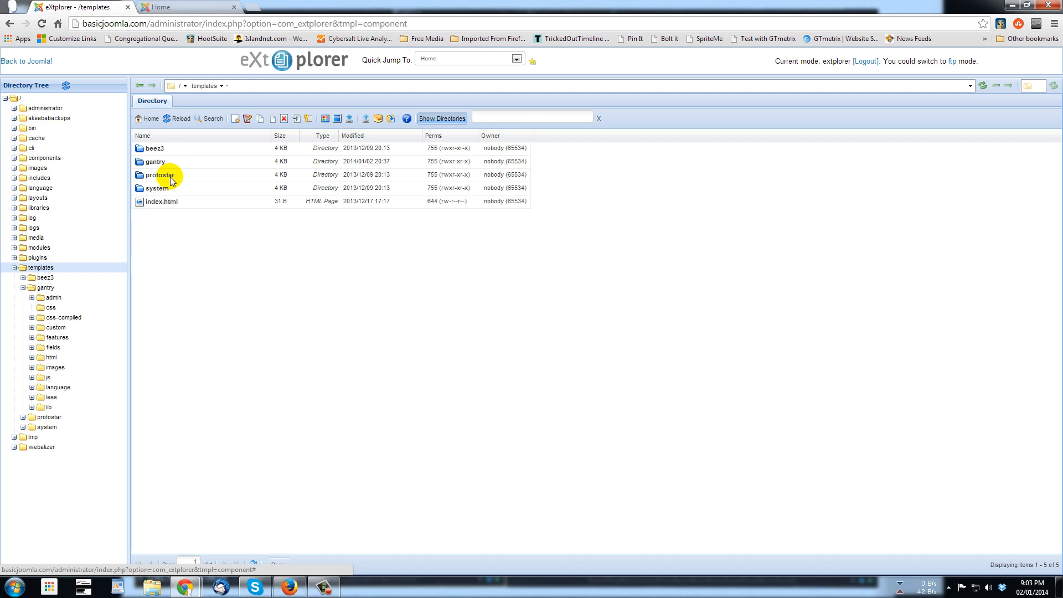
mouse_move(164, 196)
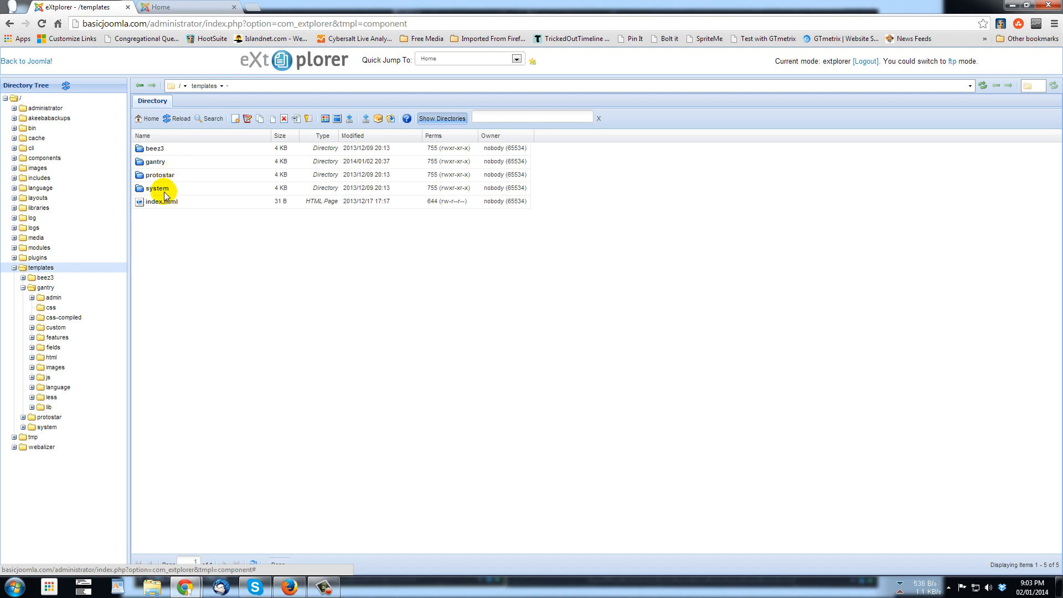
mouse_move(80, 370)
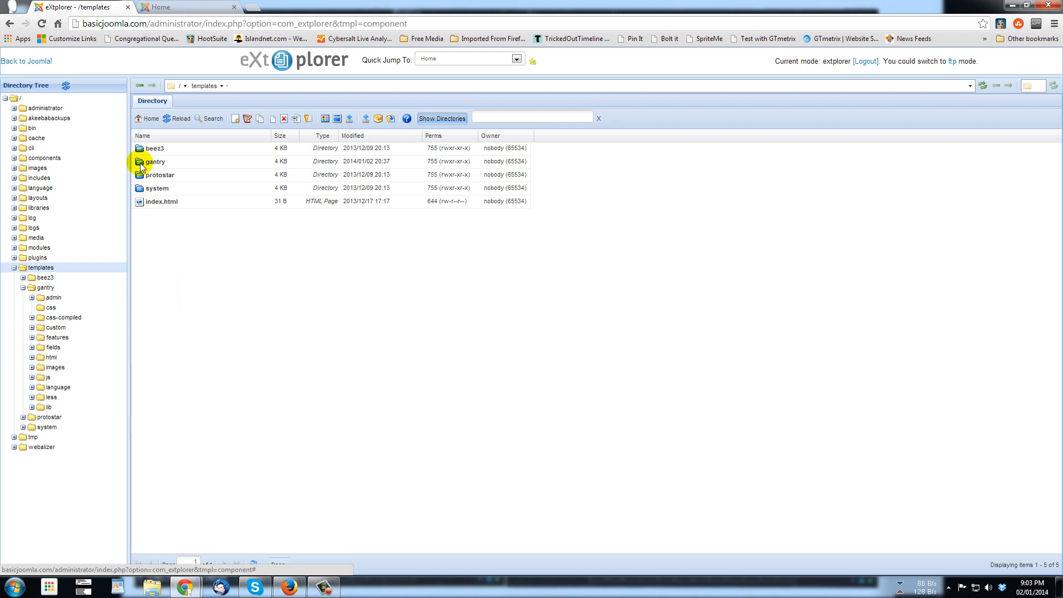
double_click(154, 161)
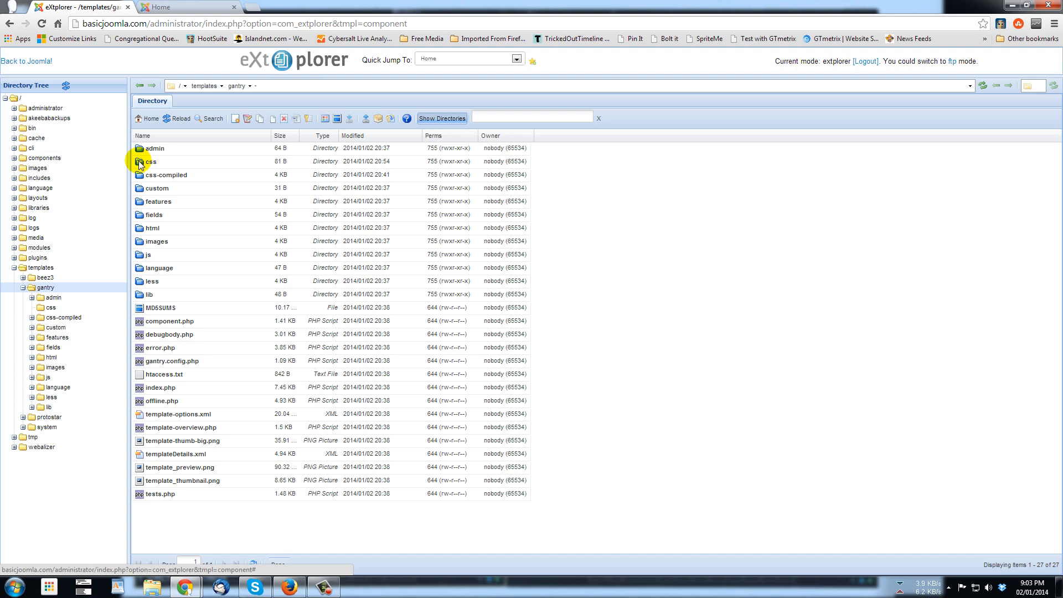
double_click(149, 161)
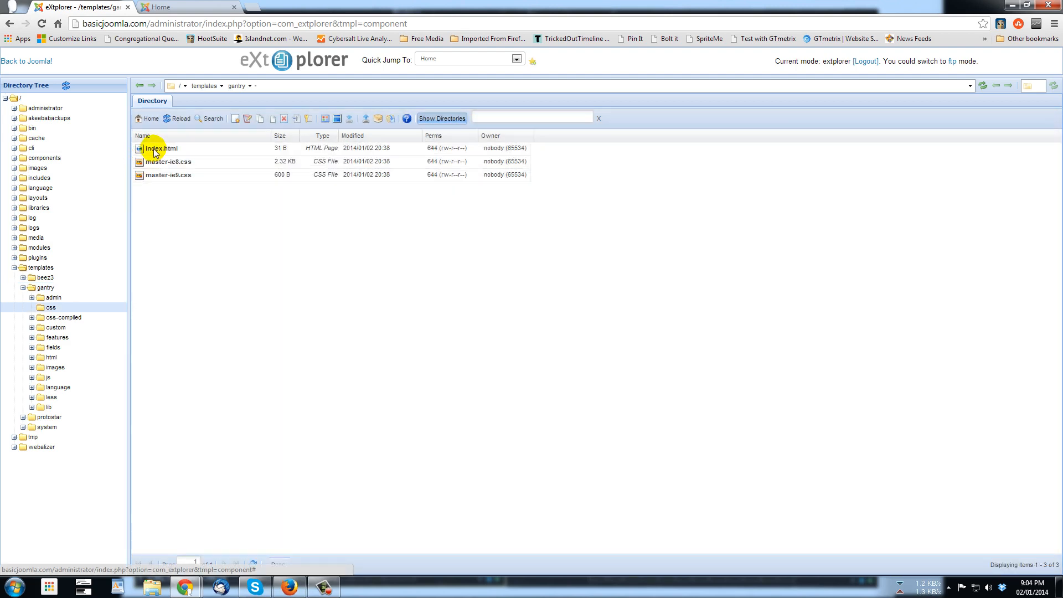
mouse_move(168, 184)
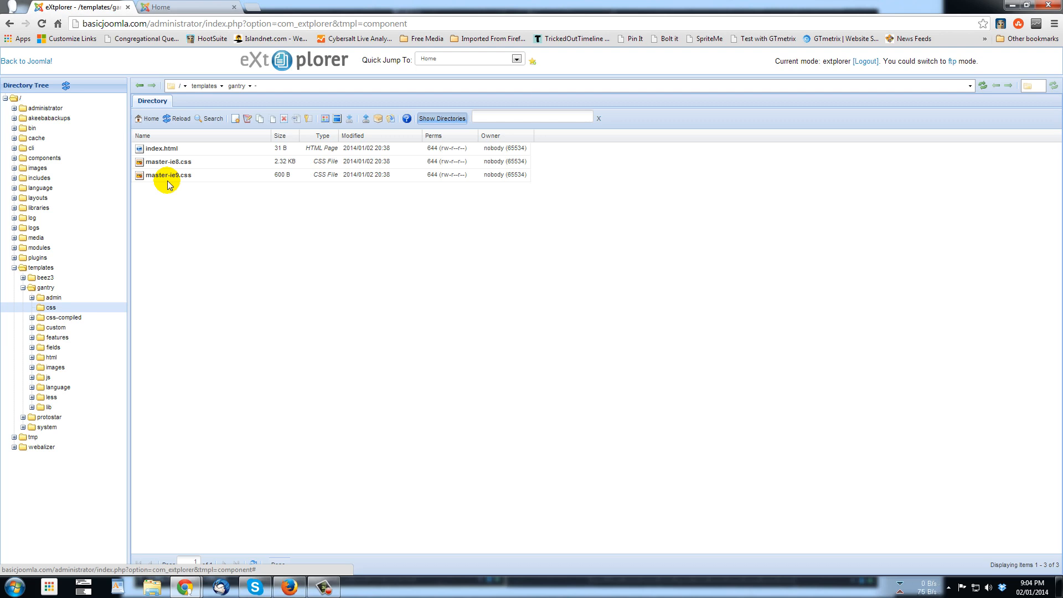
mouse_move(184, 212)
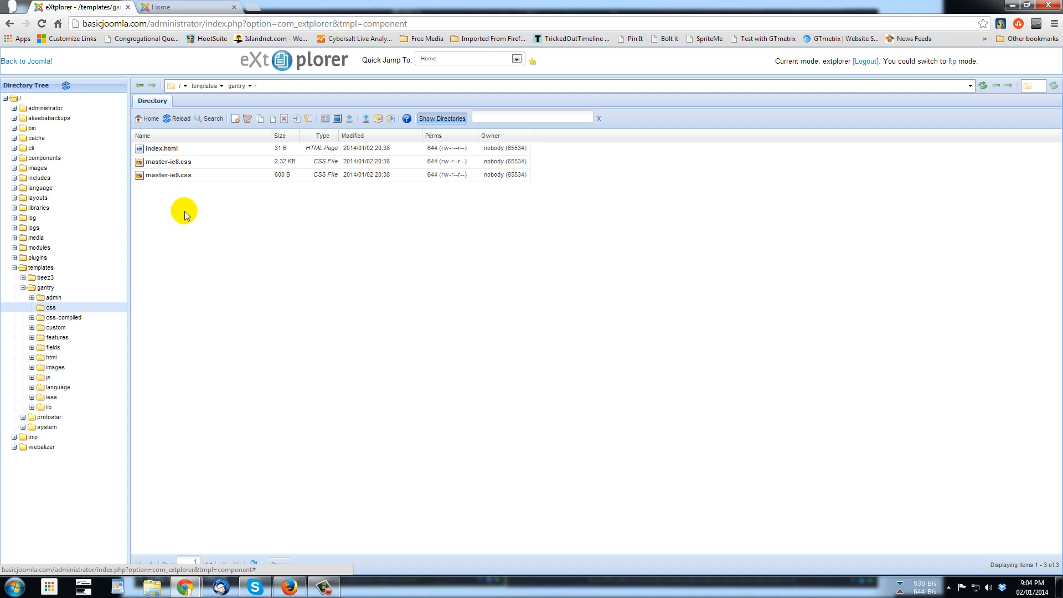
mouse_move(212, 214)
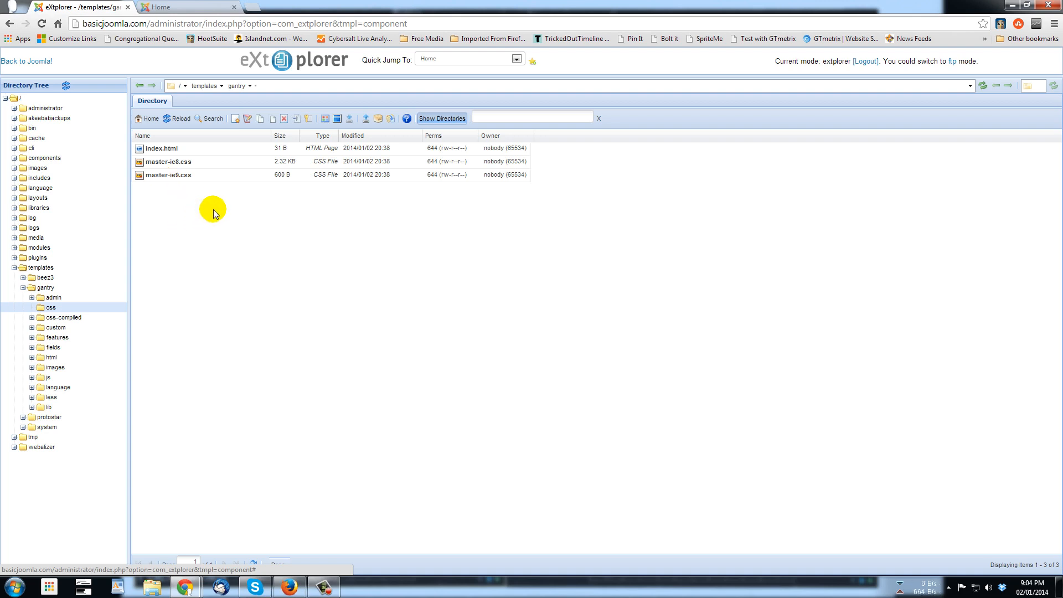
mouse_move(237, 118)
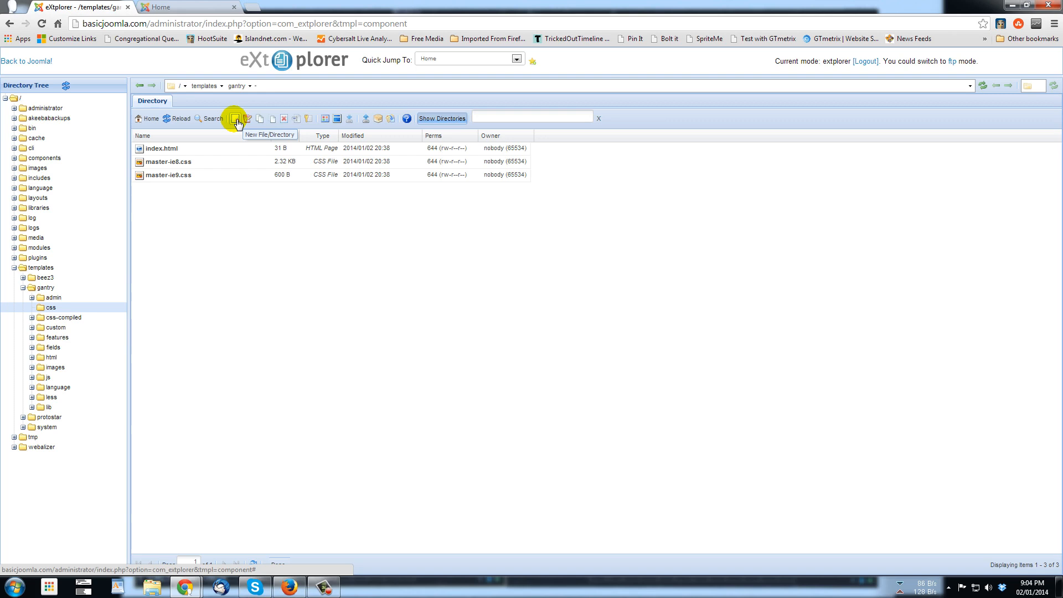
Create a new File named gantry-custom.css in templates/gantry/css
left_click(237, 118)
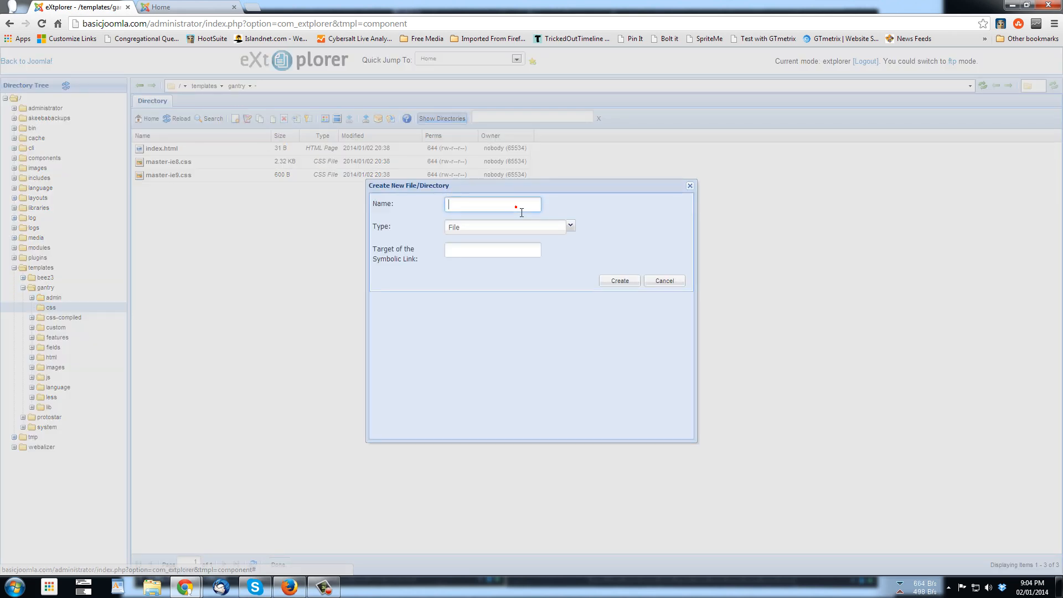
mouse_move(520, 205)
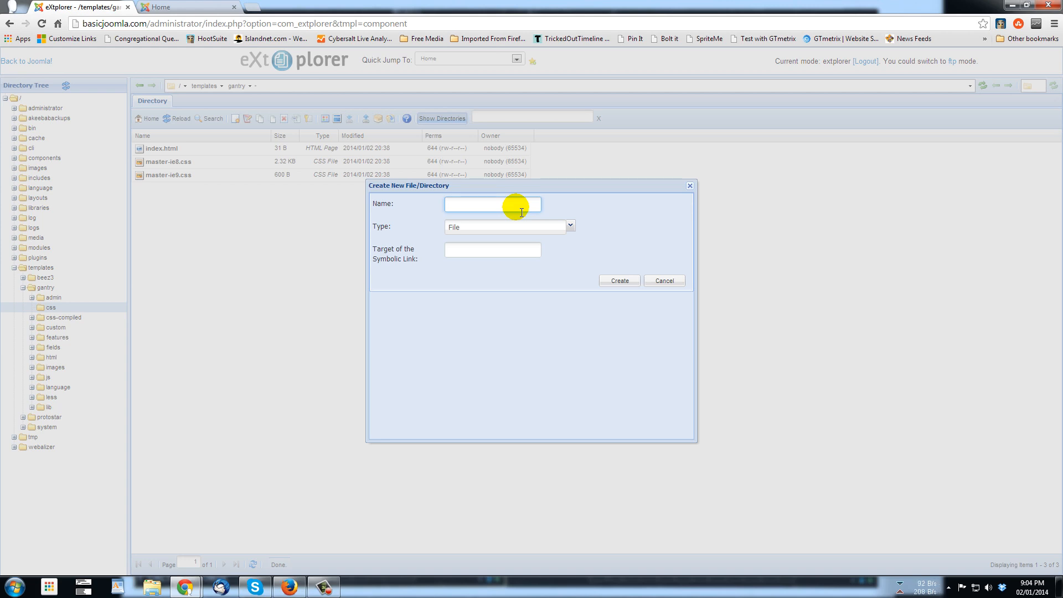
type("g")
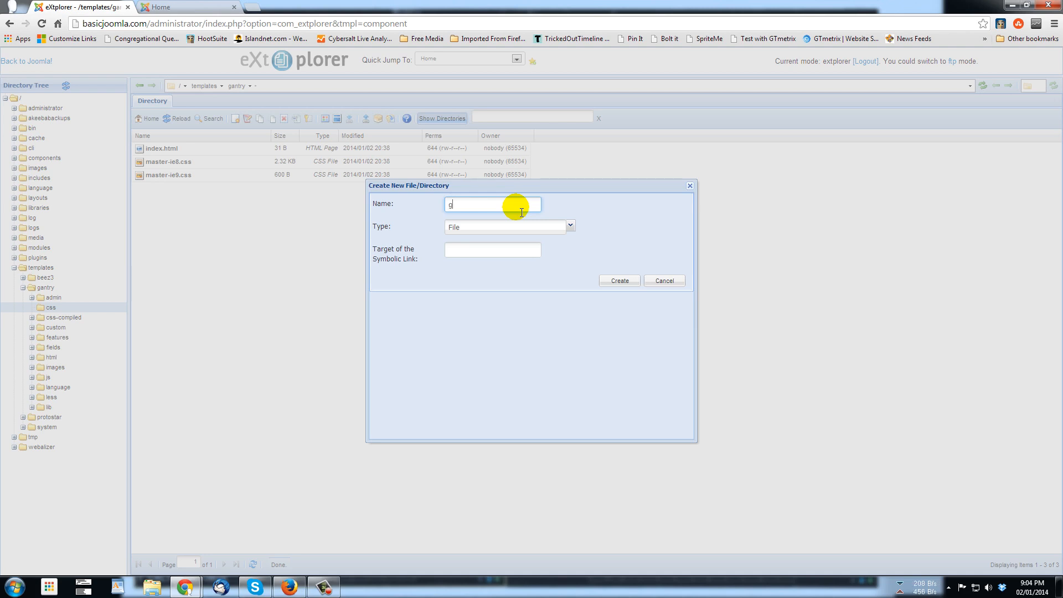
type("antry")
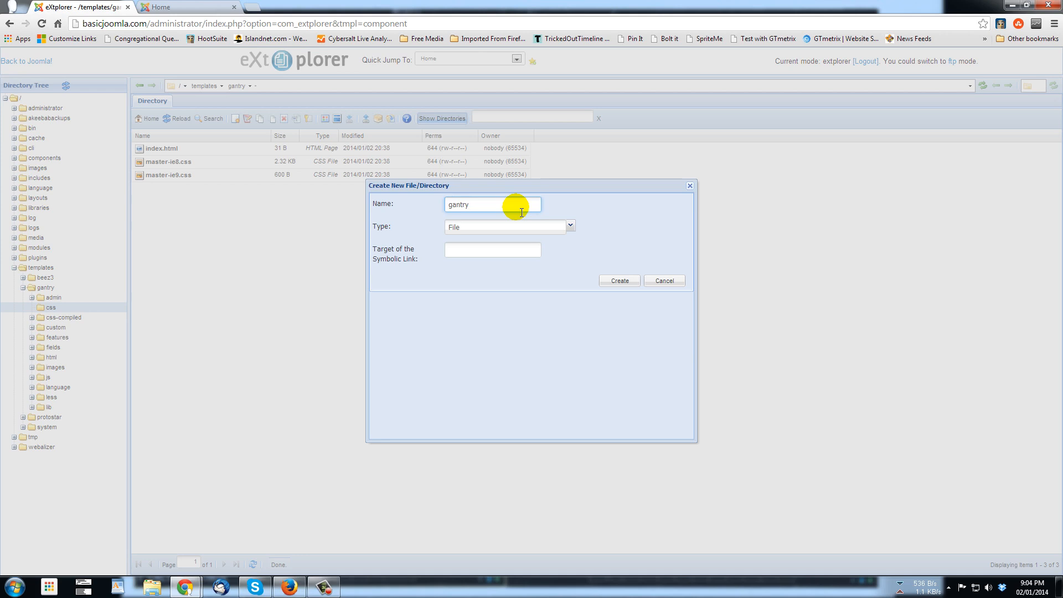
type("-")
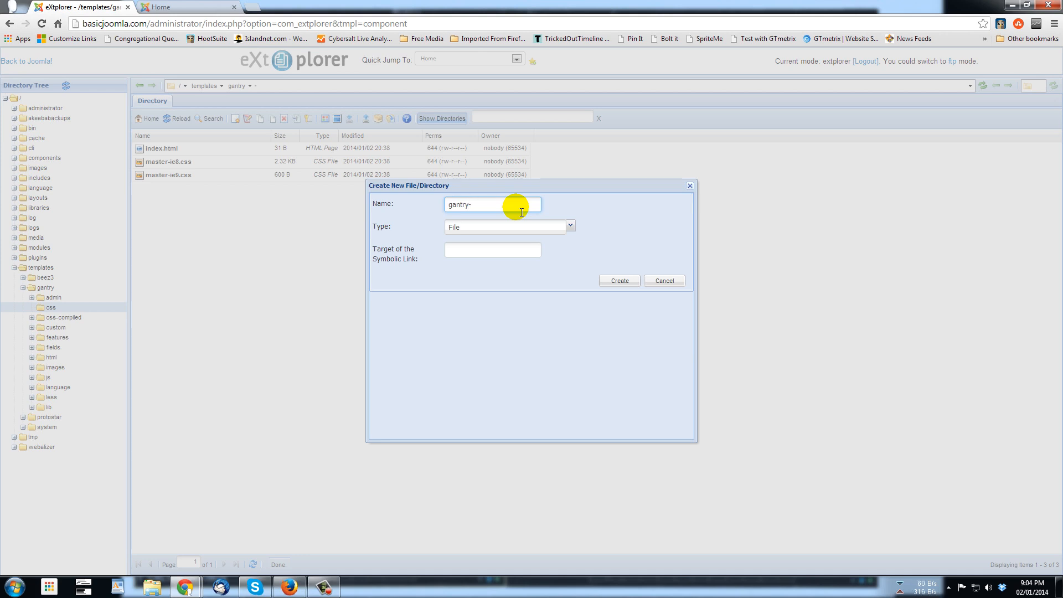
type("cuto")
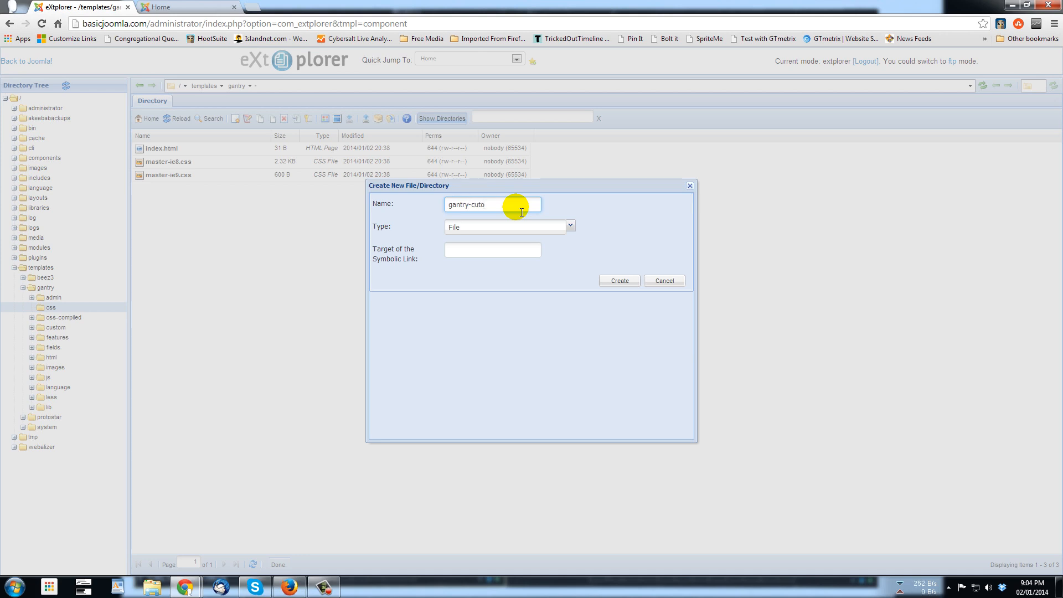
type("m")
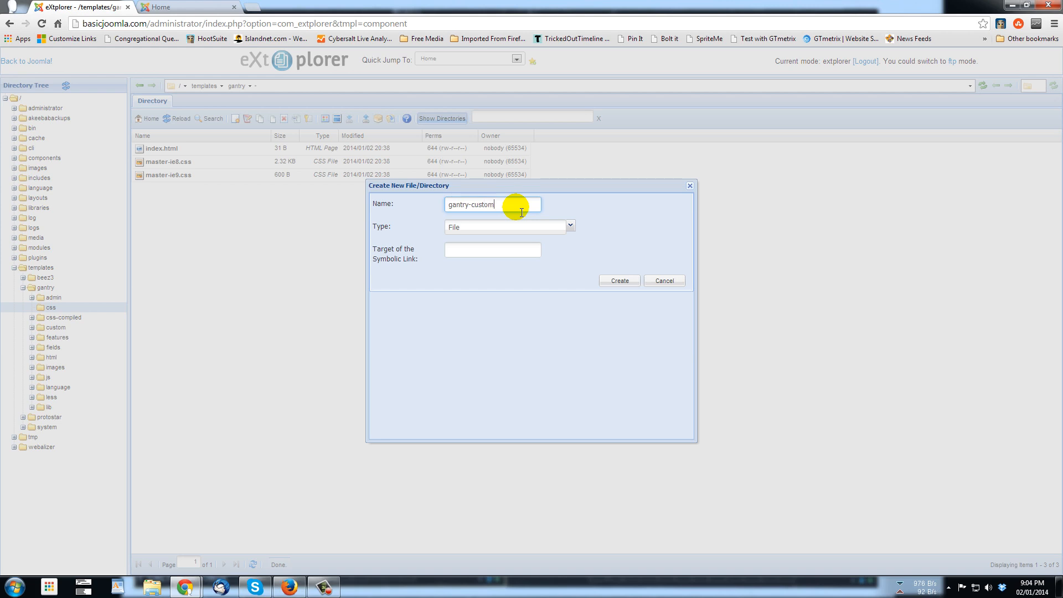
type(".css")
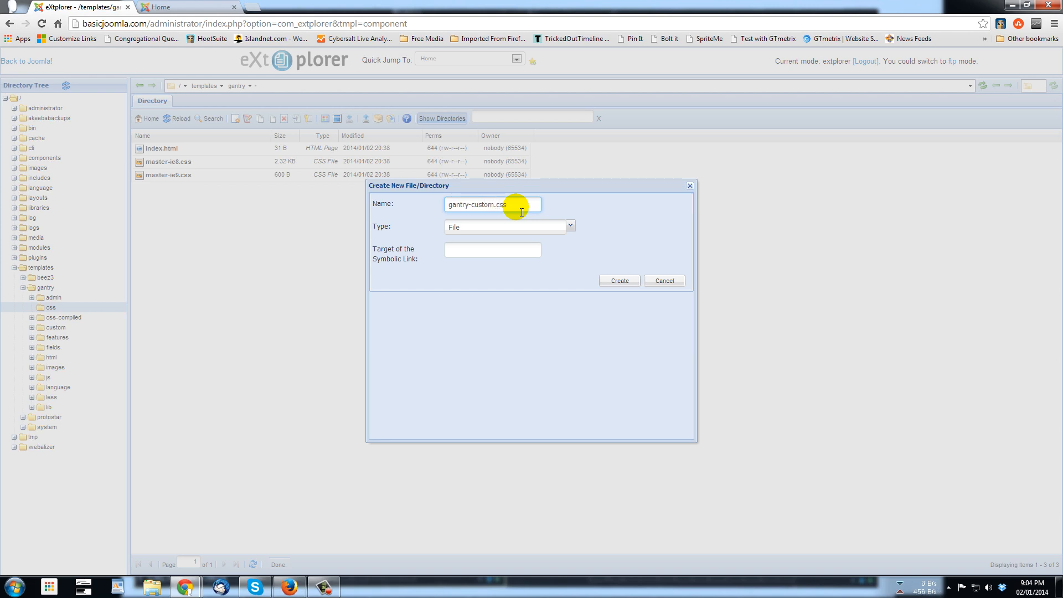
mouse_move(27, 529)
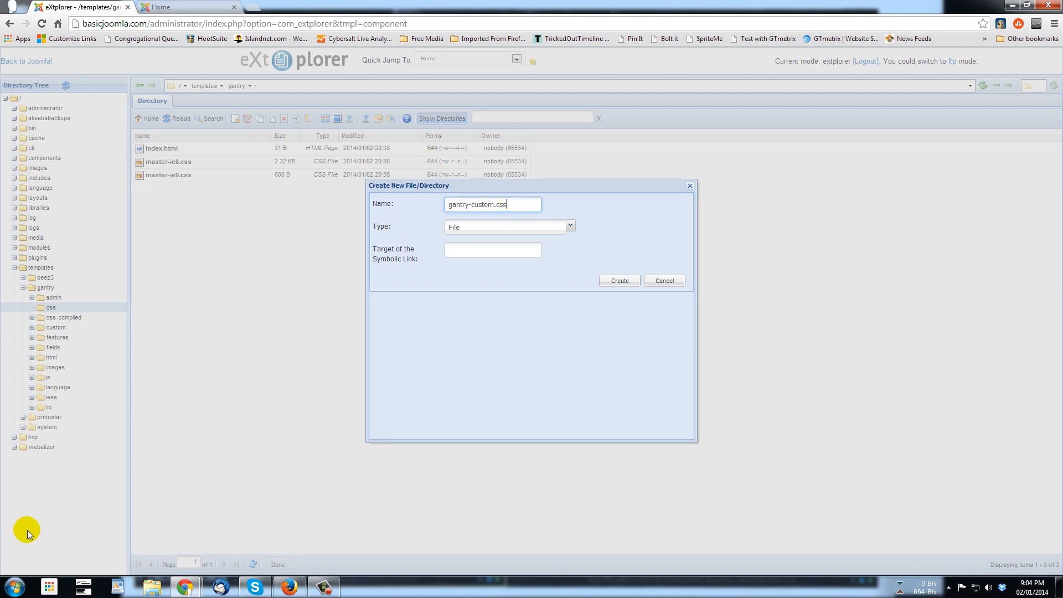
mouse_move(469, 233)
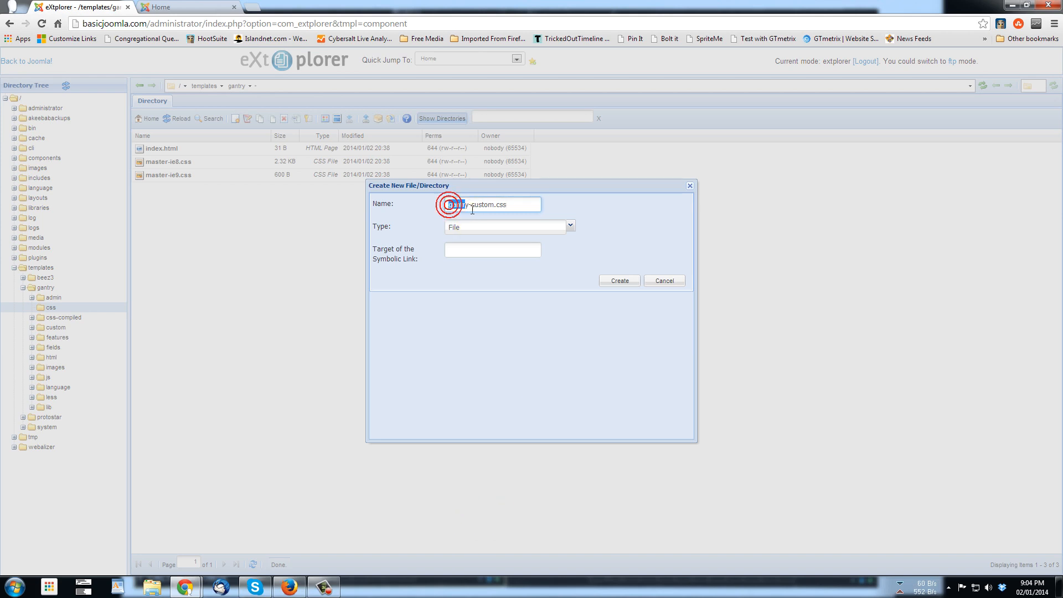
double_click(458, 204)
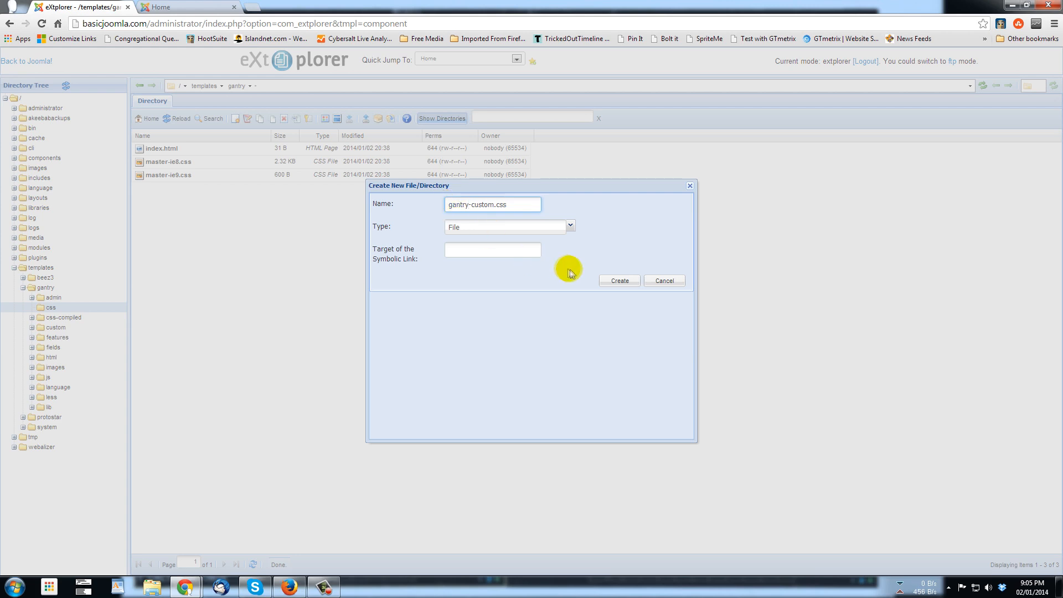
left_click(618, 281)
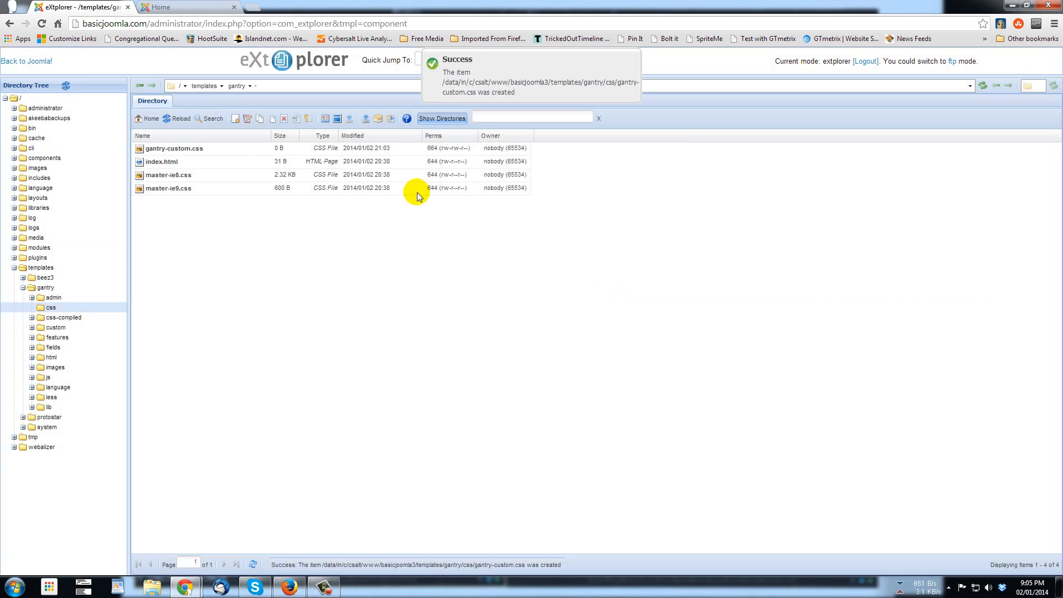
Open gantry-custom.css in eXtplorer's editor using the right-click Edit command
right_click(175, 148)
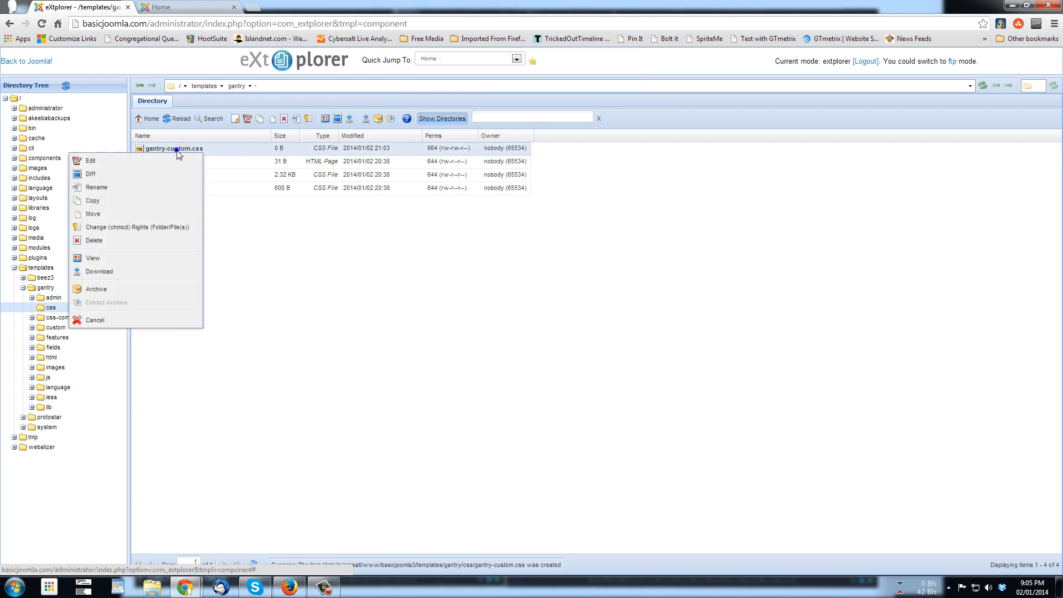
left_click(89, 160)
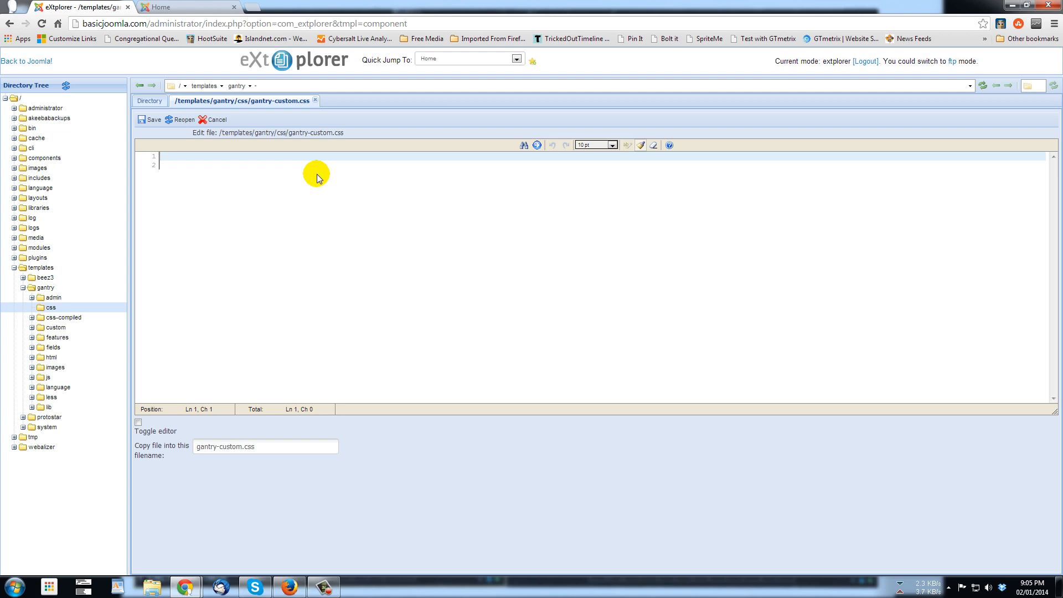
mouse_move(190, 7)
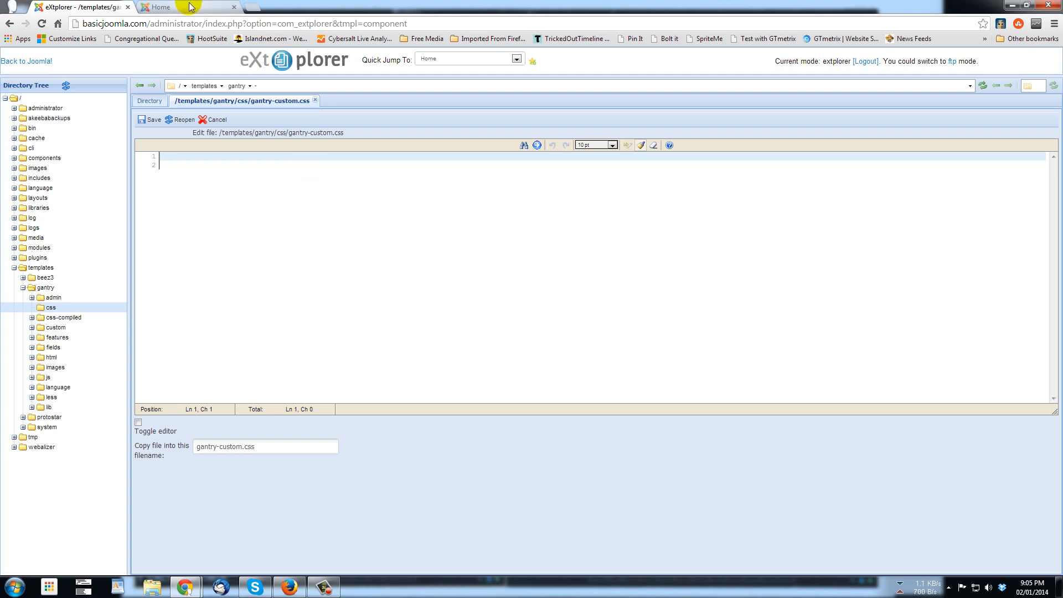
left_click(184, 6)
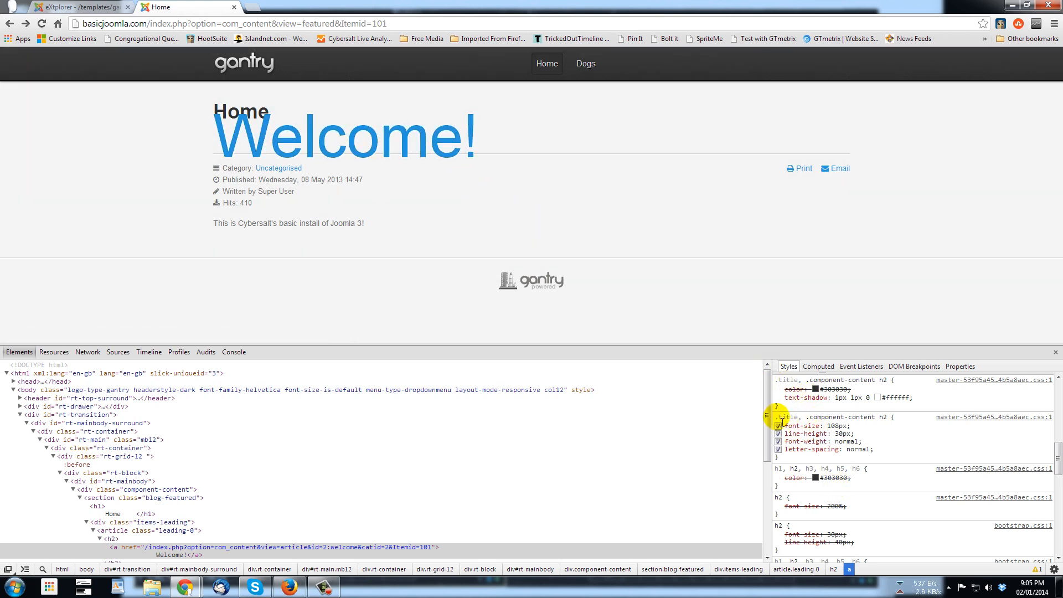
Copy the .title, .component-content h2 rule with font-size 108px from DevTools
left_click(830, 454)
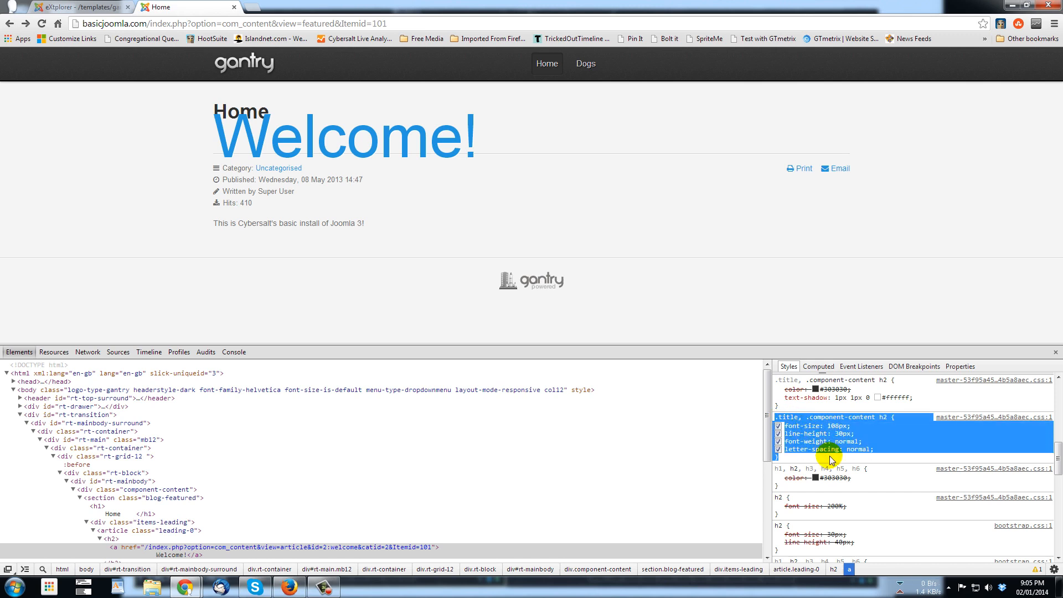
mouse_move(863, 435)
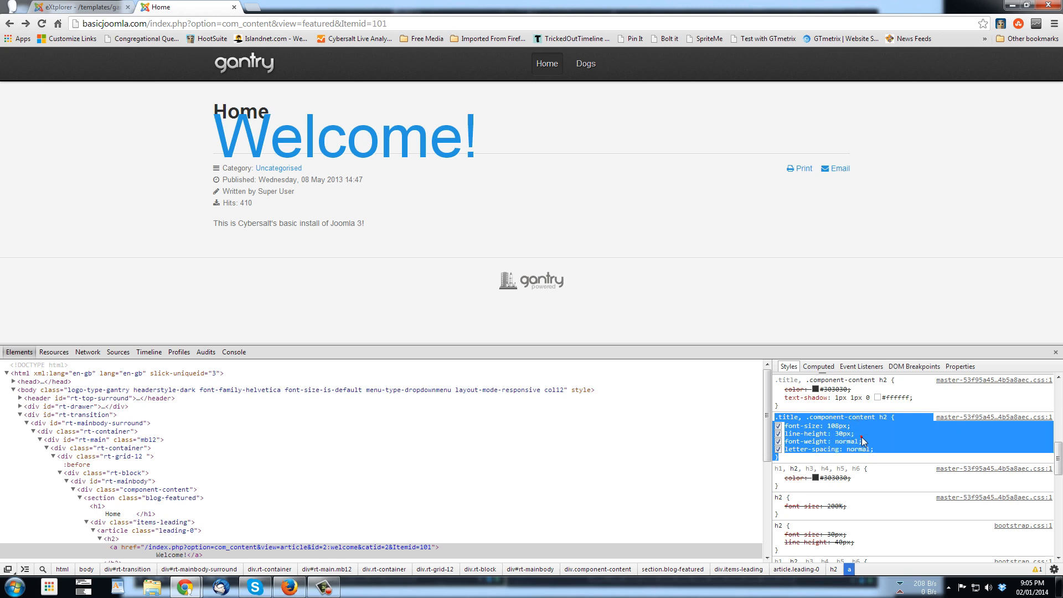
left_click(78, 6)
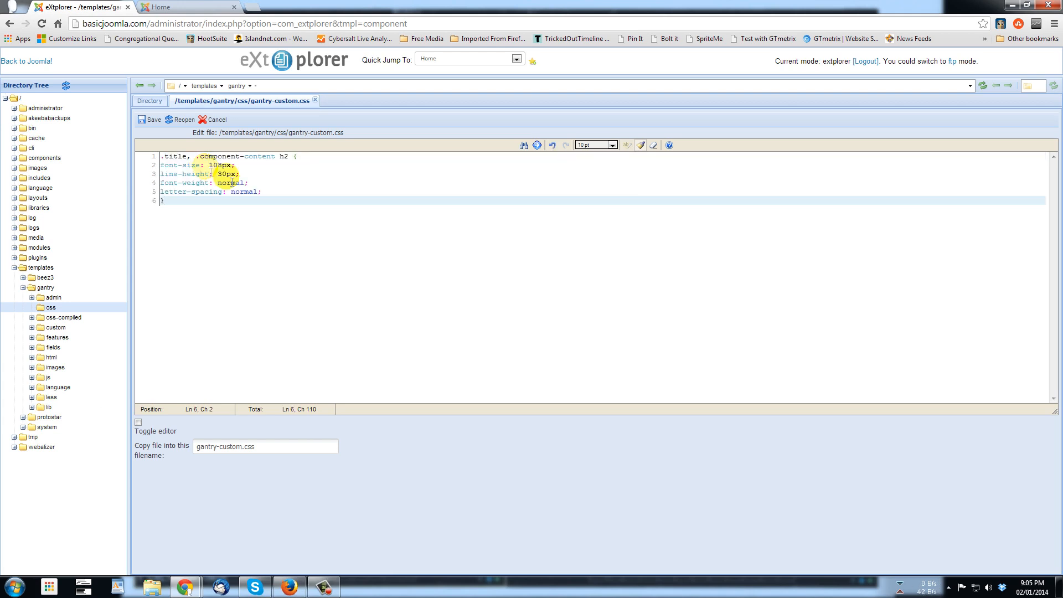
Trim the pasted .title, .component-content h2 rule to only font-size 108px and save gantry-custom.css
left_click(183, 7)
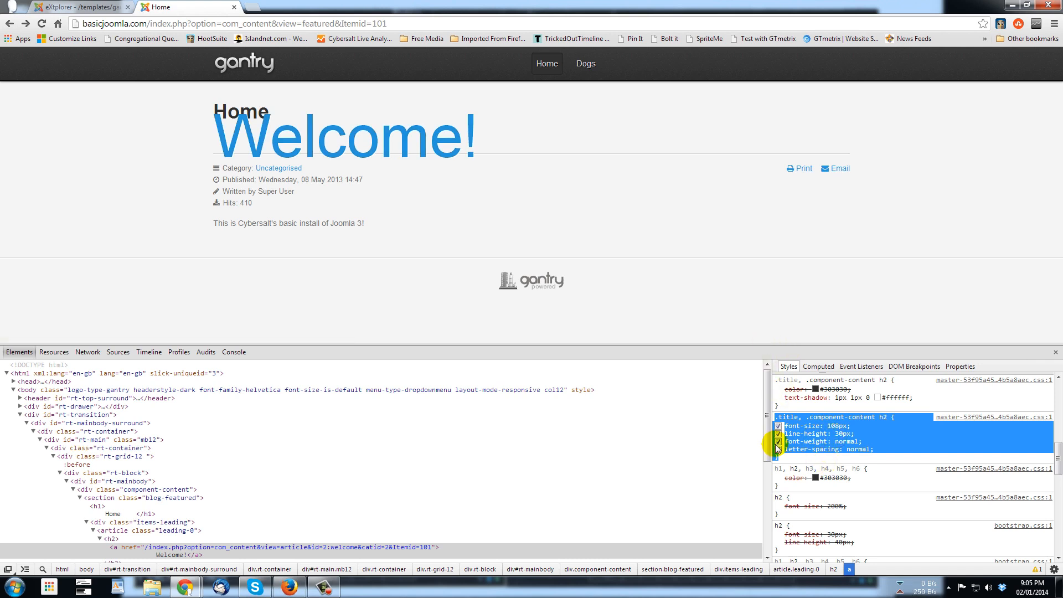
mouse_move(831, 457)
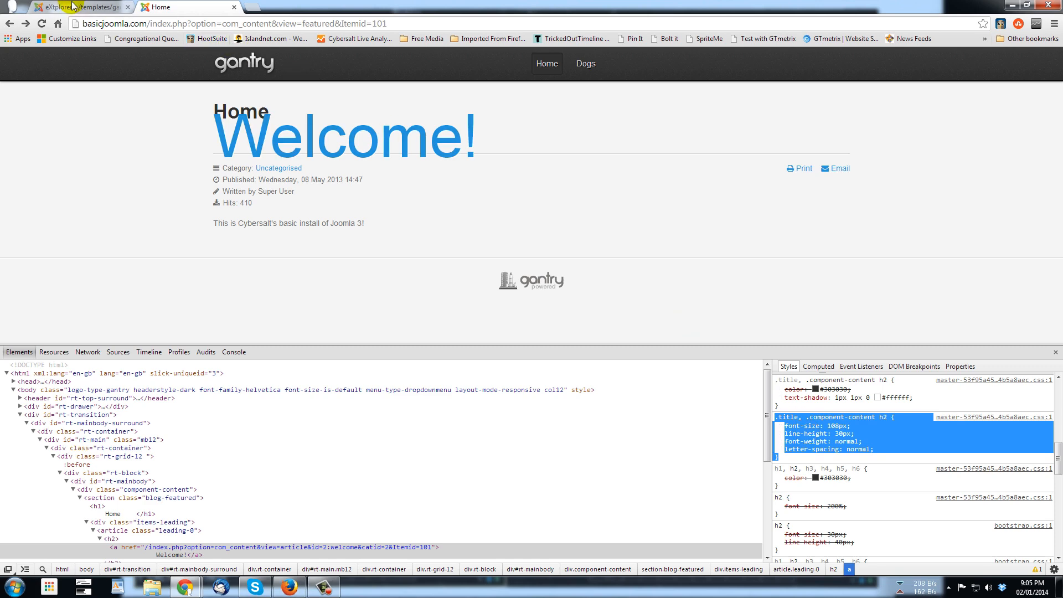
left_click(75, 7)
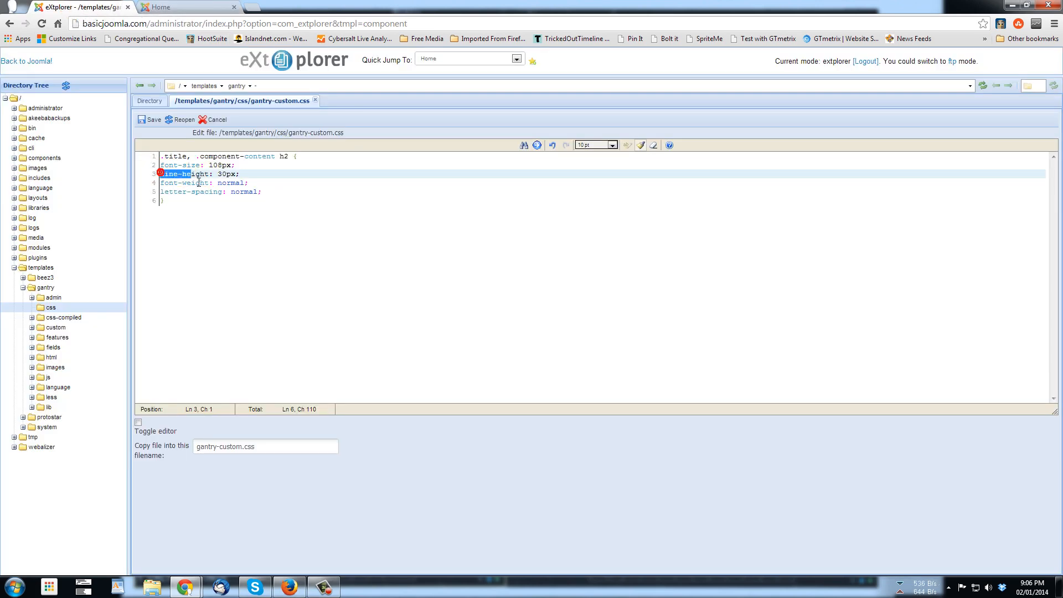
left_click_drag(157, 173, 263, 191)
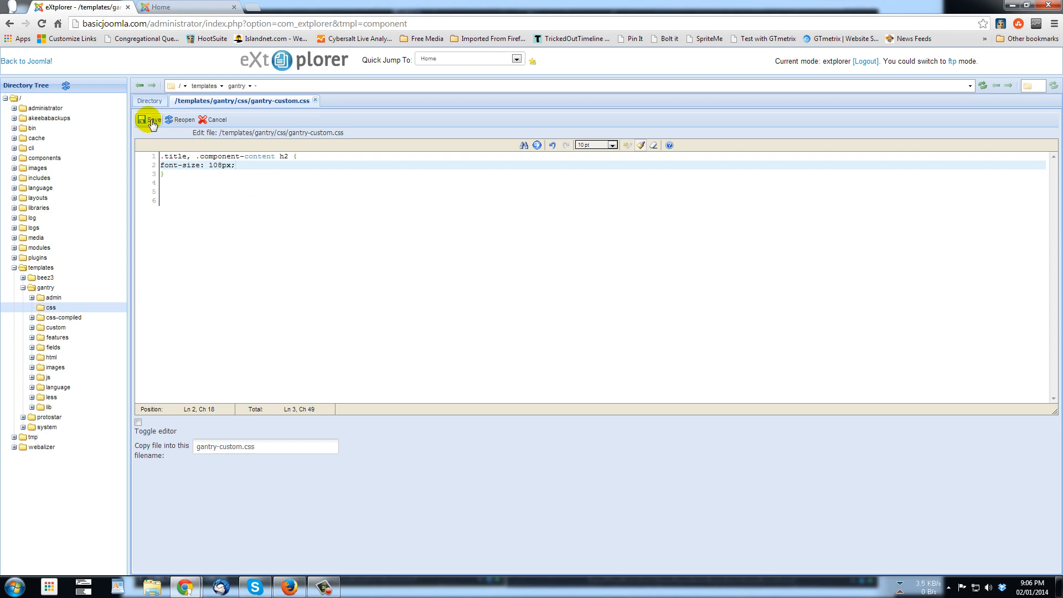
left_click(148, 120)
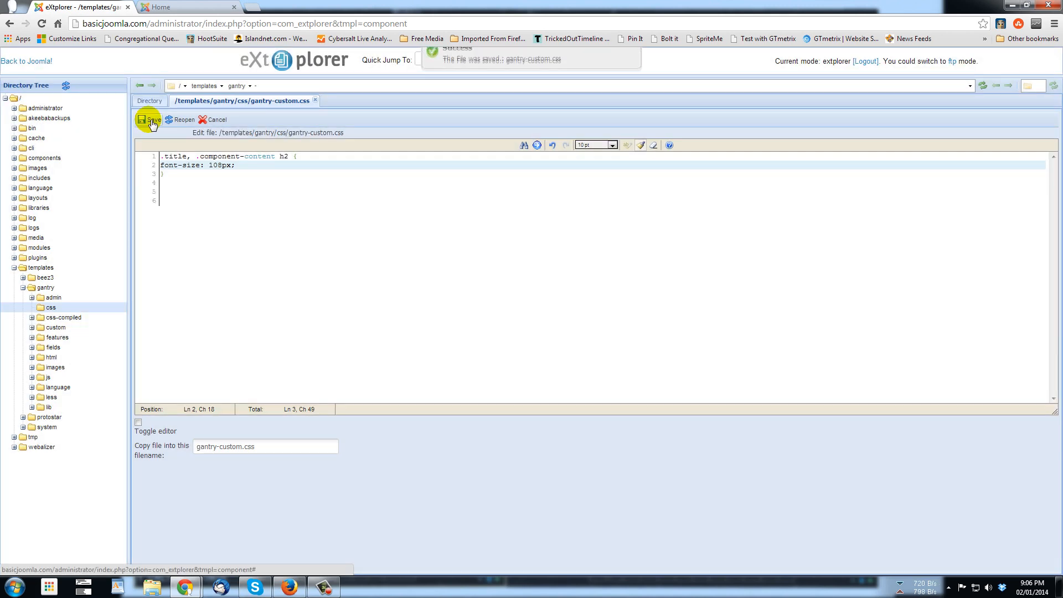
left_click(163, 7)
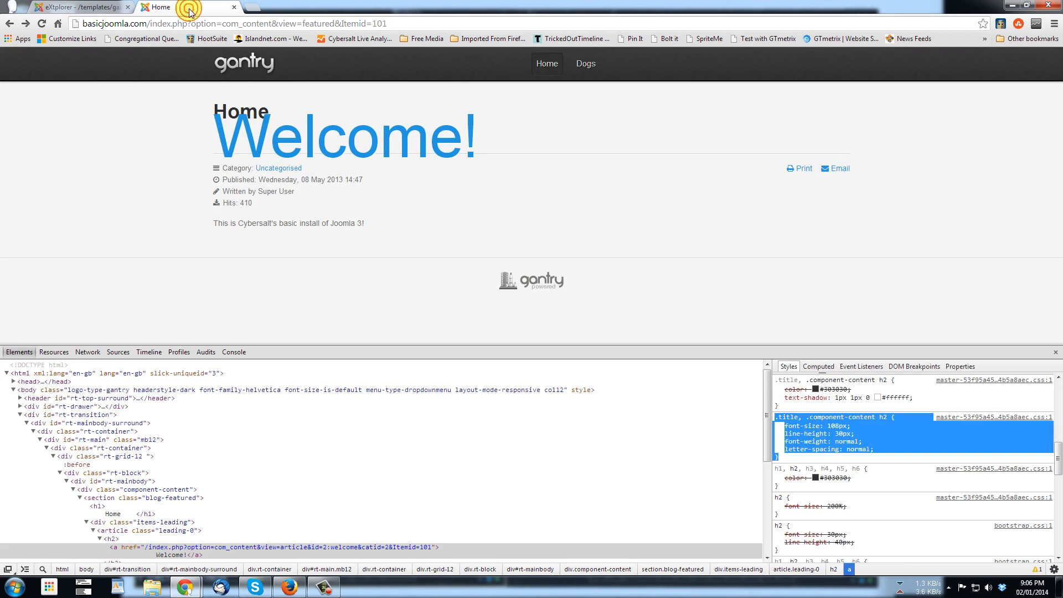
Reload the home page and confirm in DevTools that Welcome!'s 108px size comes from gantry-custom.css
left_click(1055, 352)
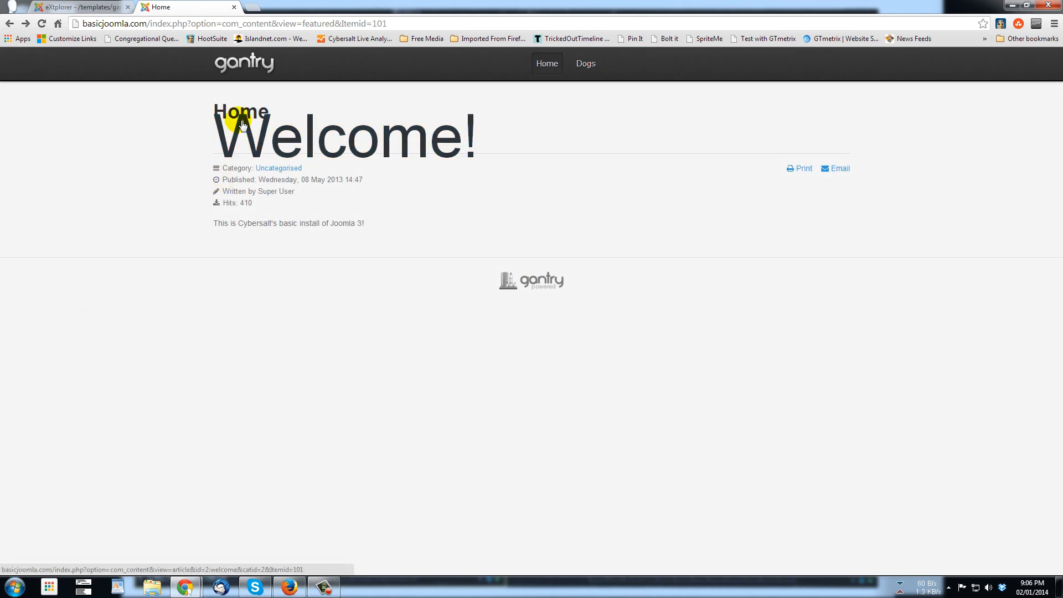
mouse_move(227, 407)
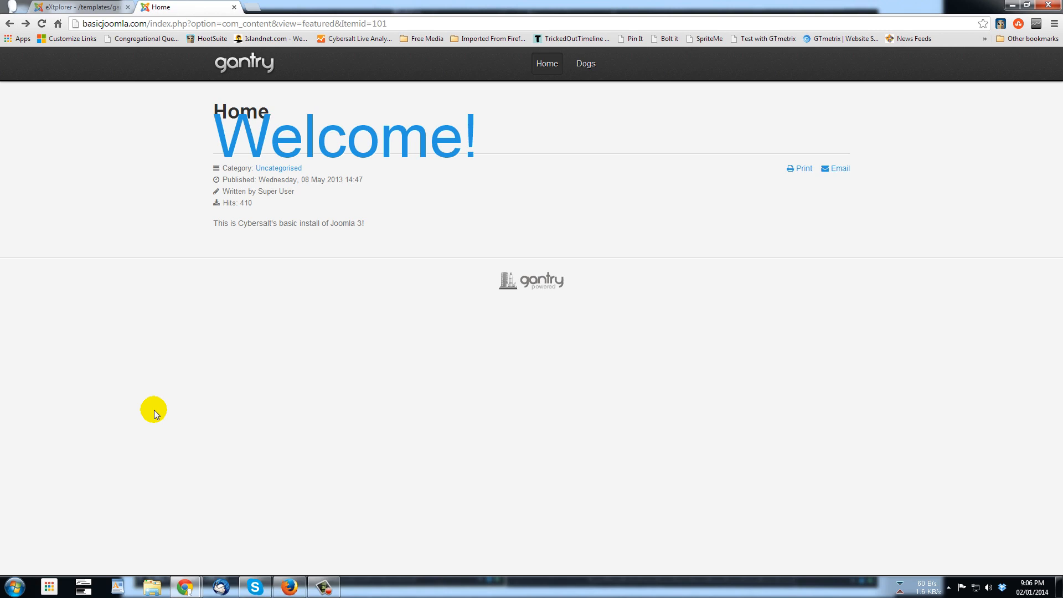
key("F12")
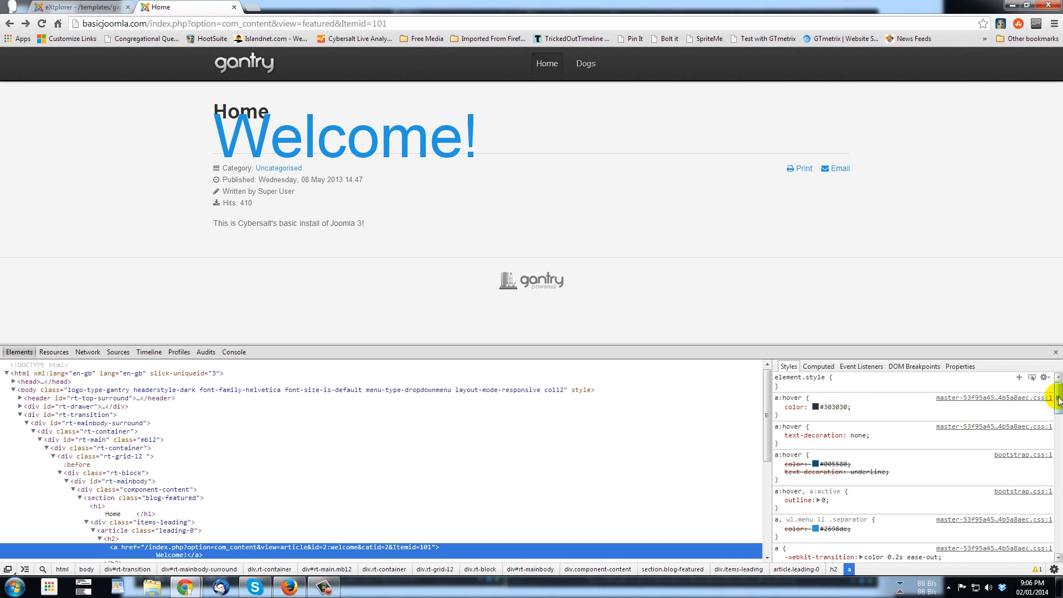
scroll("down", 3)
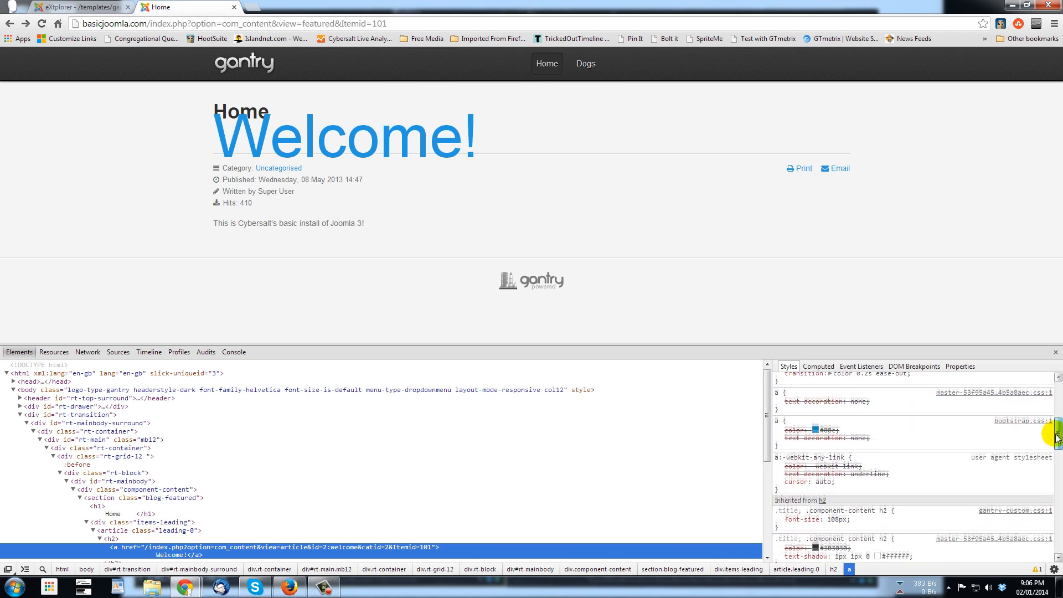
scroll("down", 3)
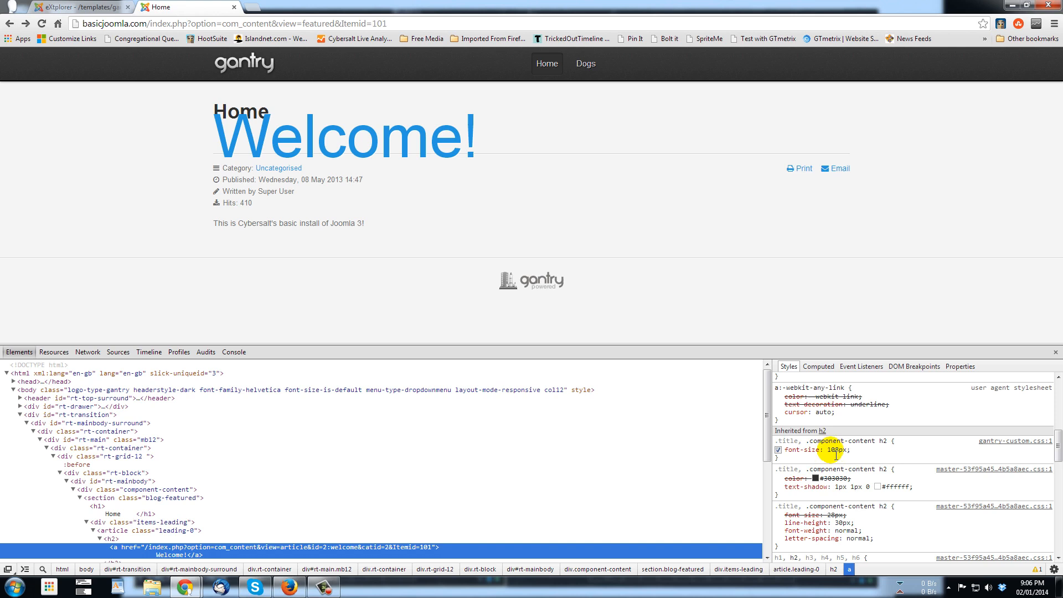
mouse_move(1012, 441)
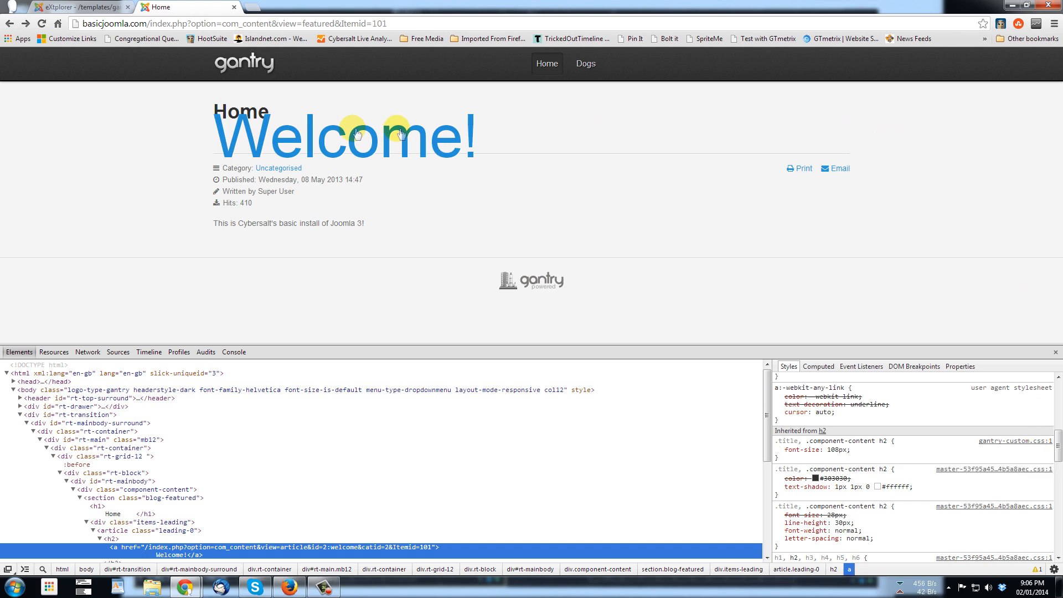
mouse_move(749, 171)
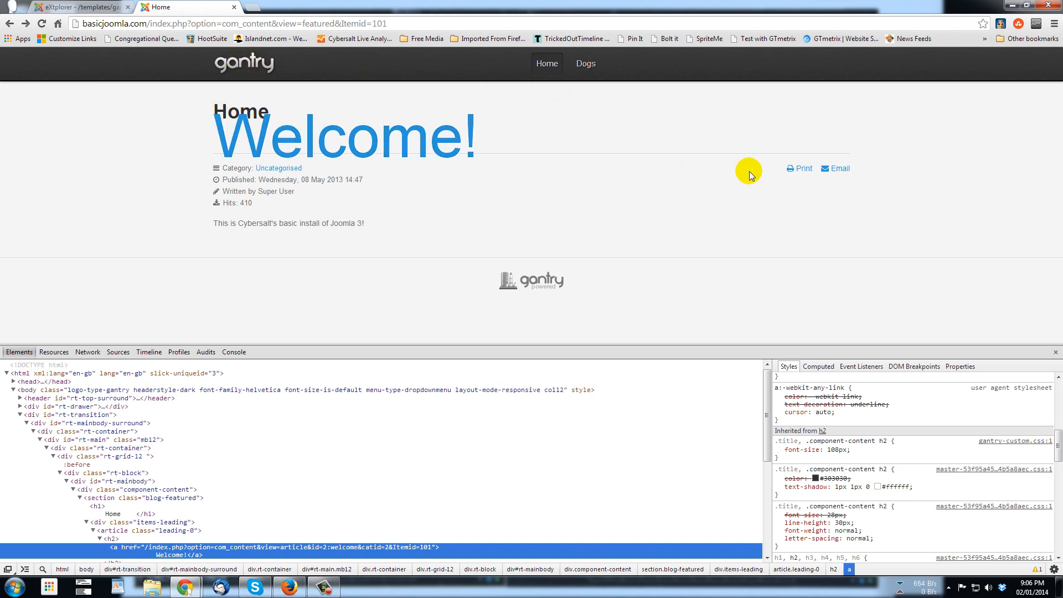
mouse_move(583, 181)
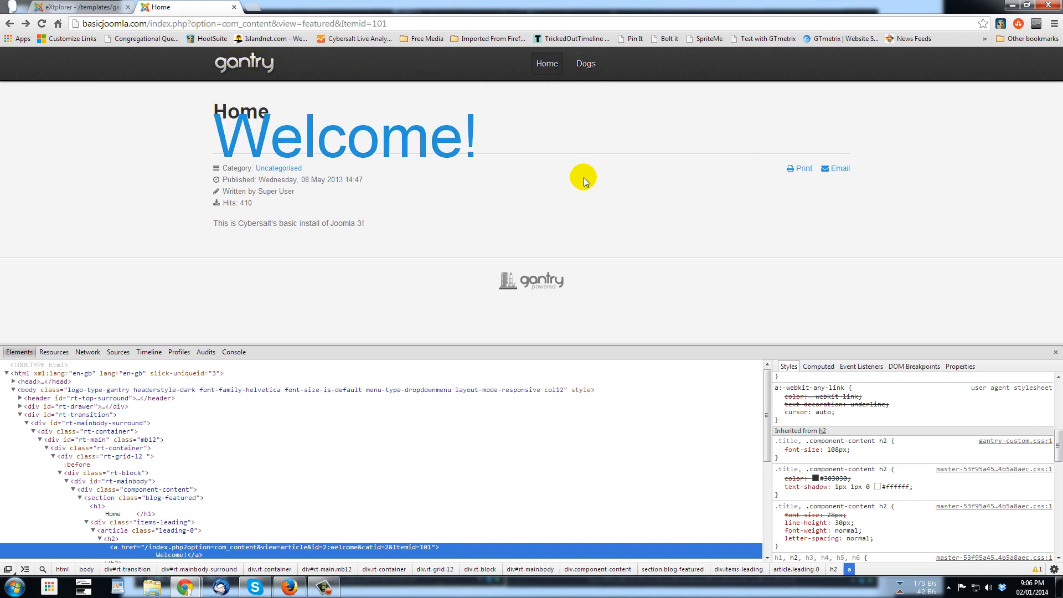
mouse_move(510, 175)
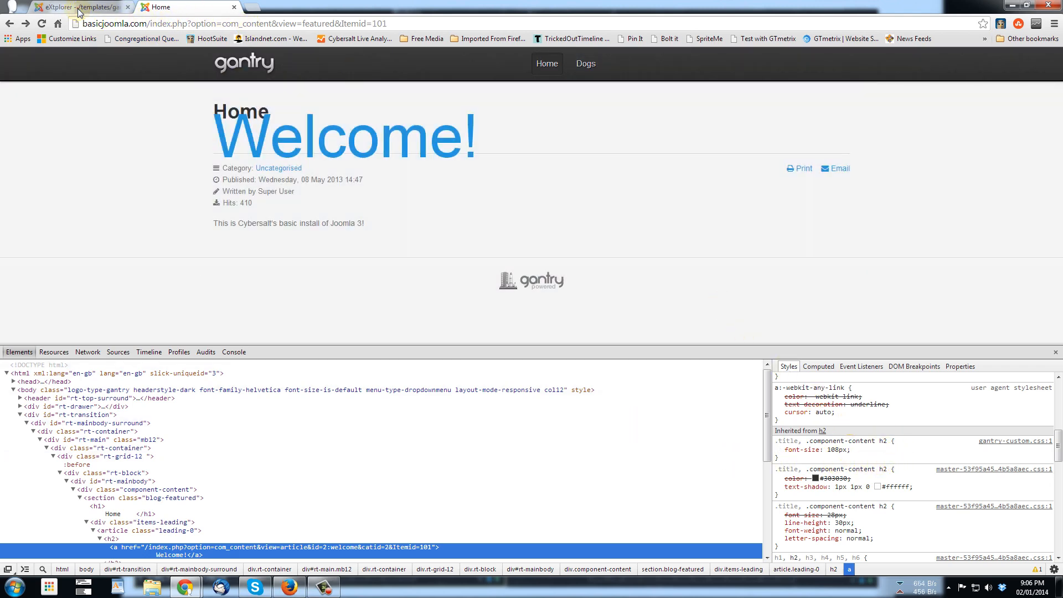
left_click(80, 7)
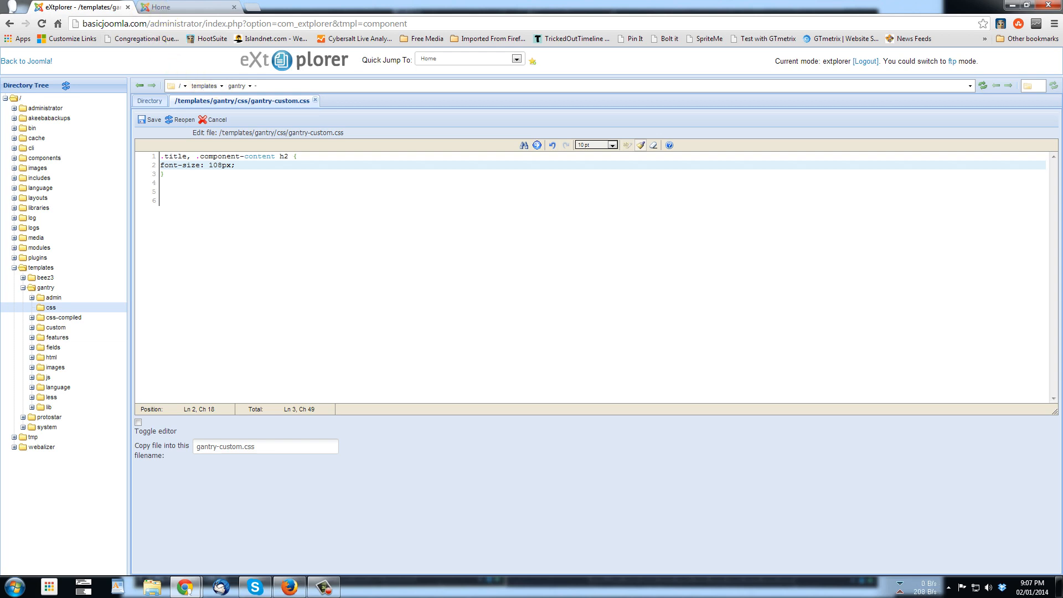
In Firefox, inspect the Welcome! heading with Firebug, revealing its 22px font size
left_click(288, 586)
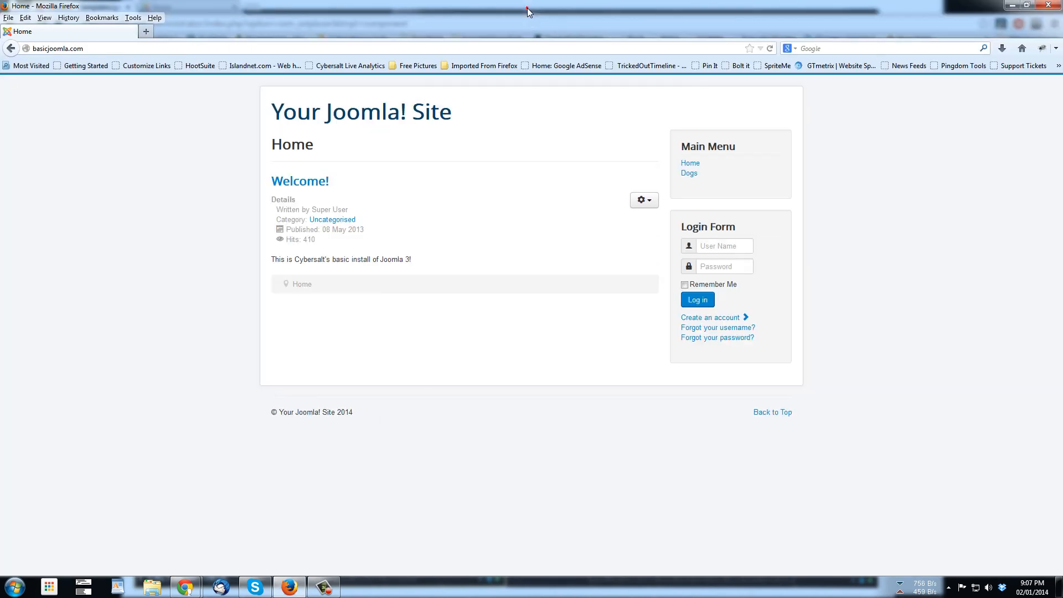
mouse_move(805, 283)
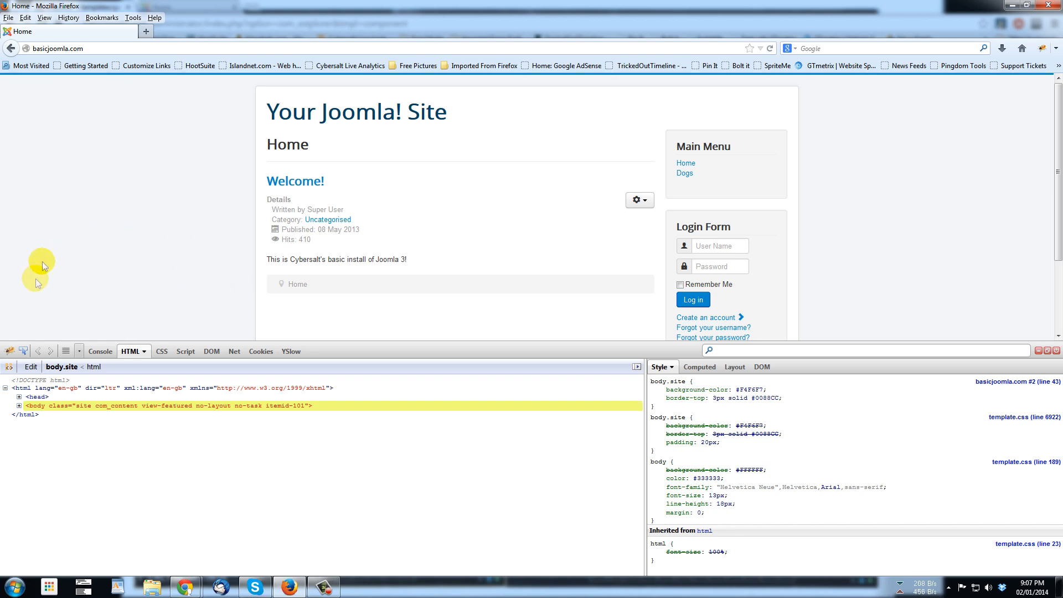
left_click(24, 351)
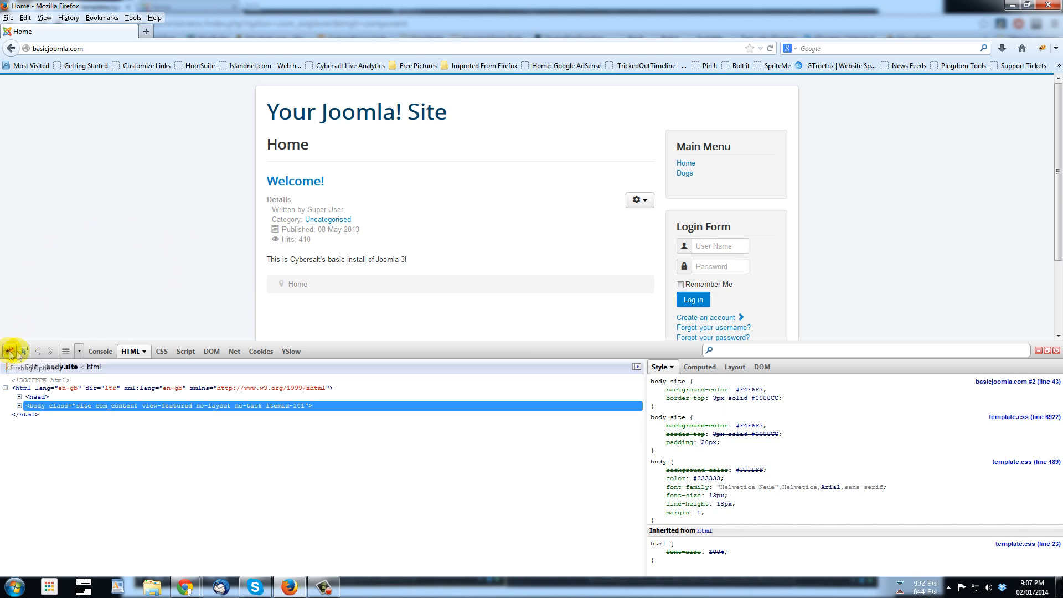
left_click(22, 350)
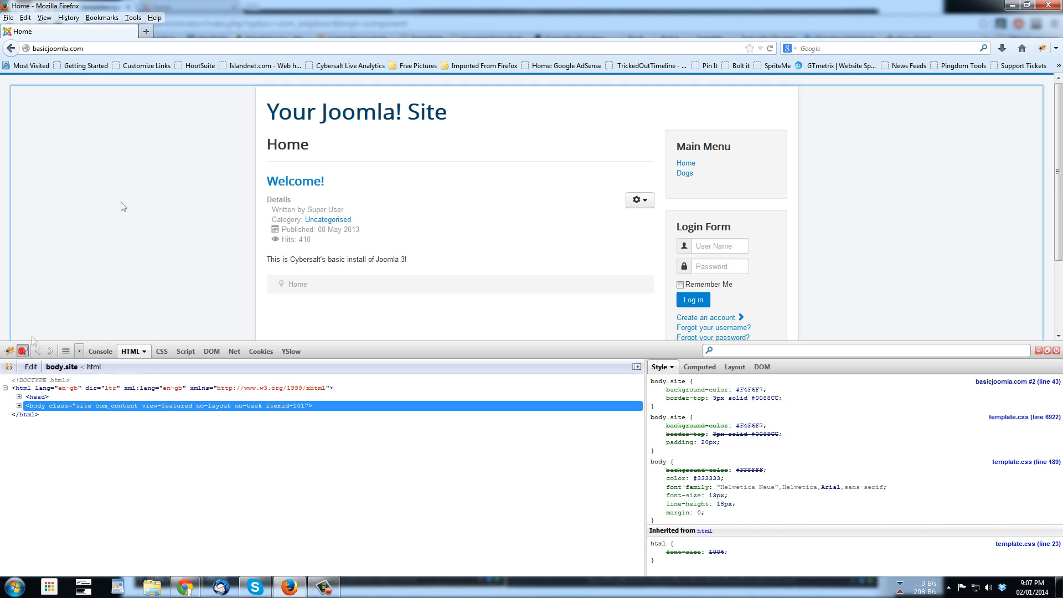
left_click(294, 181)
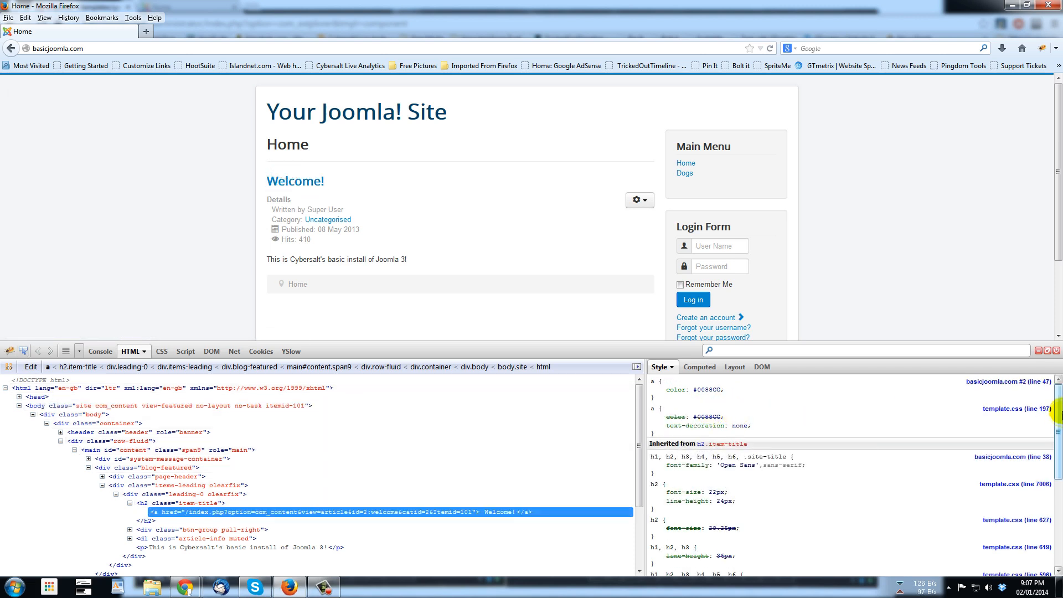
scroll("down", 3)
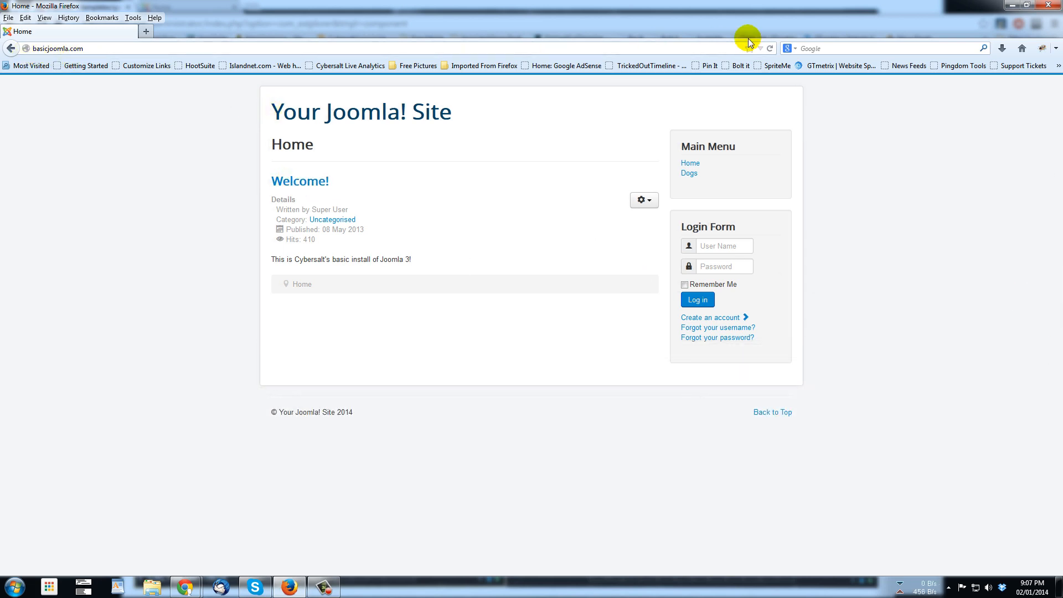
mouse_move(398, 238)
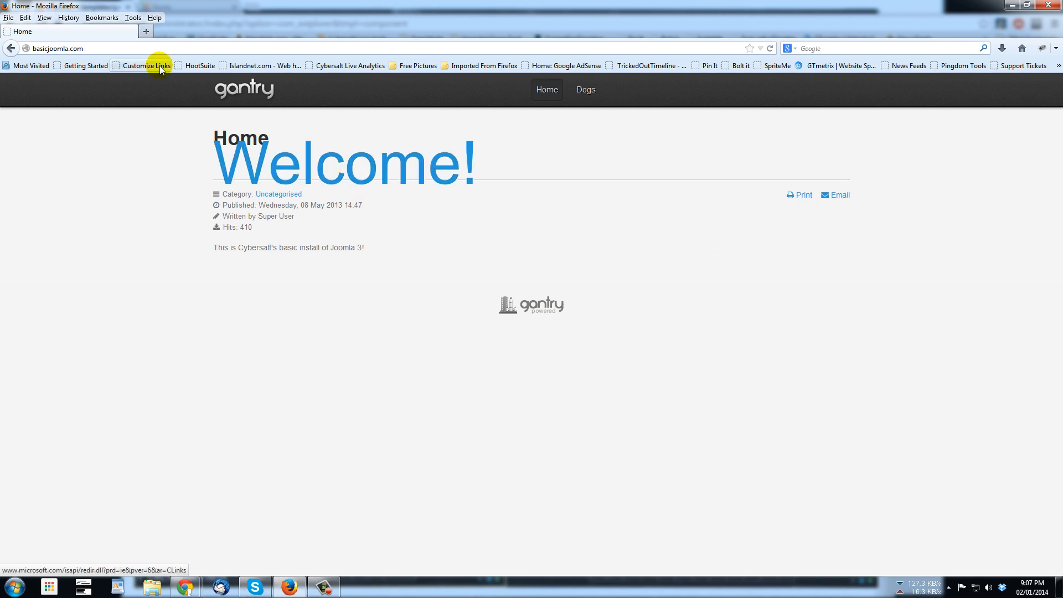
mouse_move(864, 9)
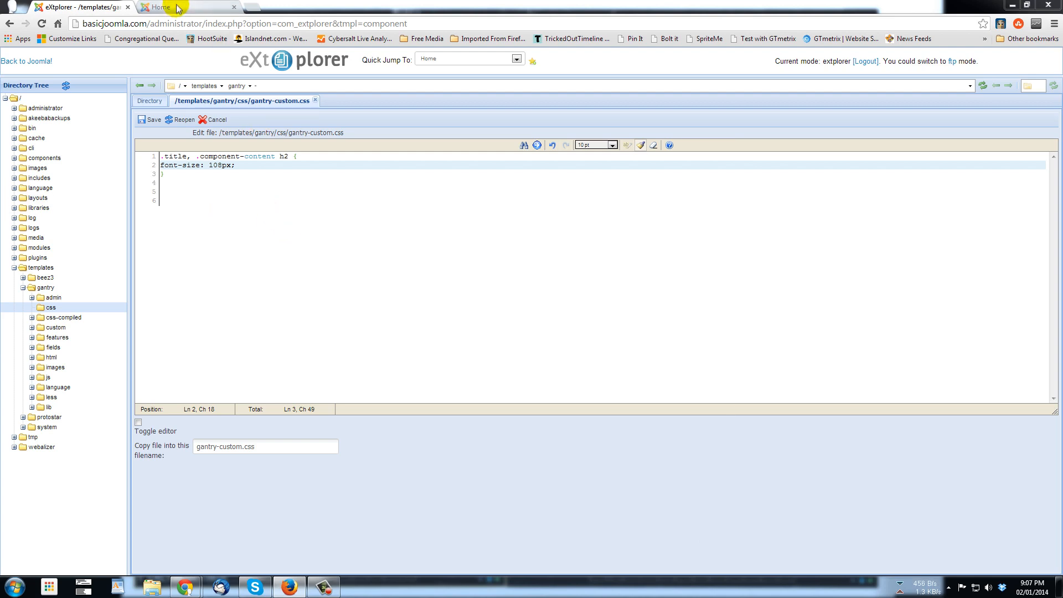
Inspect the Welcome! heading in DevTools and select the general h2 { font-size: 200% } rule
left_click(183, 6)
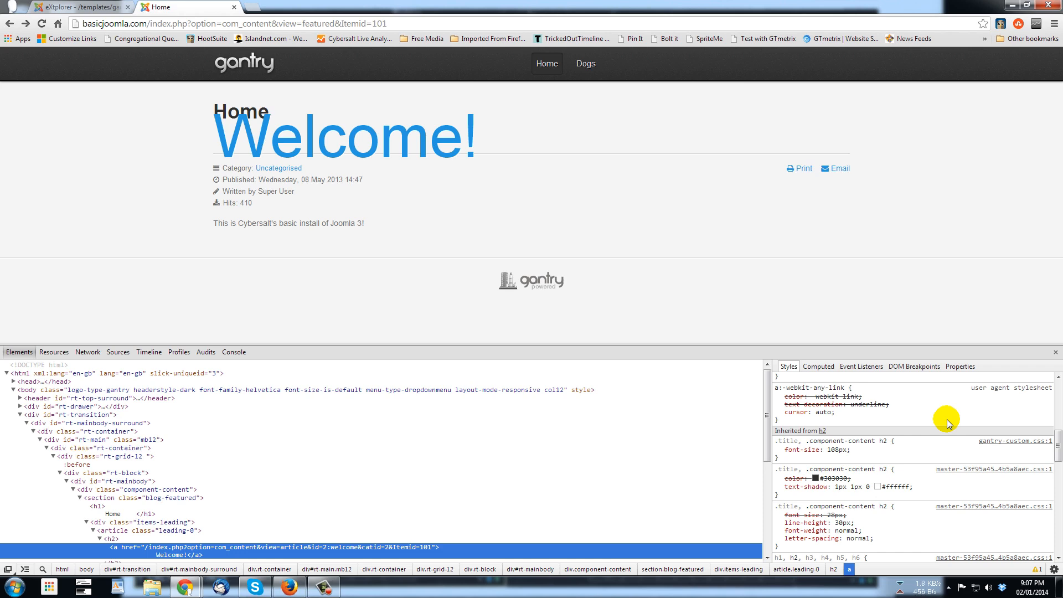
mouse_move(962, 342)
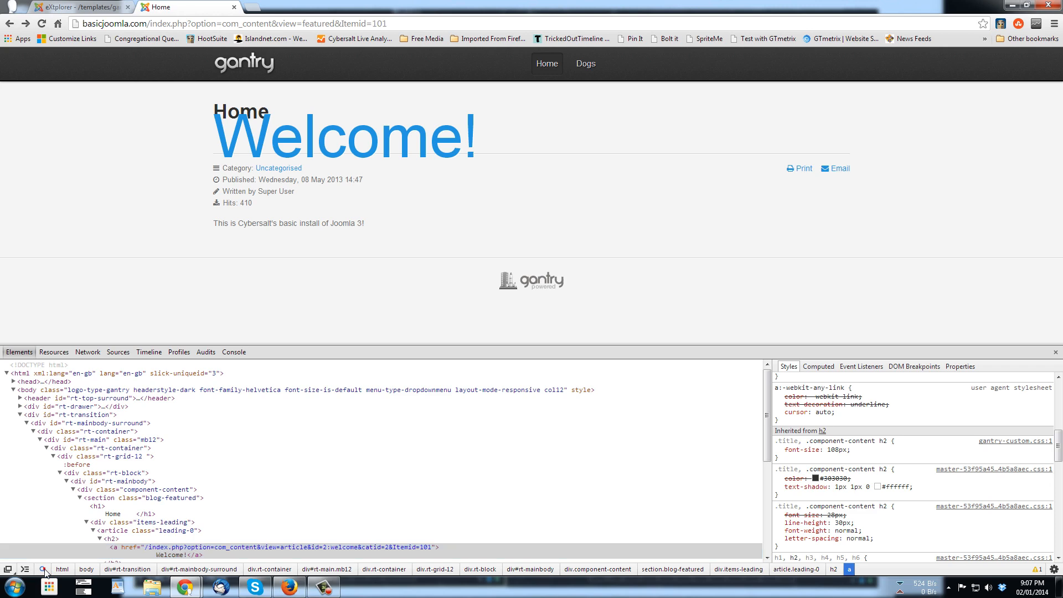
mouse_move(221, 140)
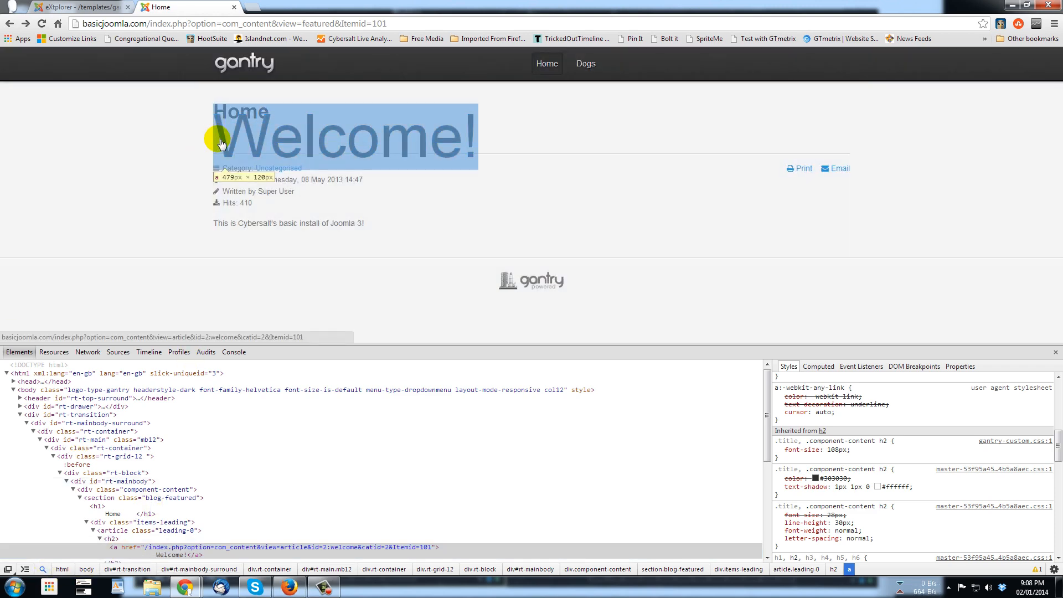
left_click(779, 449)
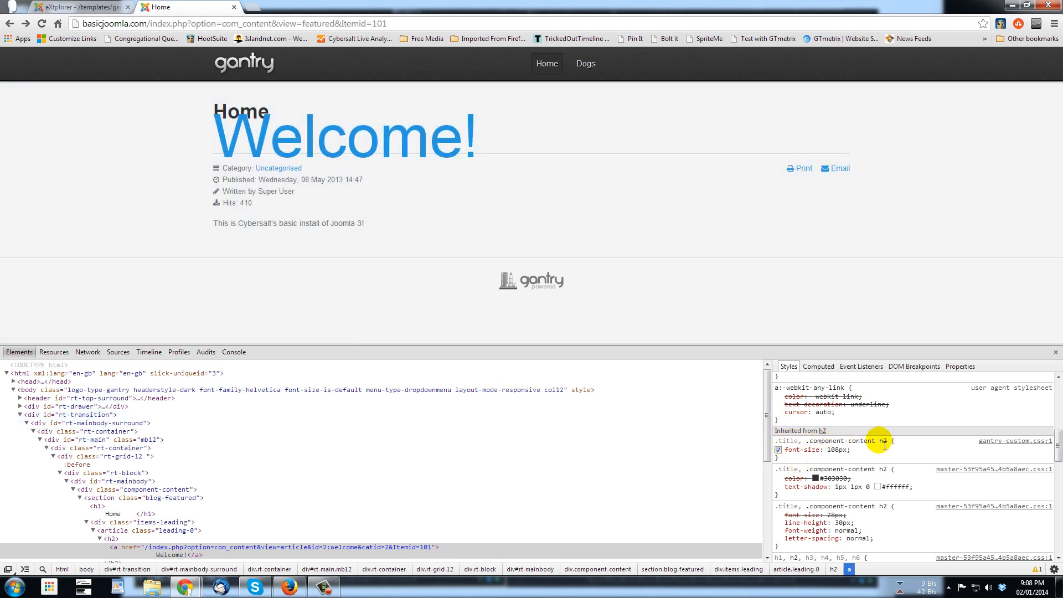
scroll("down", 3)
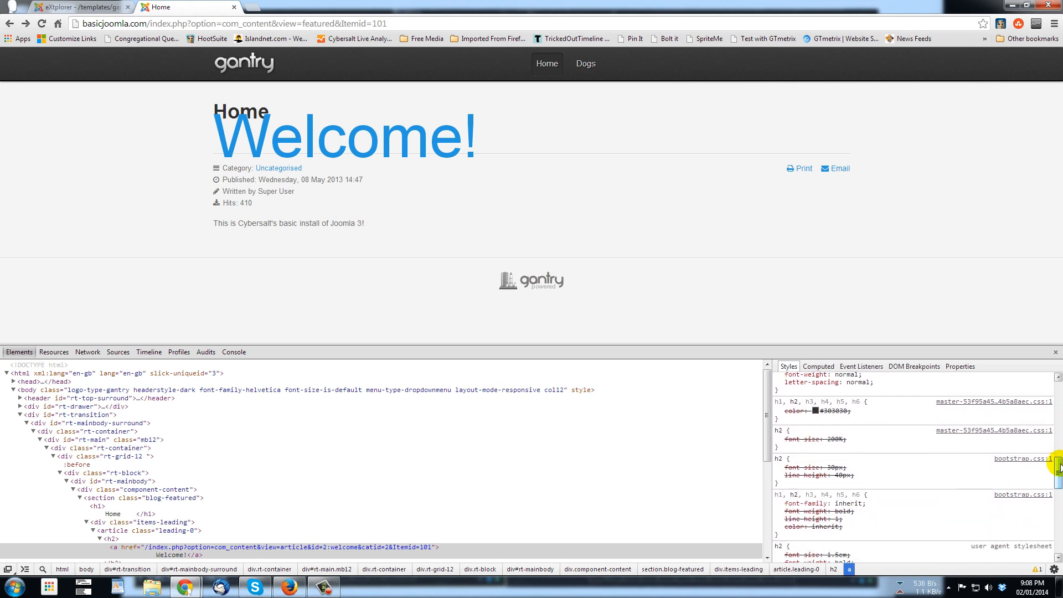
left_click(778, 438)
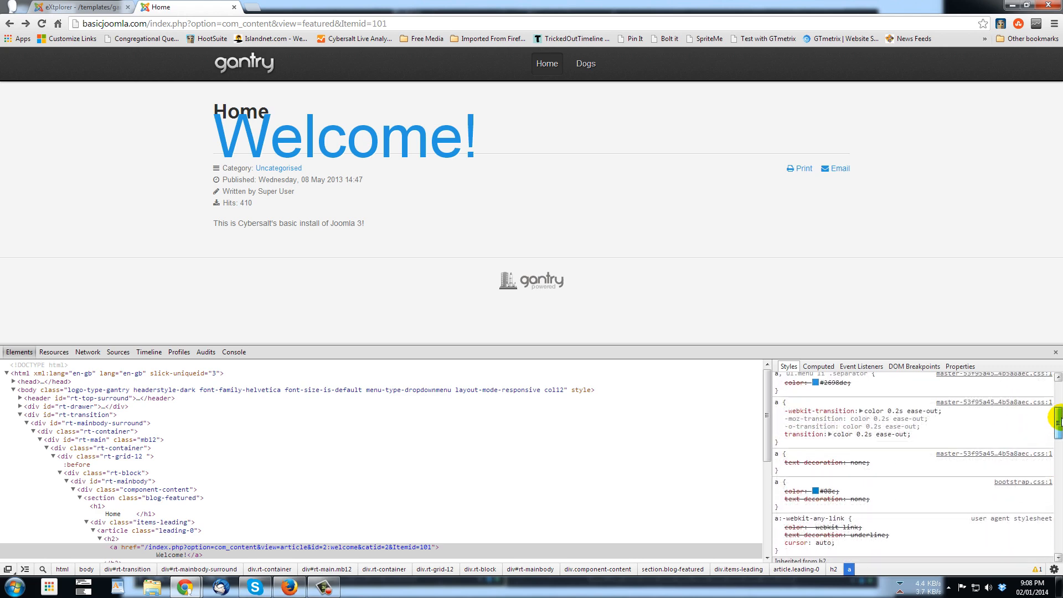
scroll("up", 3)
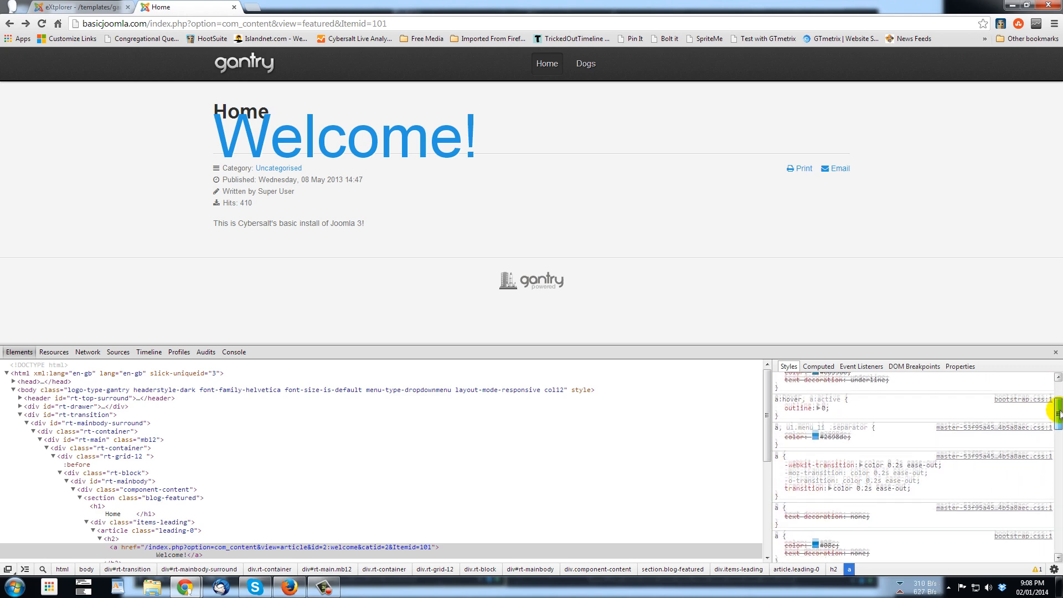
scroll("down", 3)
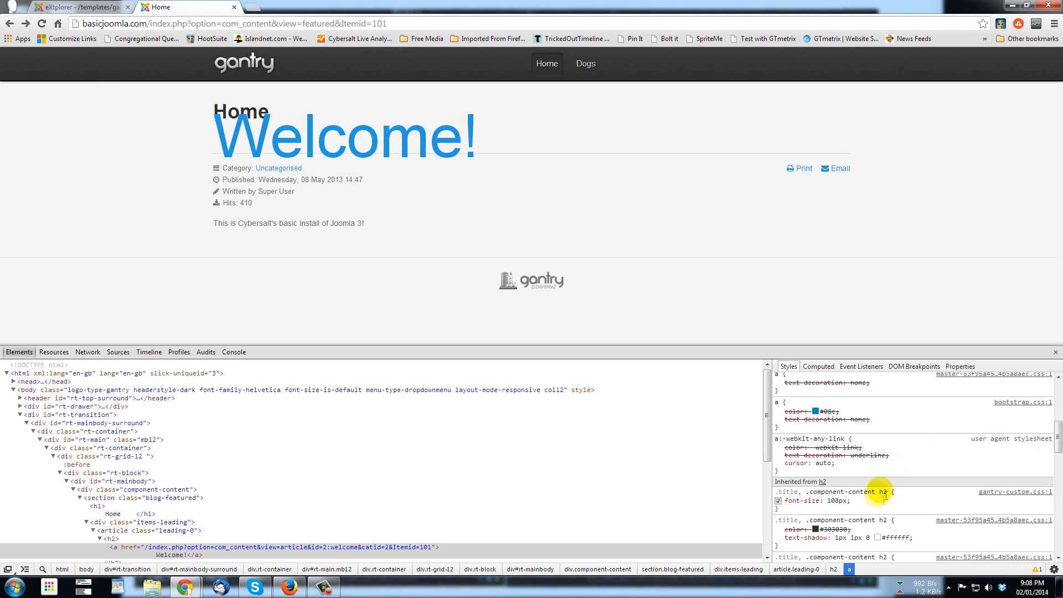
mouse_move(948, 483)
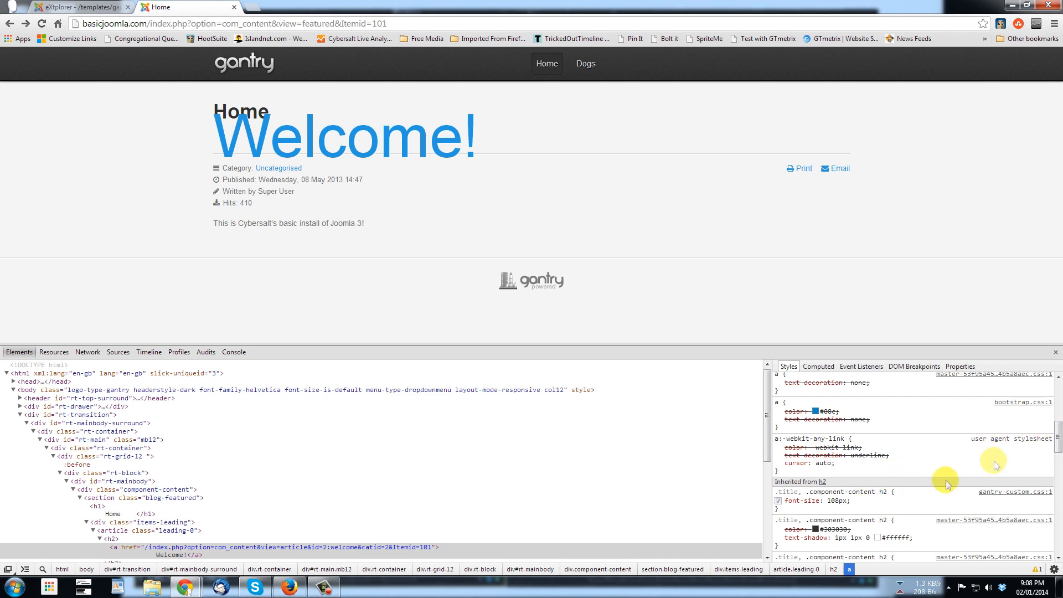
scroll("down", 3)
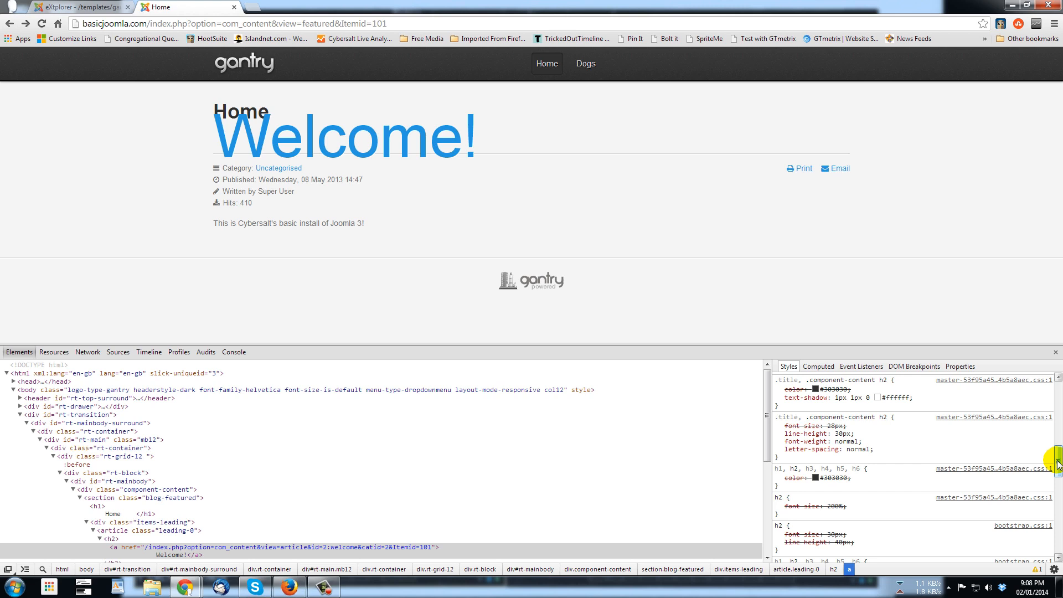
mouse_move(952, 456)
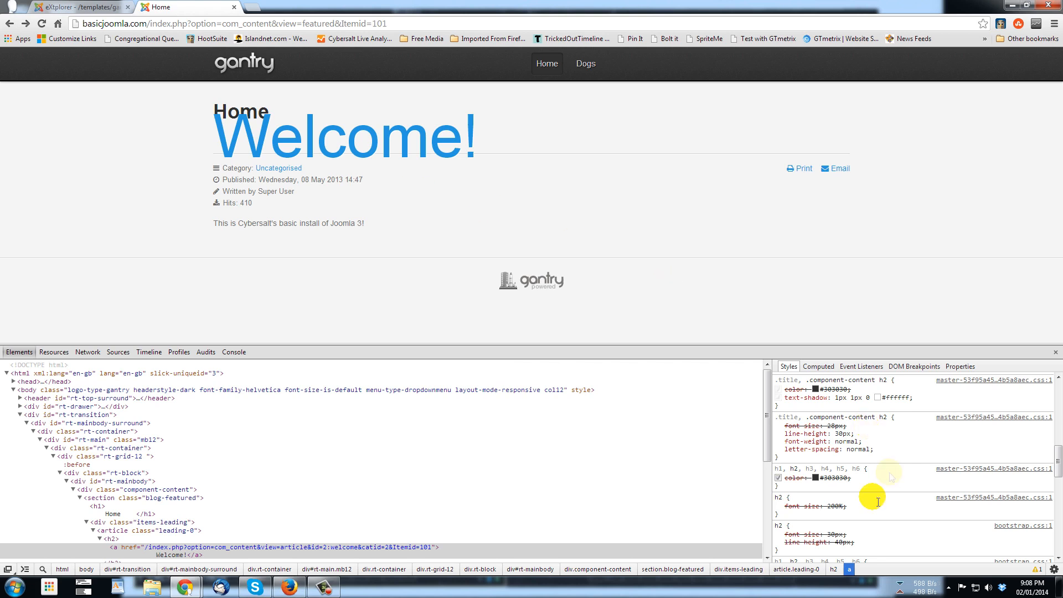
left_click(790, 506)
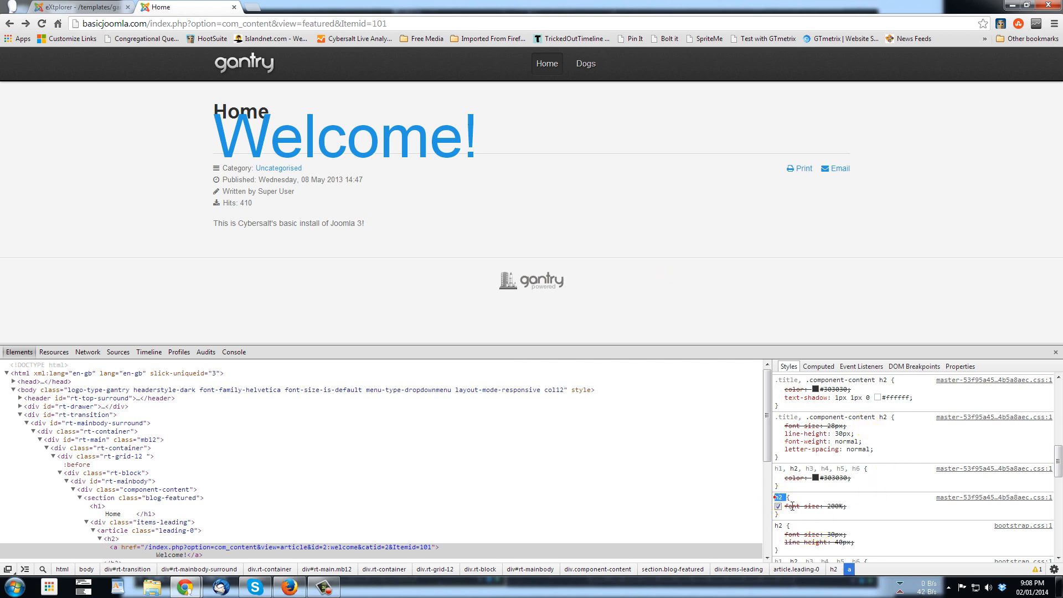
left_click(781, 505)
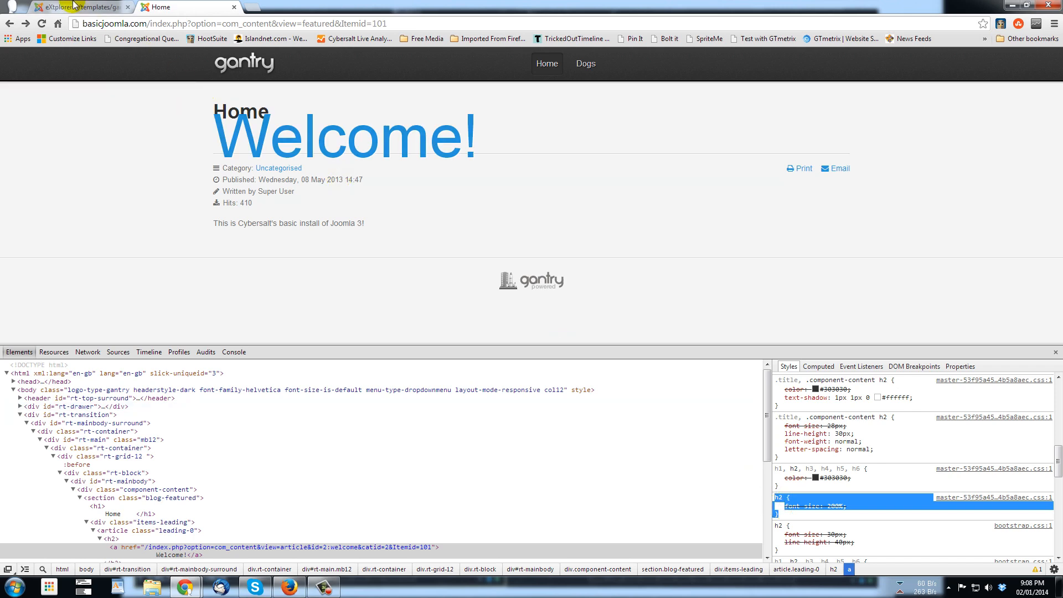
Add the h2 rule to gantry-custom.css, changing its font size from 200% to 400%
left_click(82, 6)
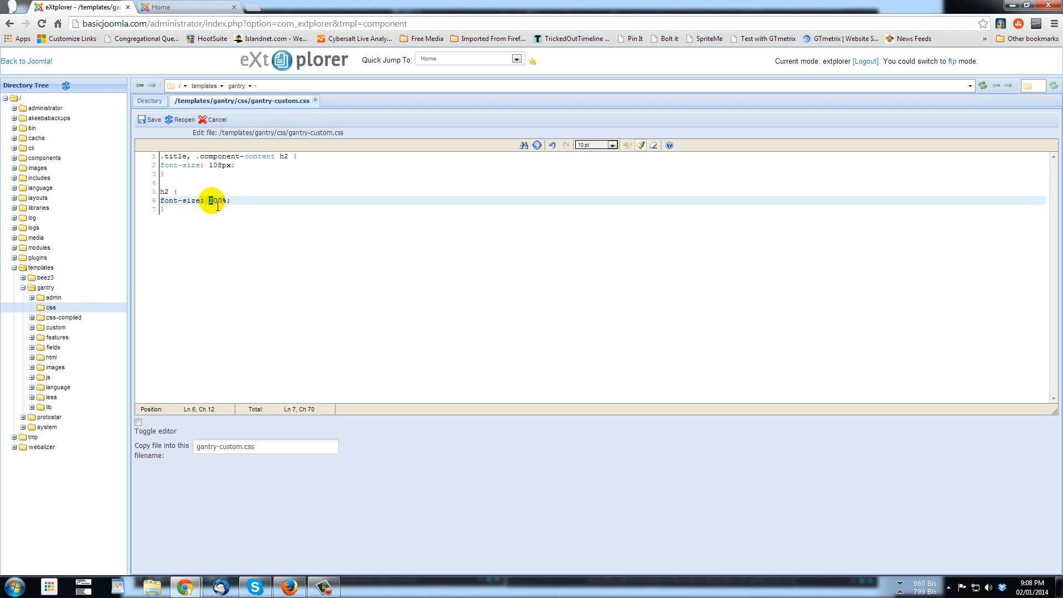
type("4")
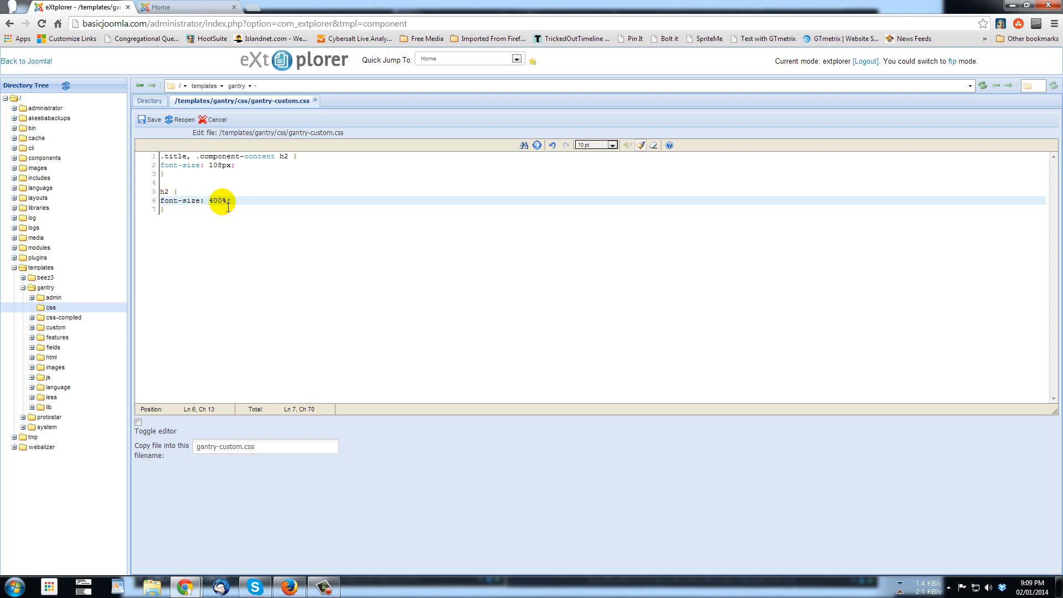
left_click(176, 6)
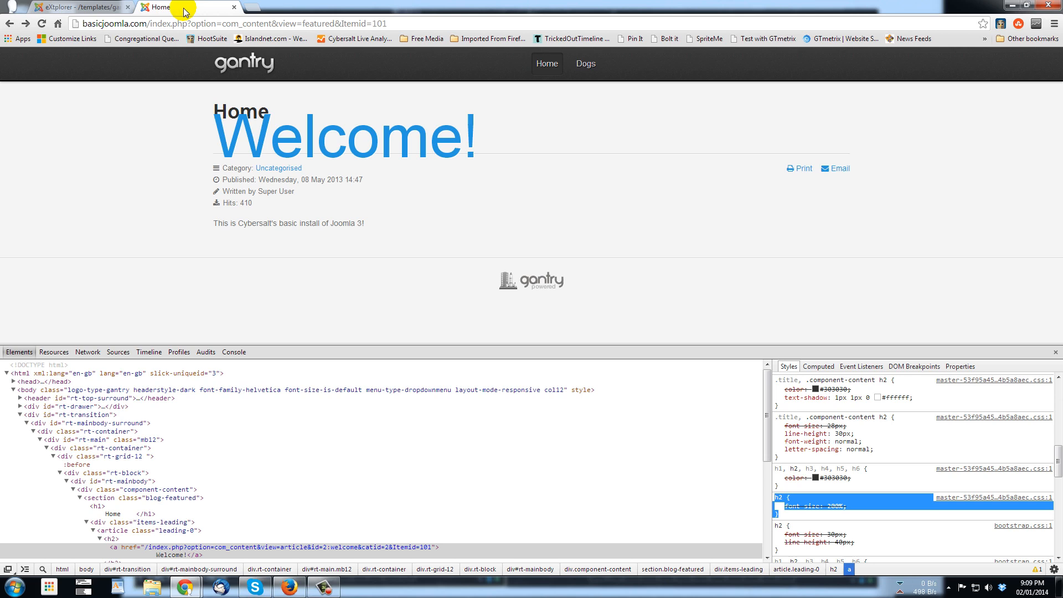
mouse_move(515, 103)
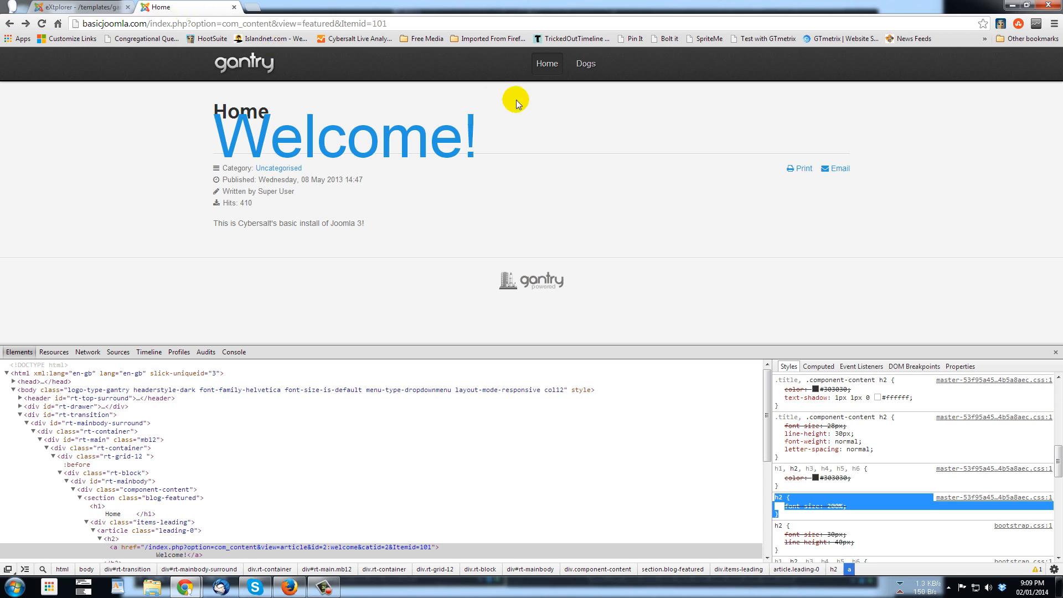
mouse_move(381, 93)
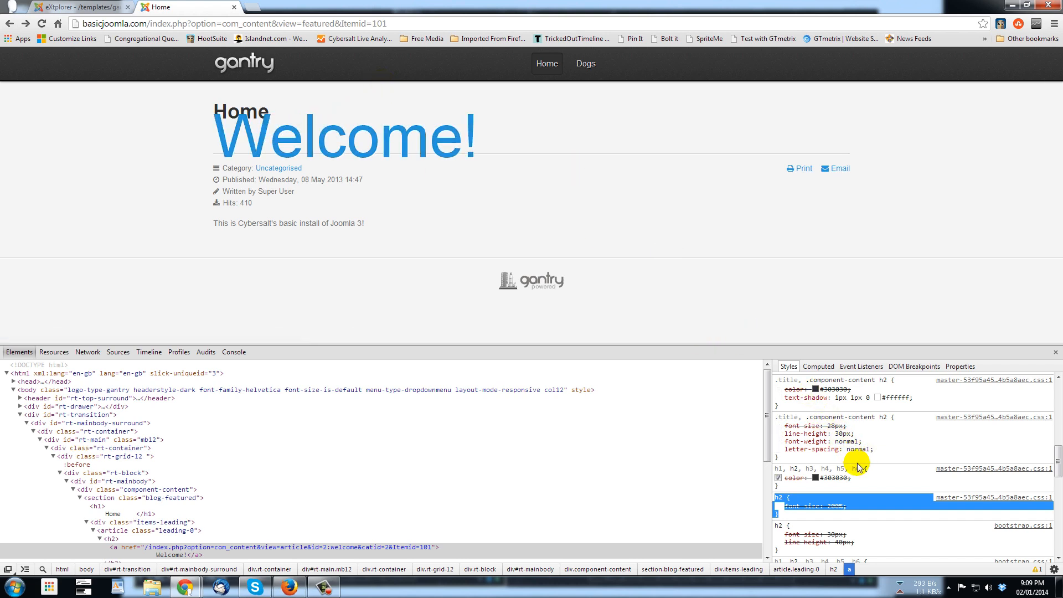
mouse_move(522, 75)
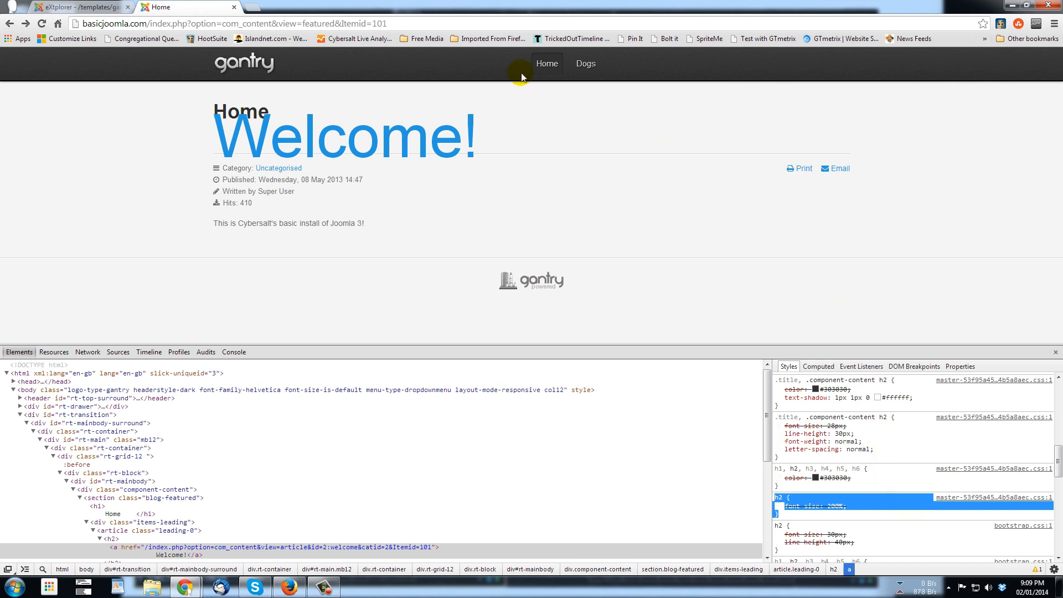
mouse_move(251, 222)
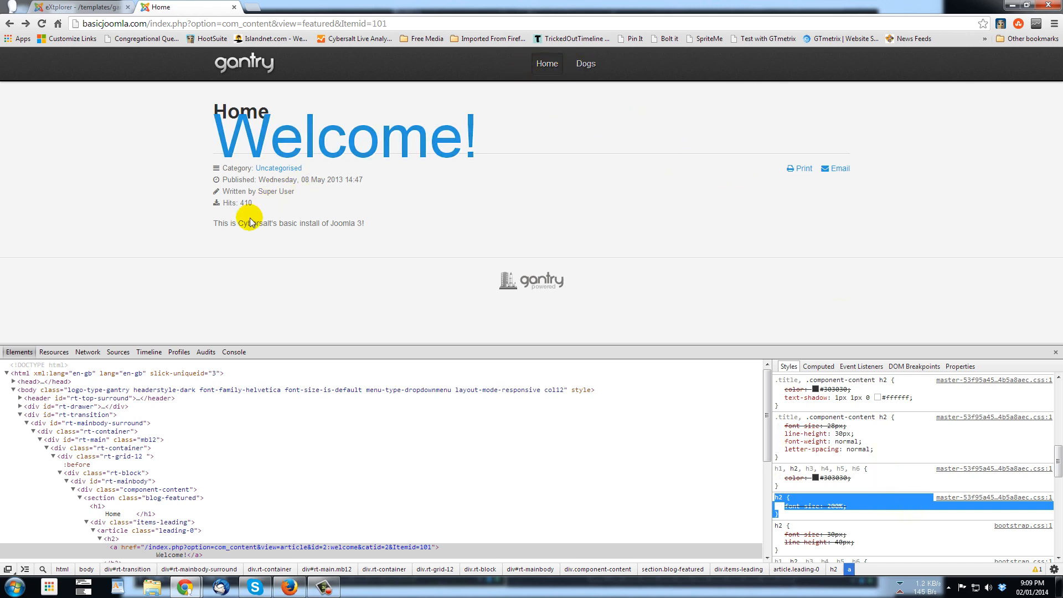
mouse_move(636, 224)
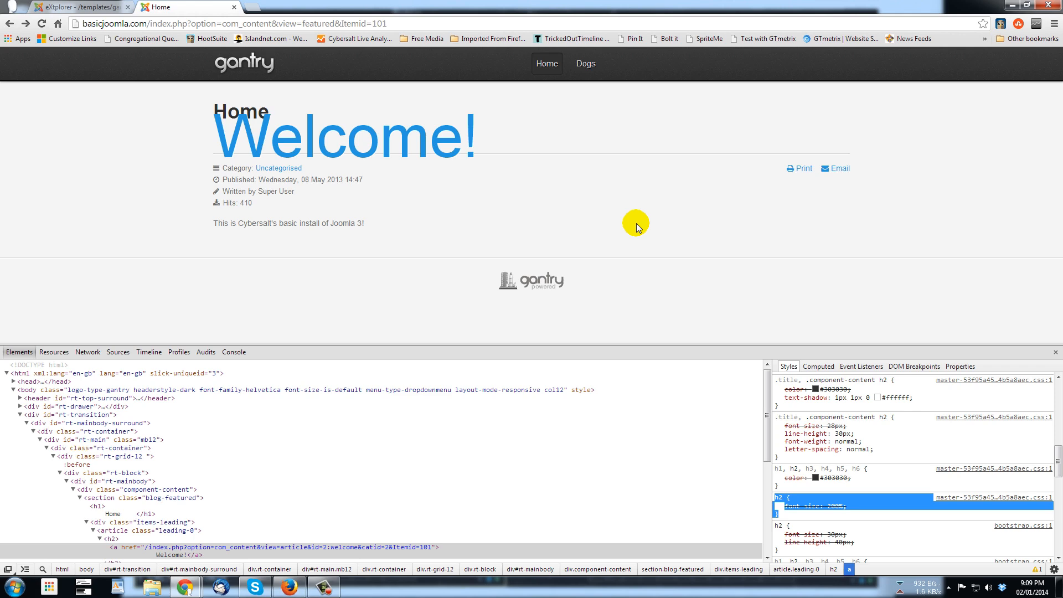
Return to the gantry-custom.css editor in eXtplorer after reviewing the home page
left_click(82, 6)
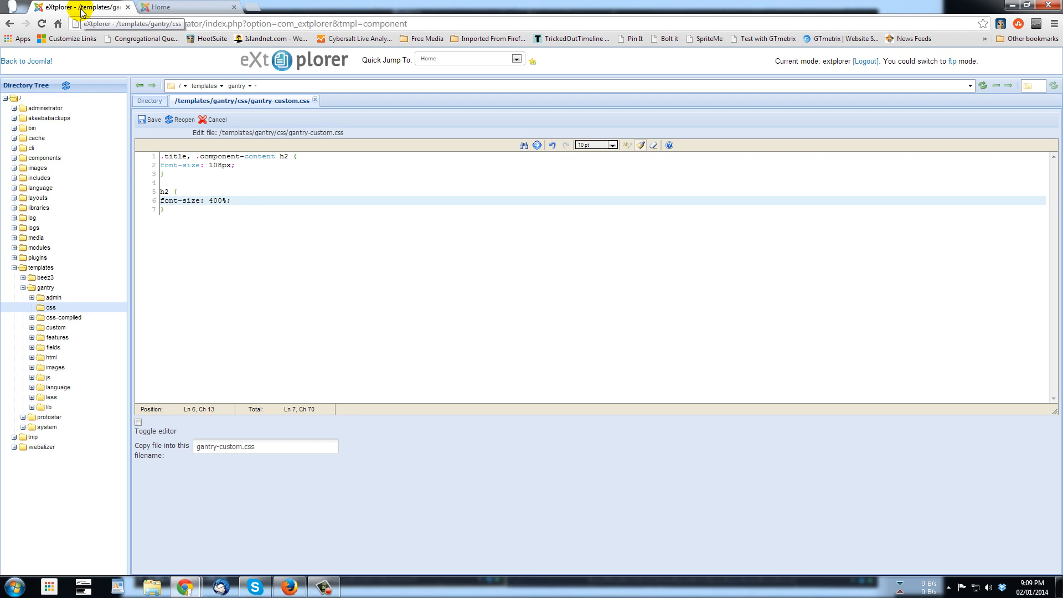
left_click(150, 100)
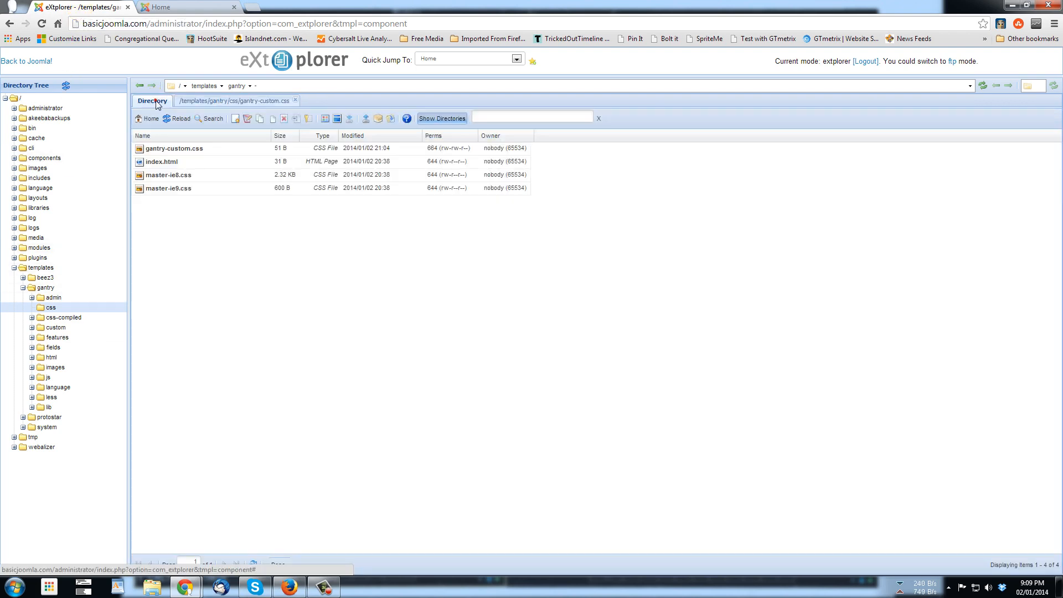
left_click(175, 148)
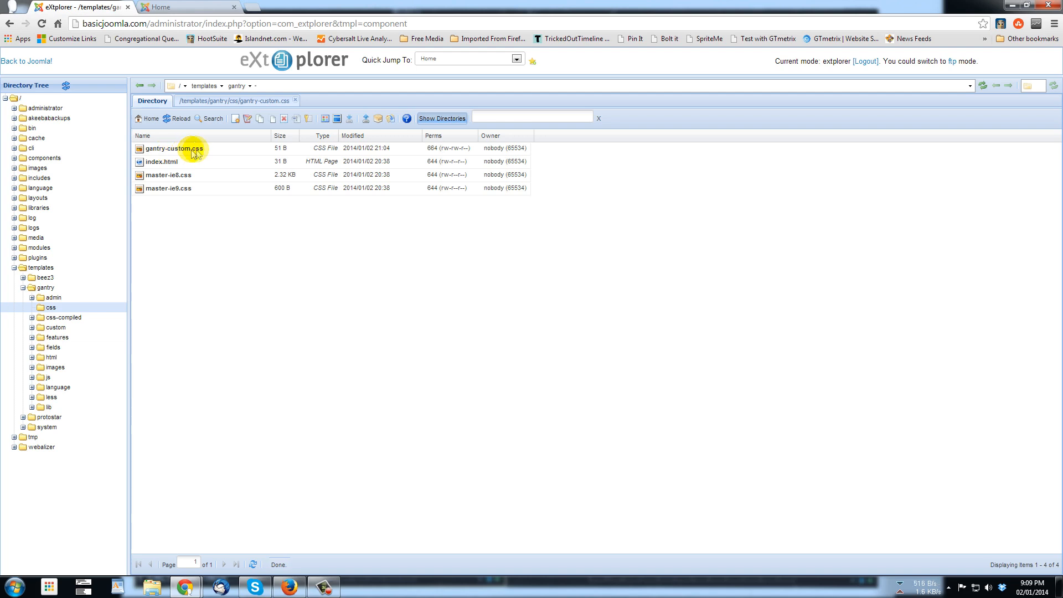
double_click(174, 147)
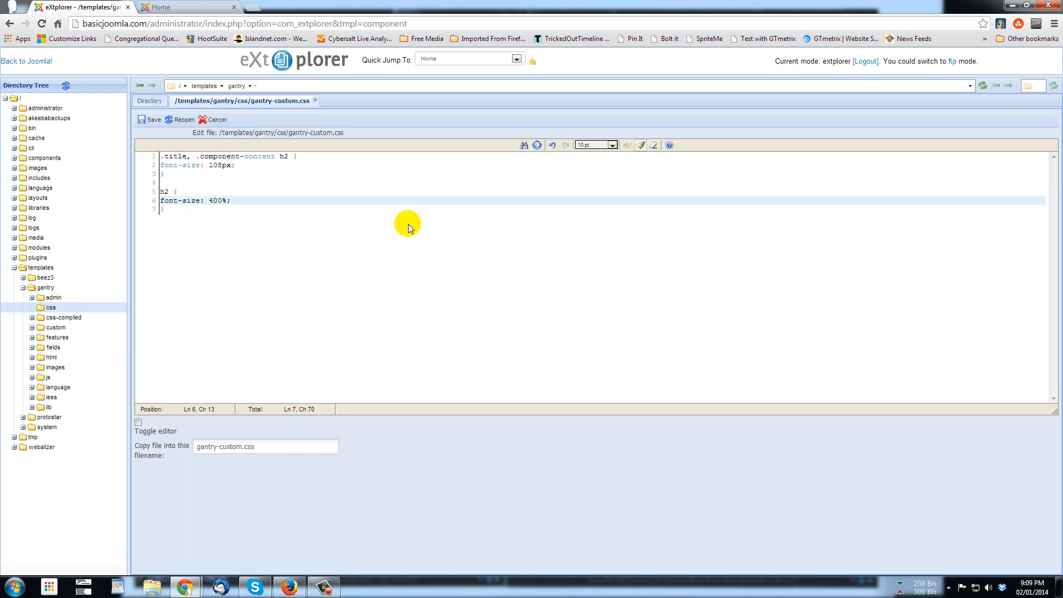